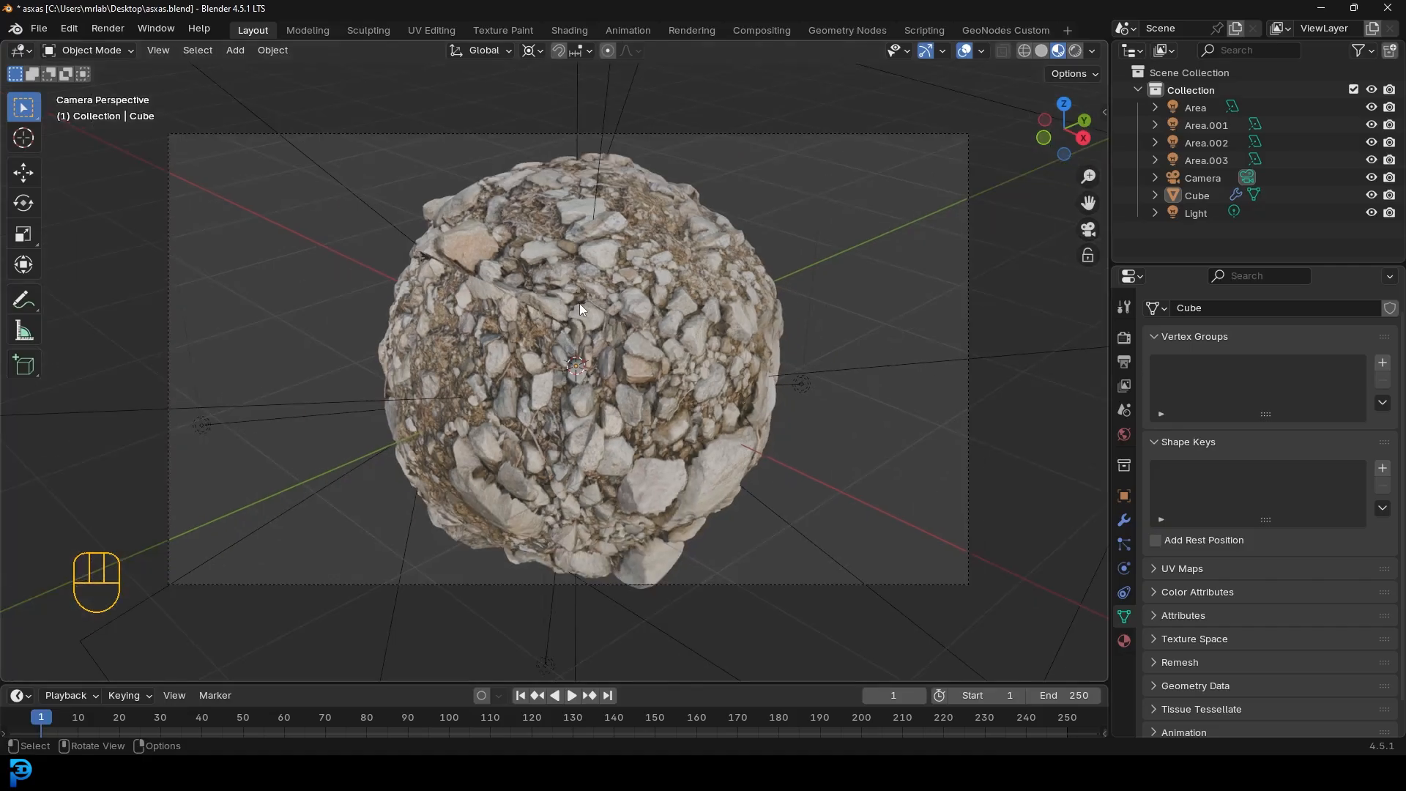
# Step: Frame the rock sphere closer and toggle the Cycles feature set from Supported back to Experimental
pyautogui.moveTo(579, 358); pyautogui.dragTo(637, 318)
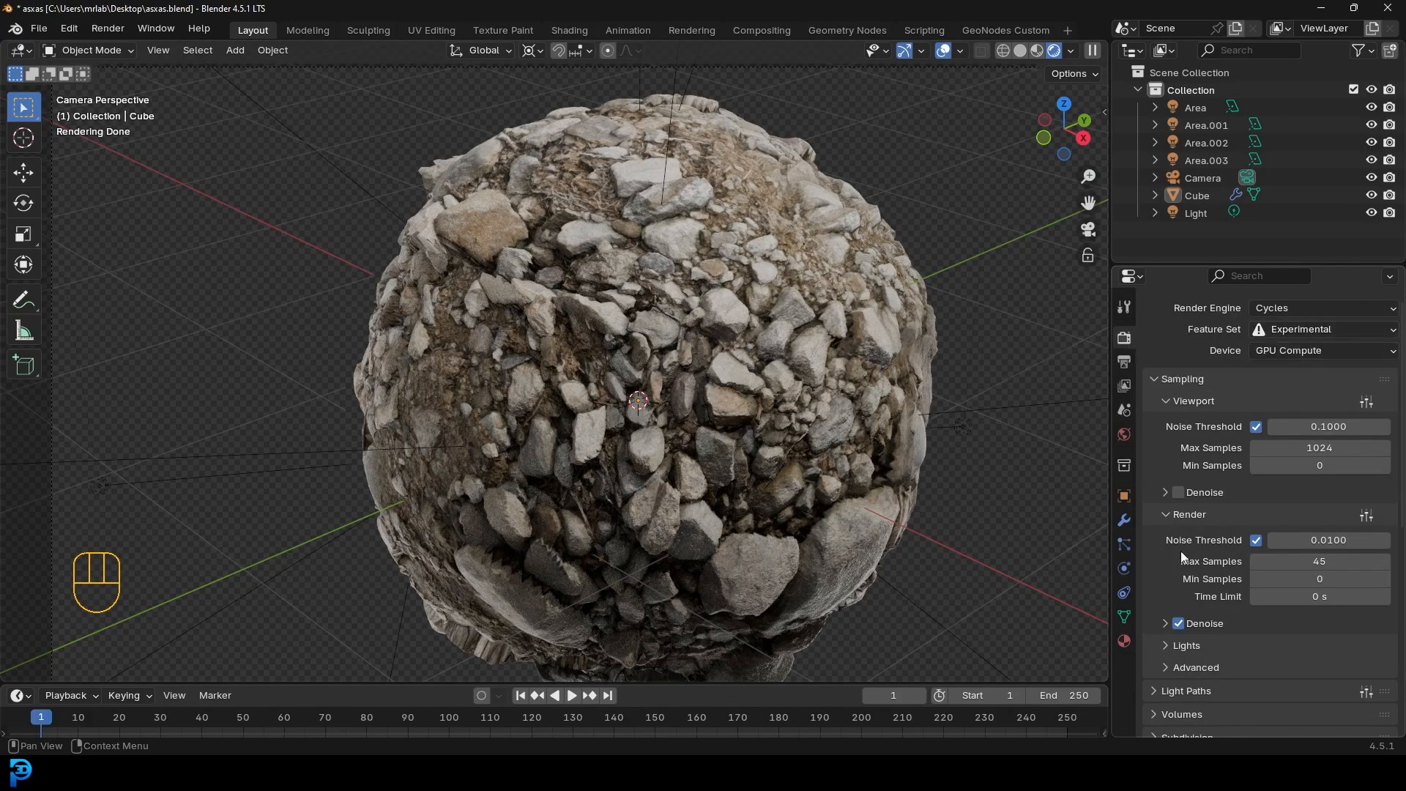
pyautogui.click(1124, 518)
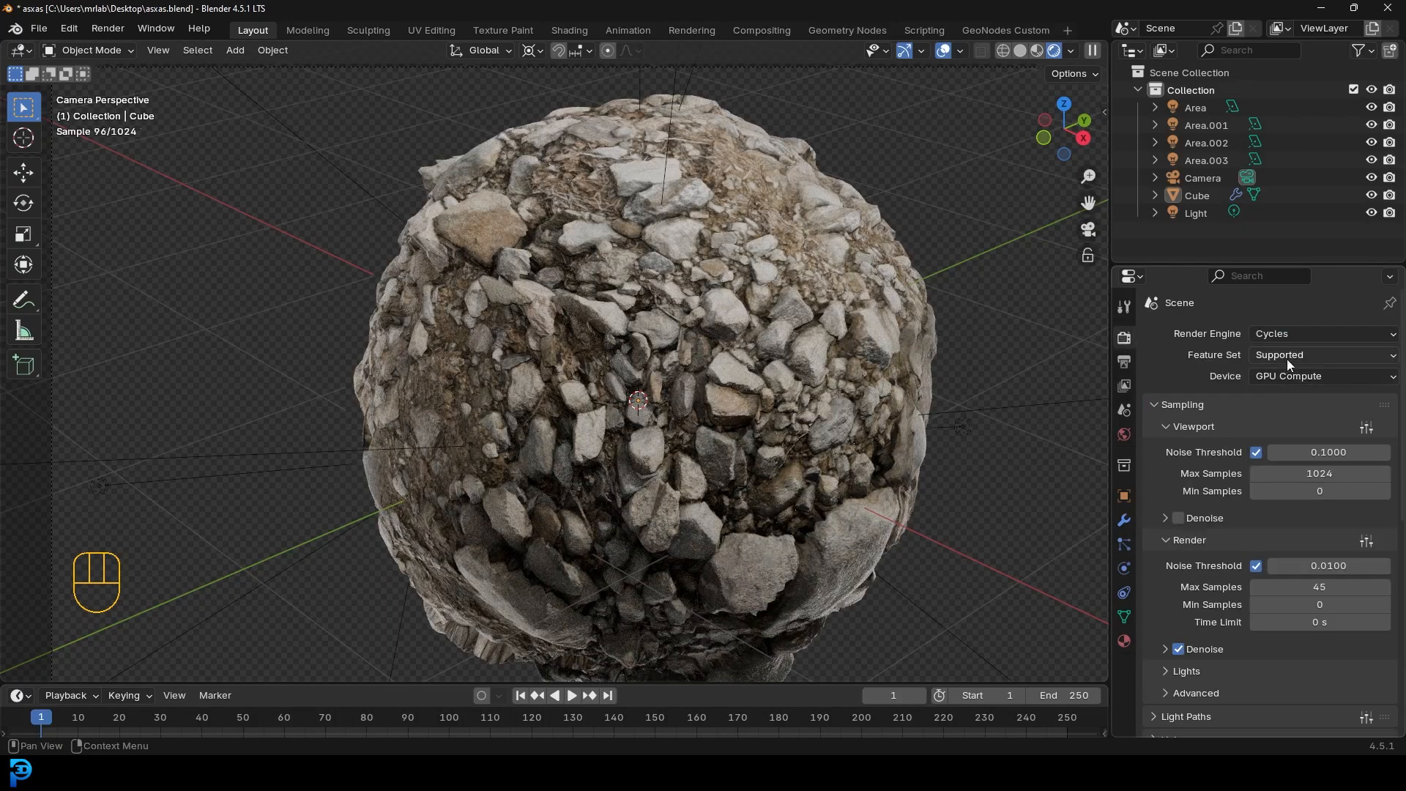
pyautogui.click(1318, 355)
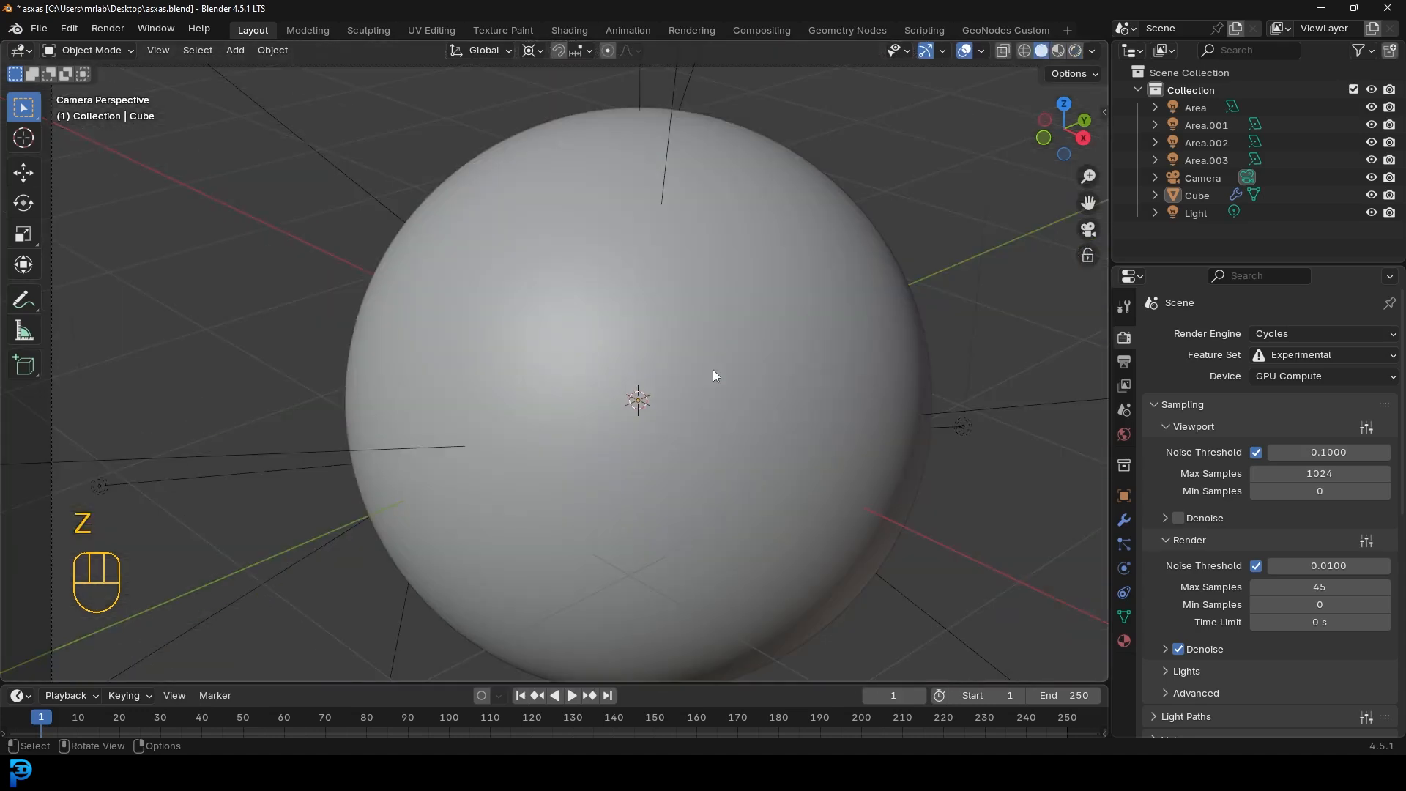
pyautogui.moveTo(769, 356)
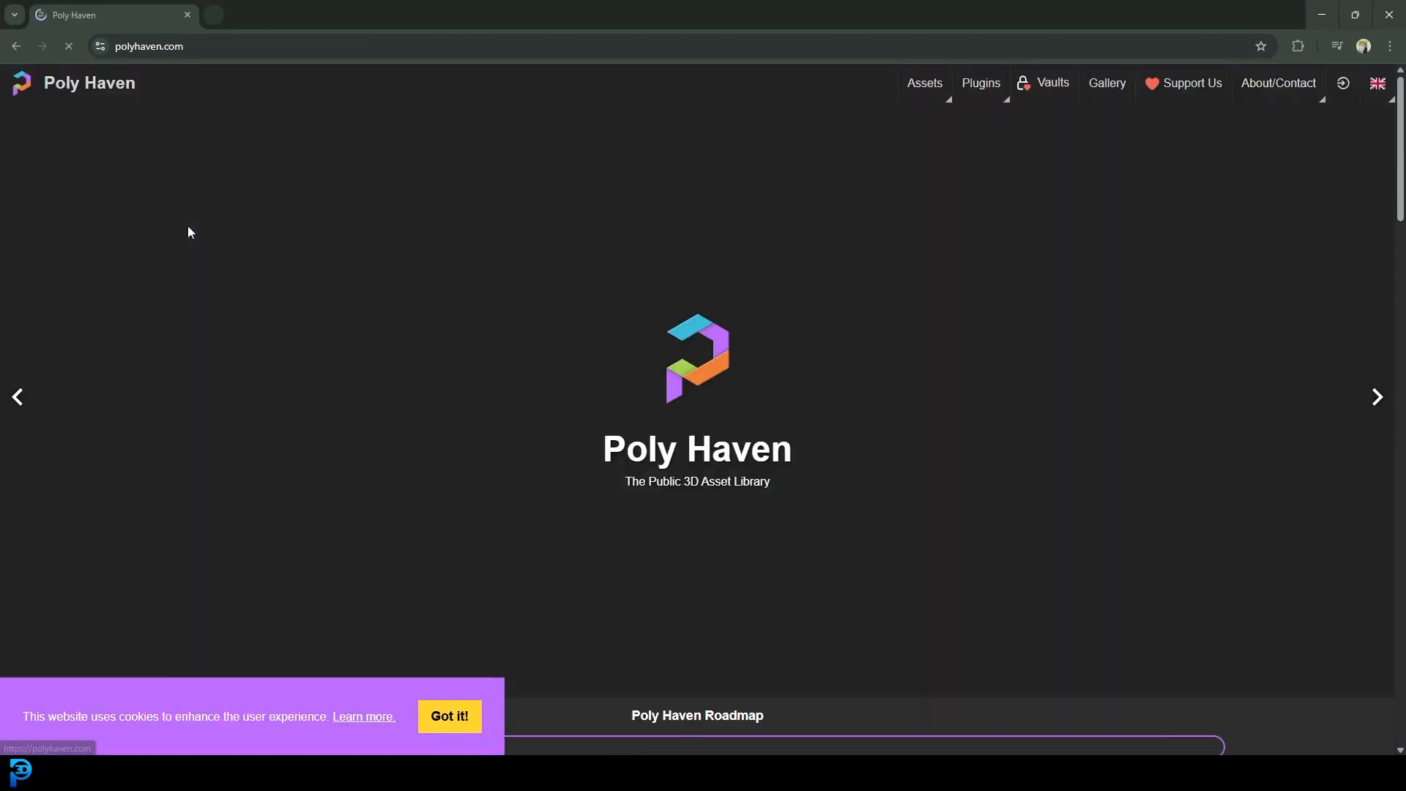
# Step: Go to Poly Haven's Textures library and filter to the Terrain > Rock category
pyautogui.click(924, 84)
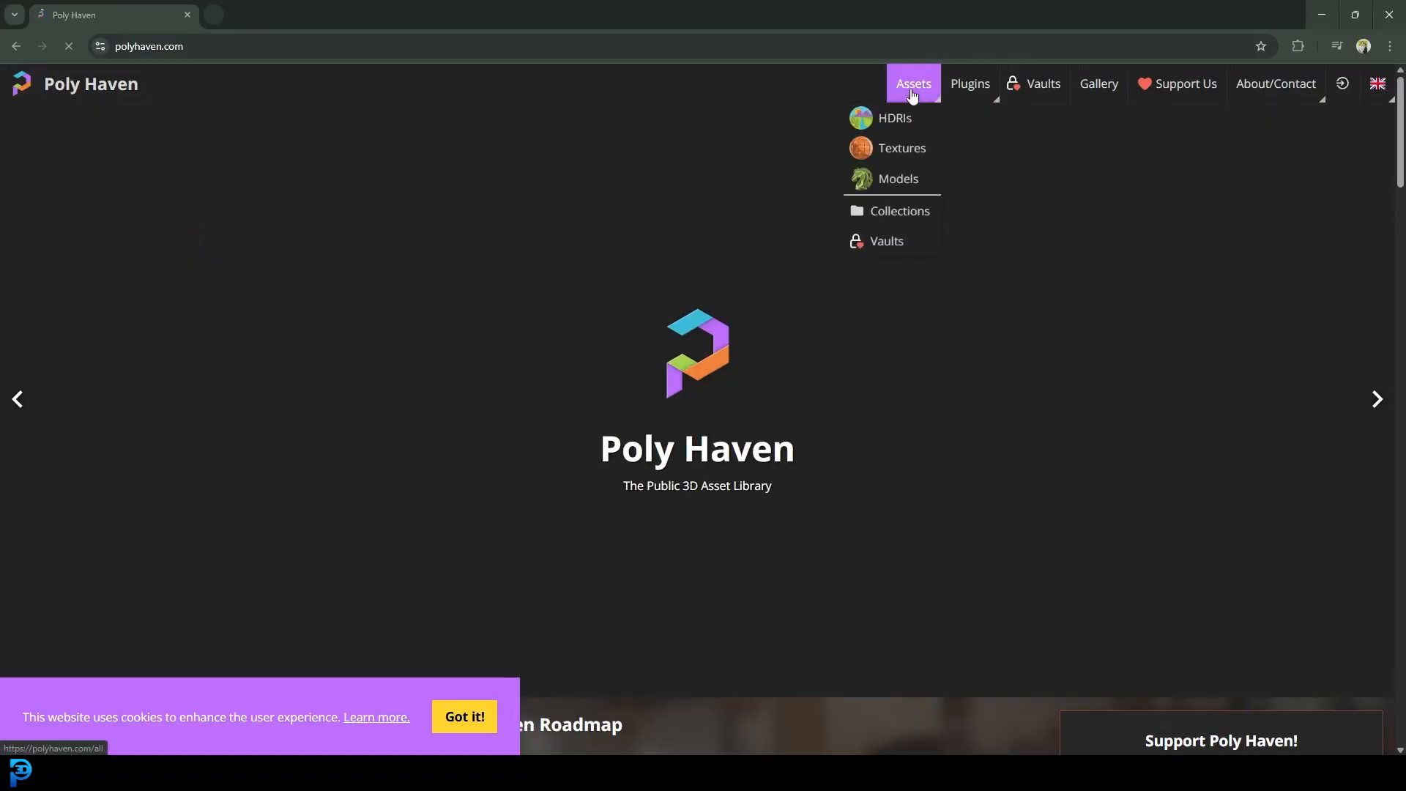
pyautogui.click(900, 148)
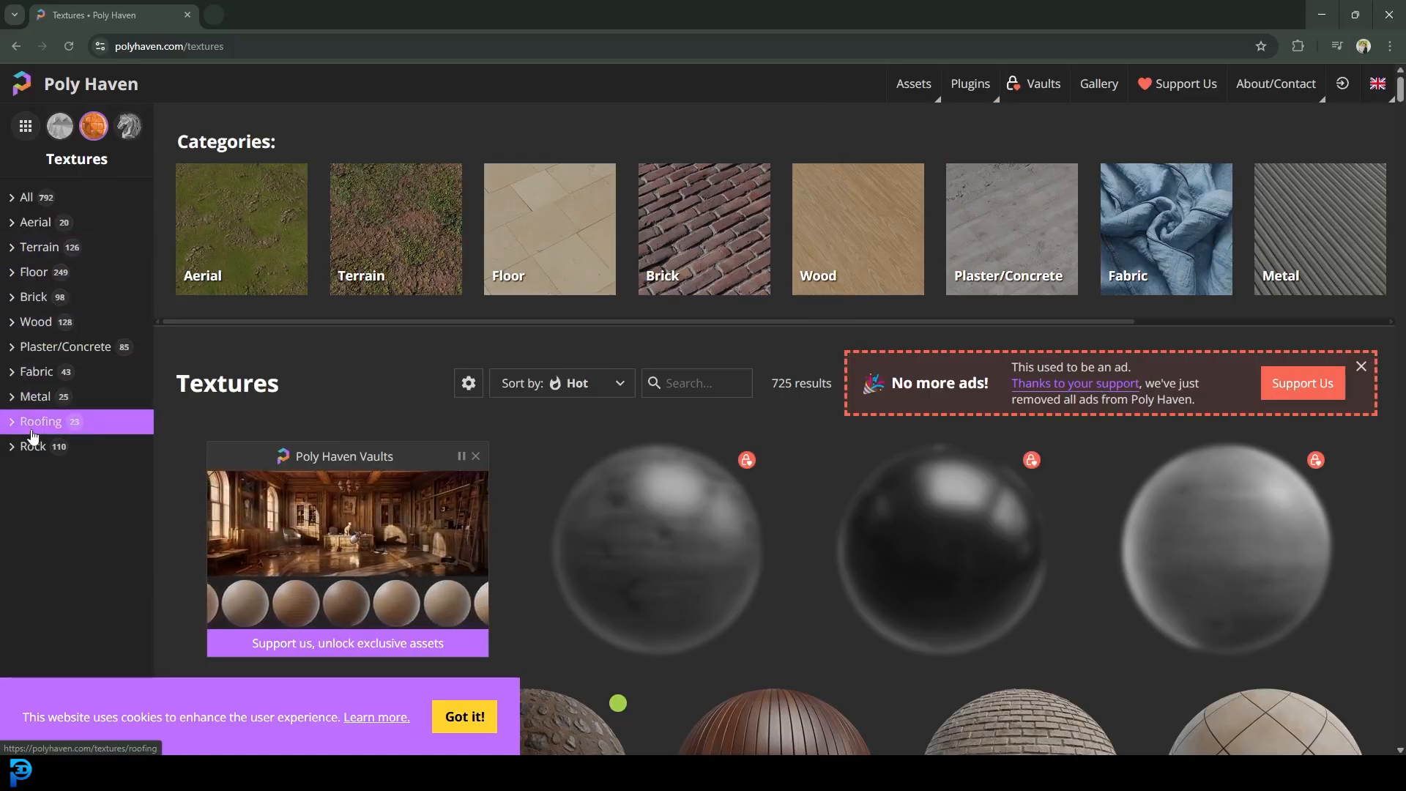
pyautogui.click(38, 247)
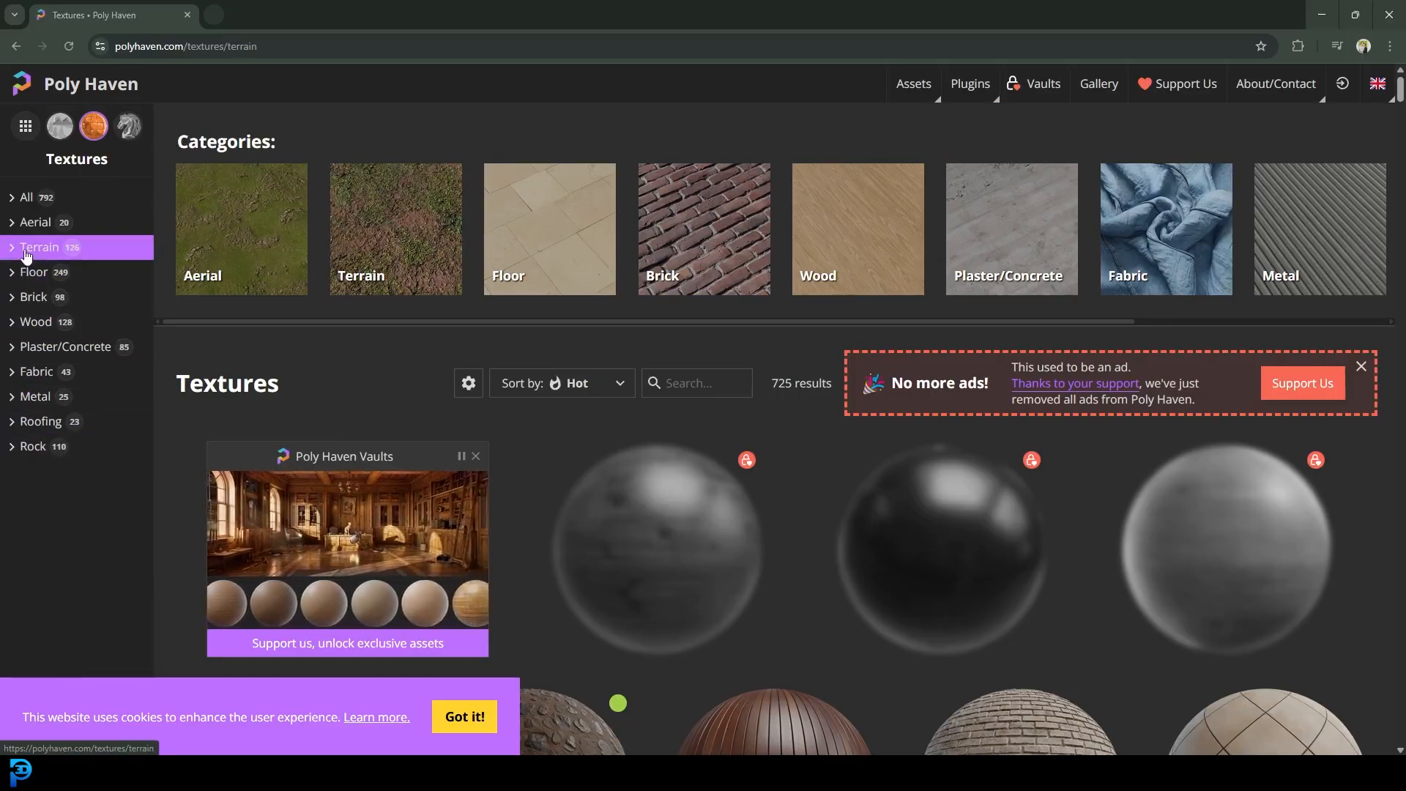
pyautogui.click(39, 246)
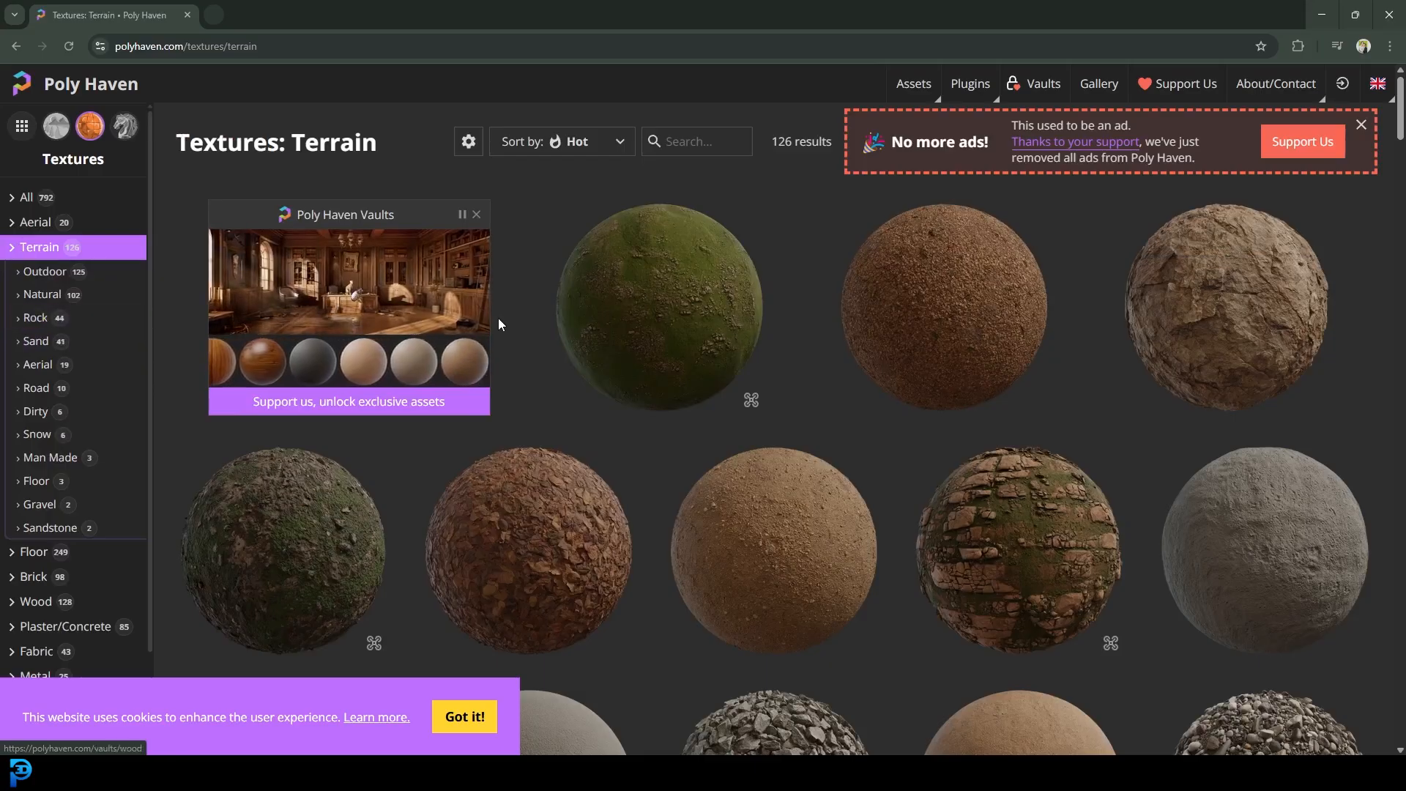
pyautogui.click(35, 321)
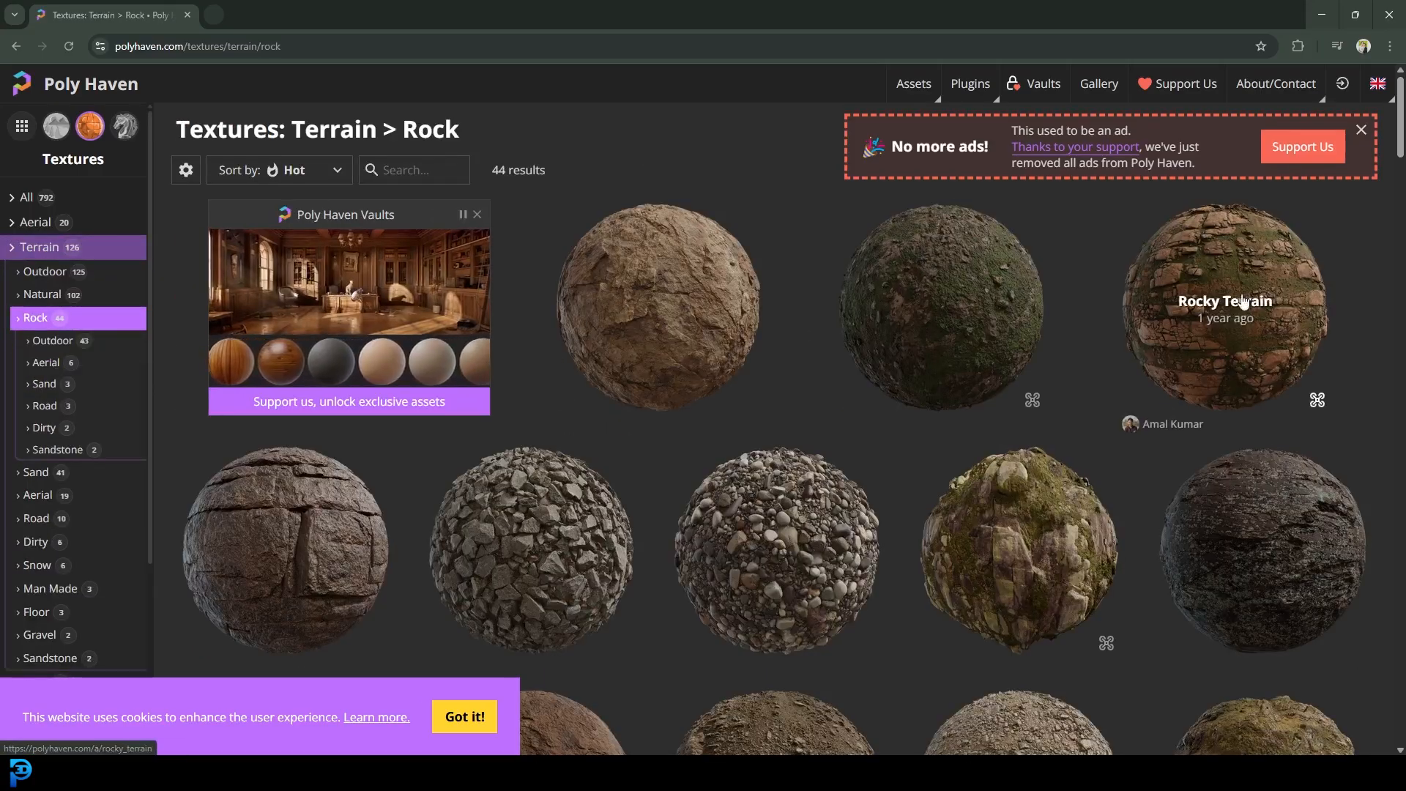
# Step: Scroll through the Rock texture results toward Rock Boulder Cracked
pyautogui.scroll(-3)
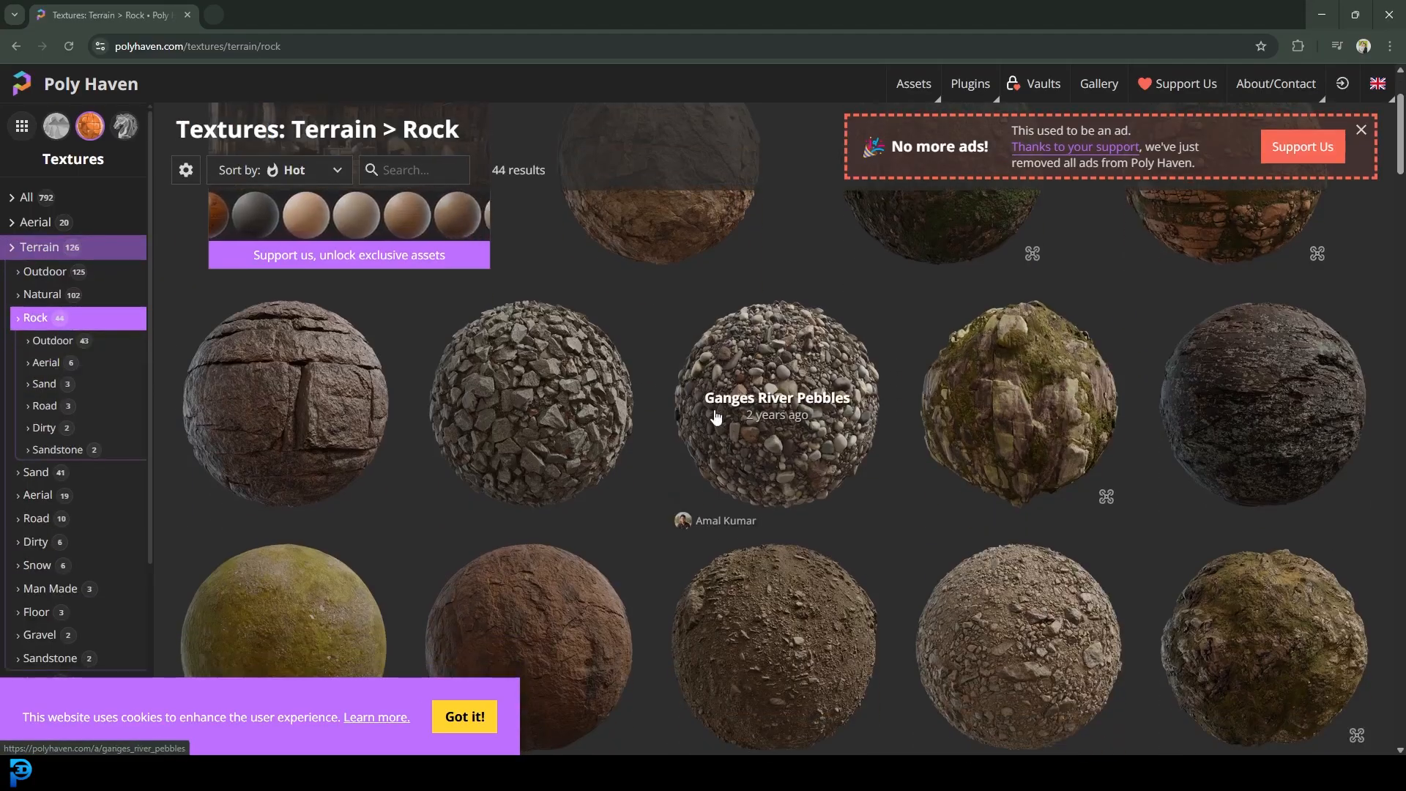
pyautogui.scroll(-3)
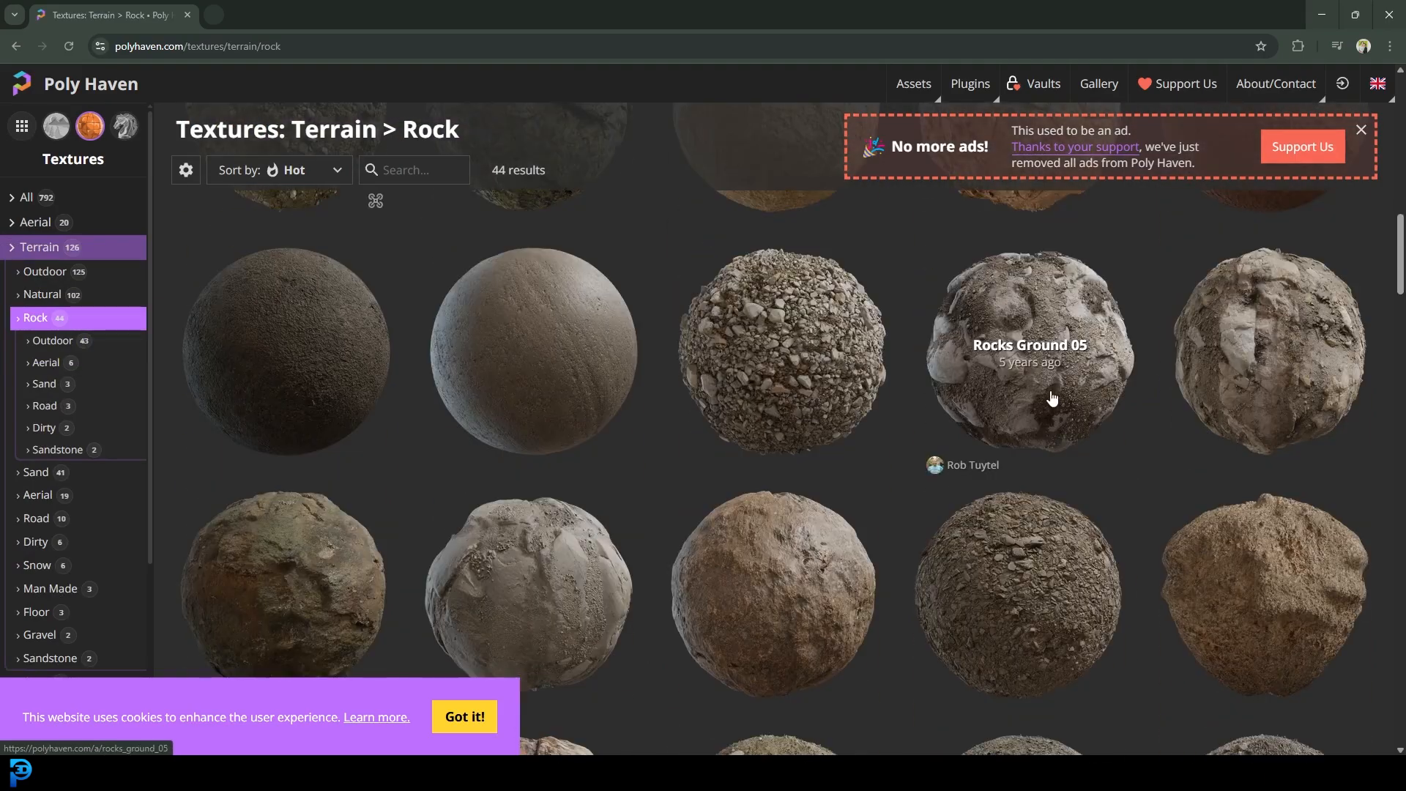
pyautogui.scroll(-3)
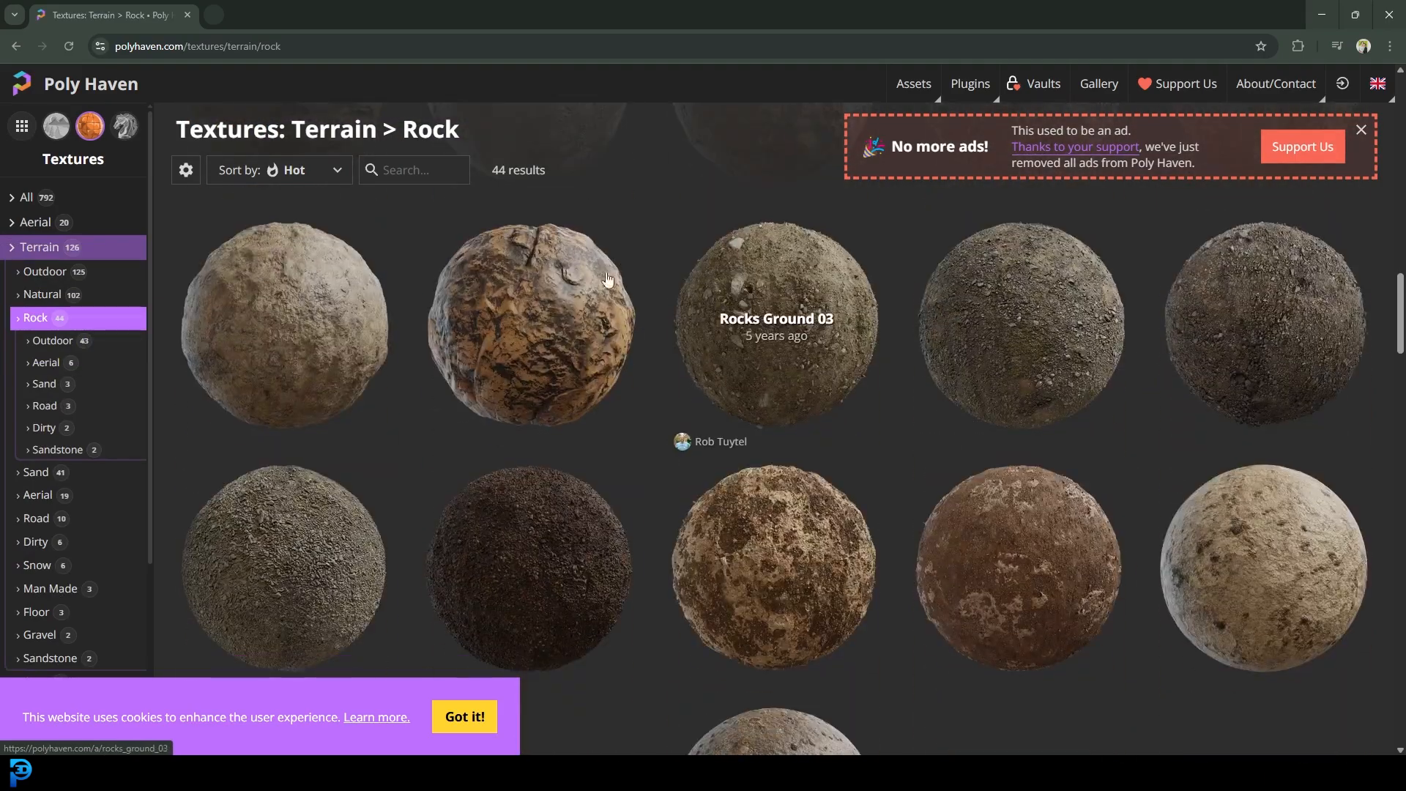
pyautogui.scroll(-3)
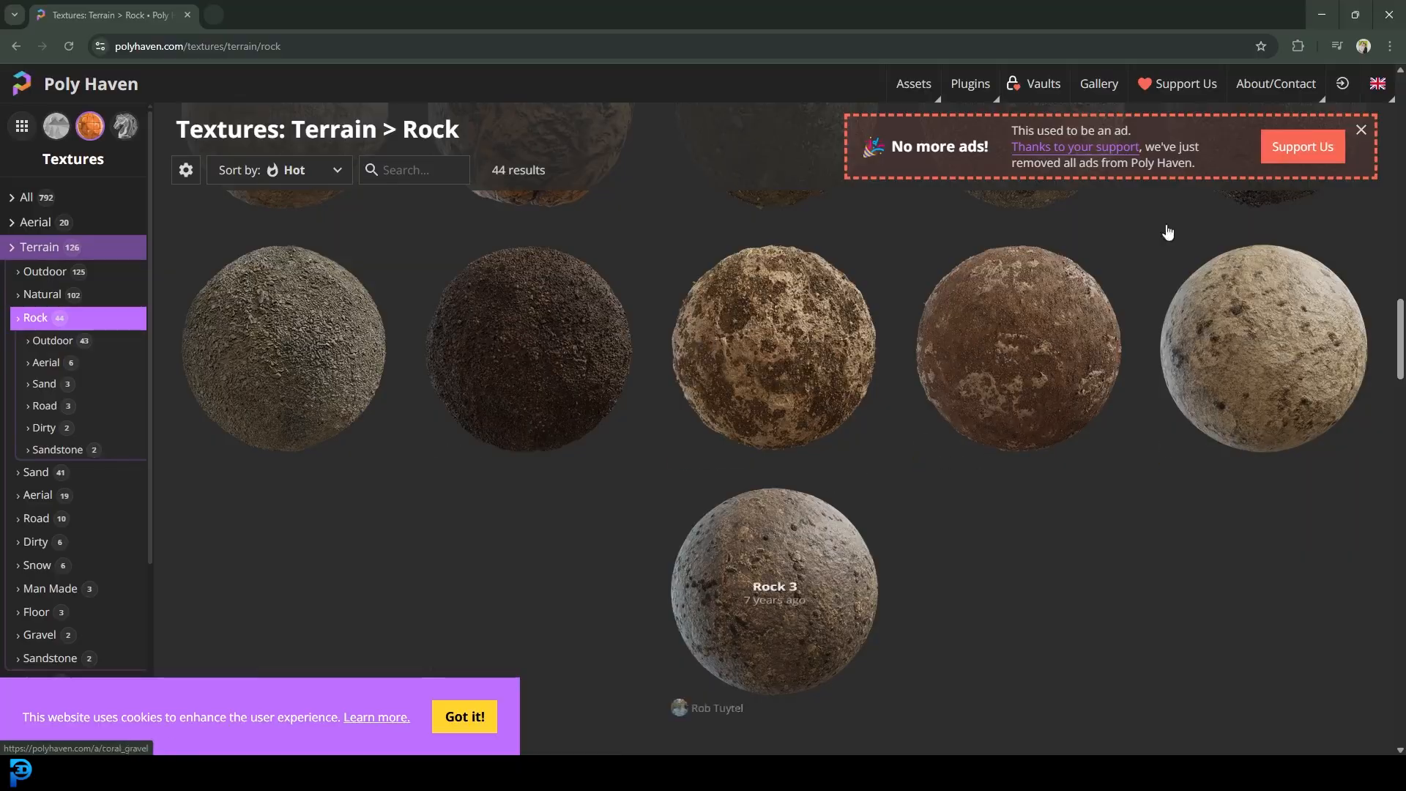
pyautogui.scroll(-3)
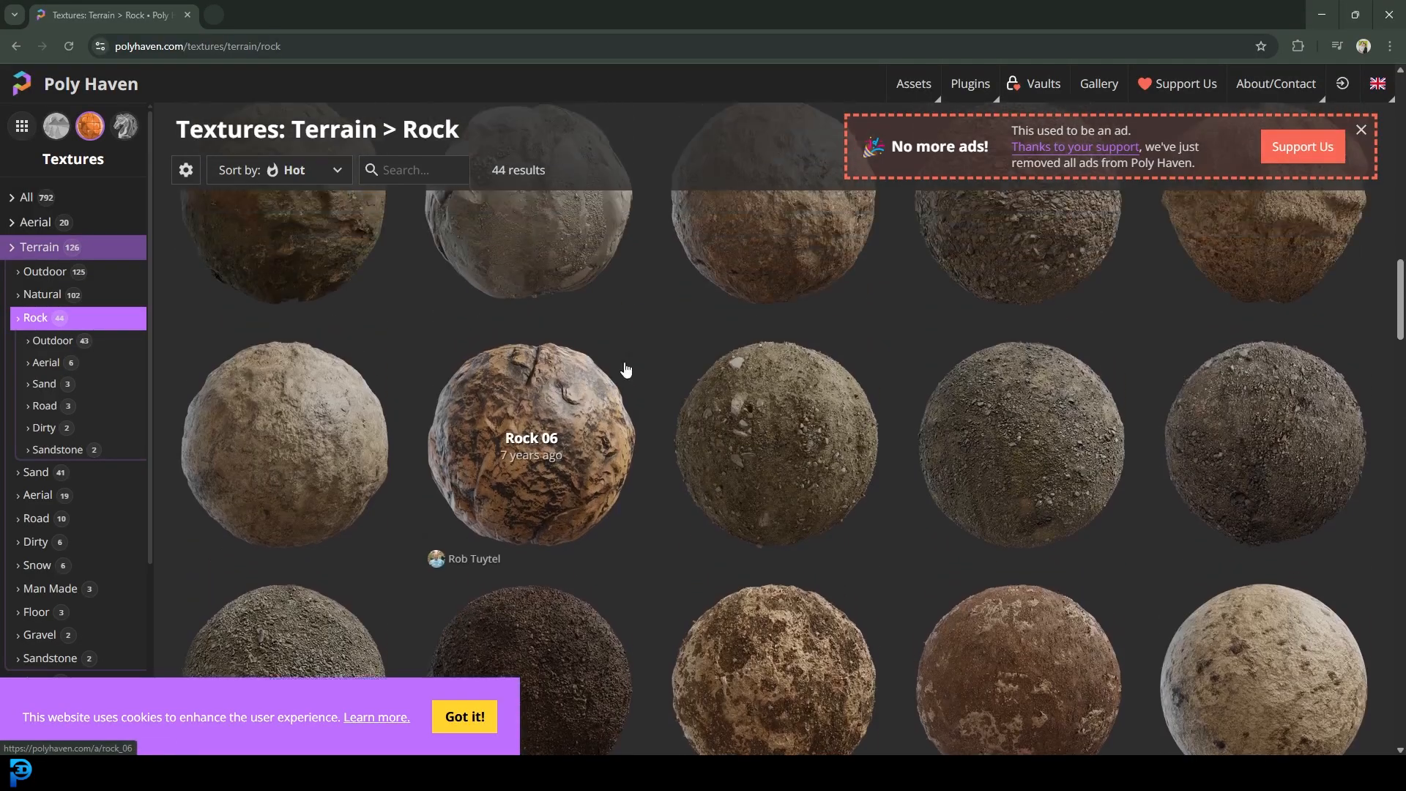
pyautogui.scroll(-3)
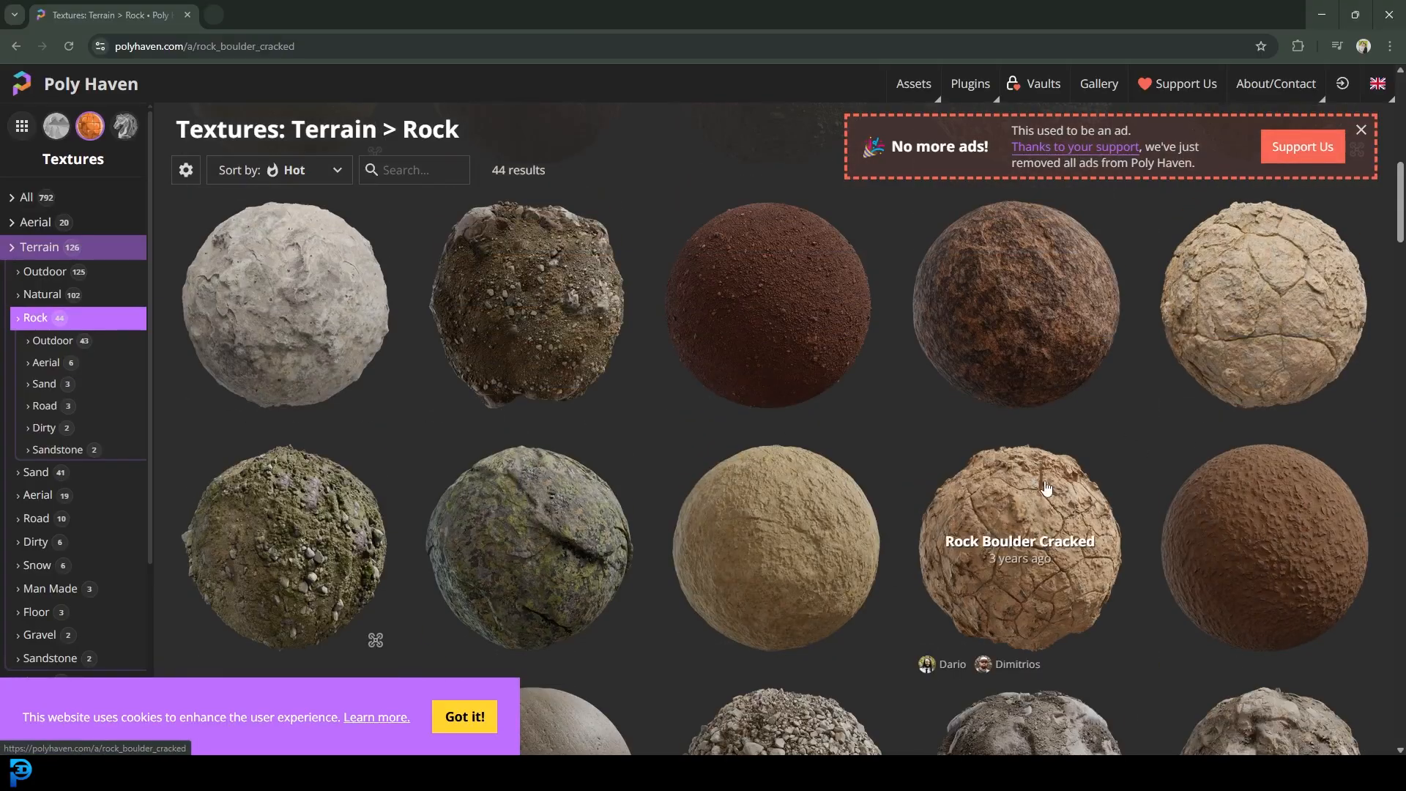
# Step: Open the Rock Boulder Cracked texture page from the results
pyautogui.click(1019, 546)
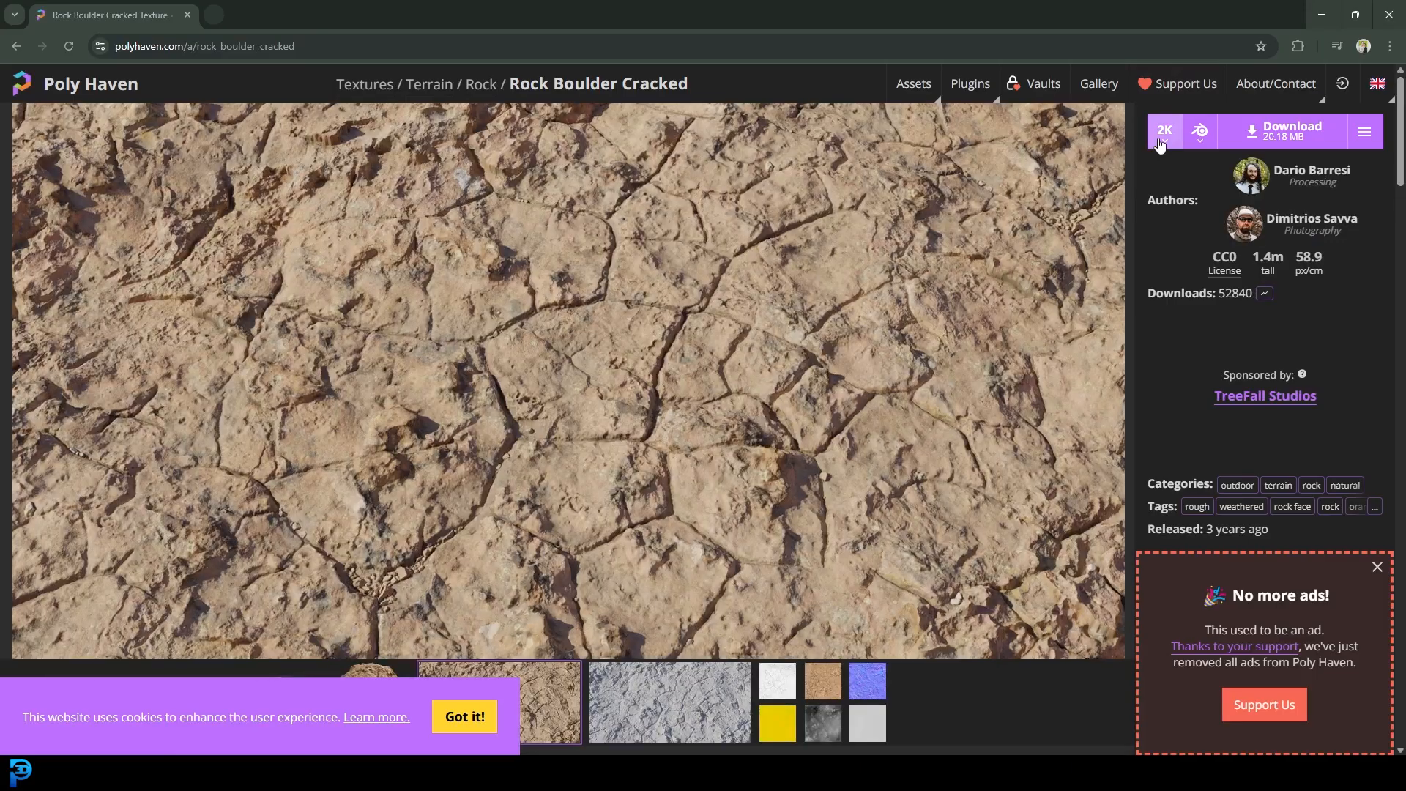
pyautogui.moveTo(1200, 143)
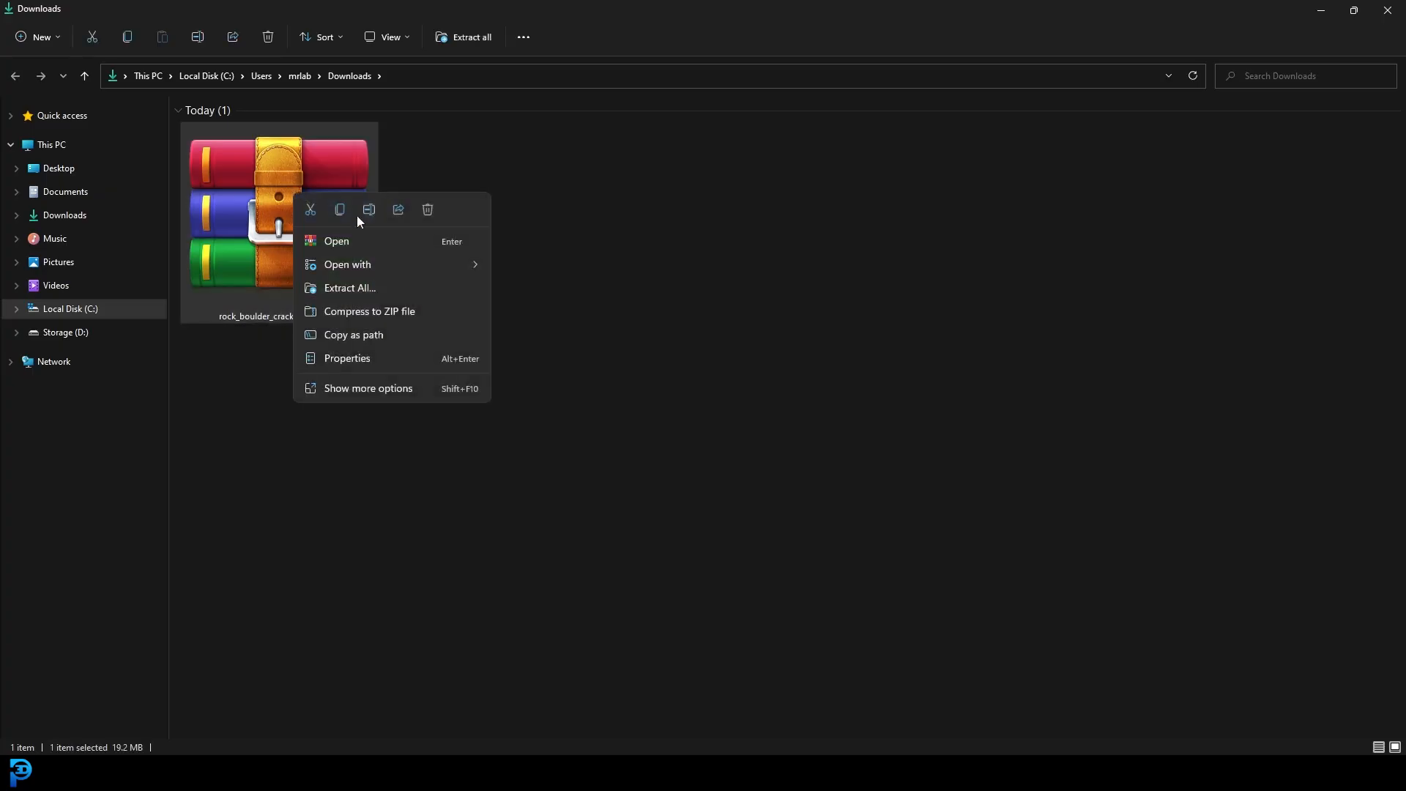
# Step: Extract the downloaded rock boulder 2K archive and open its extracted folder
pyautogui.click(349, 288)
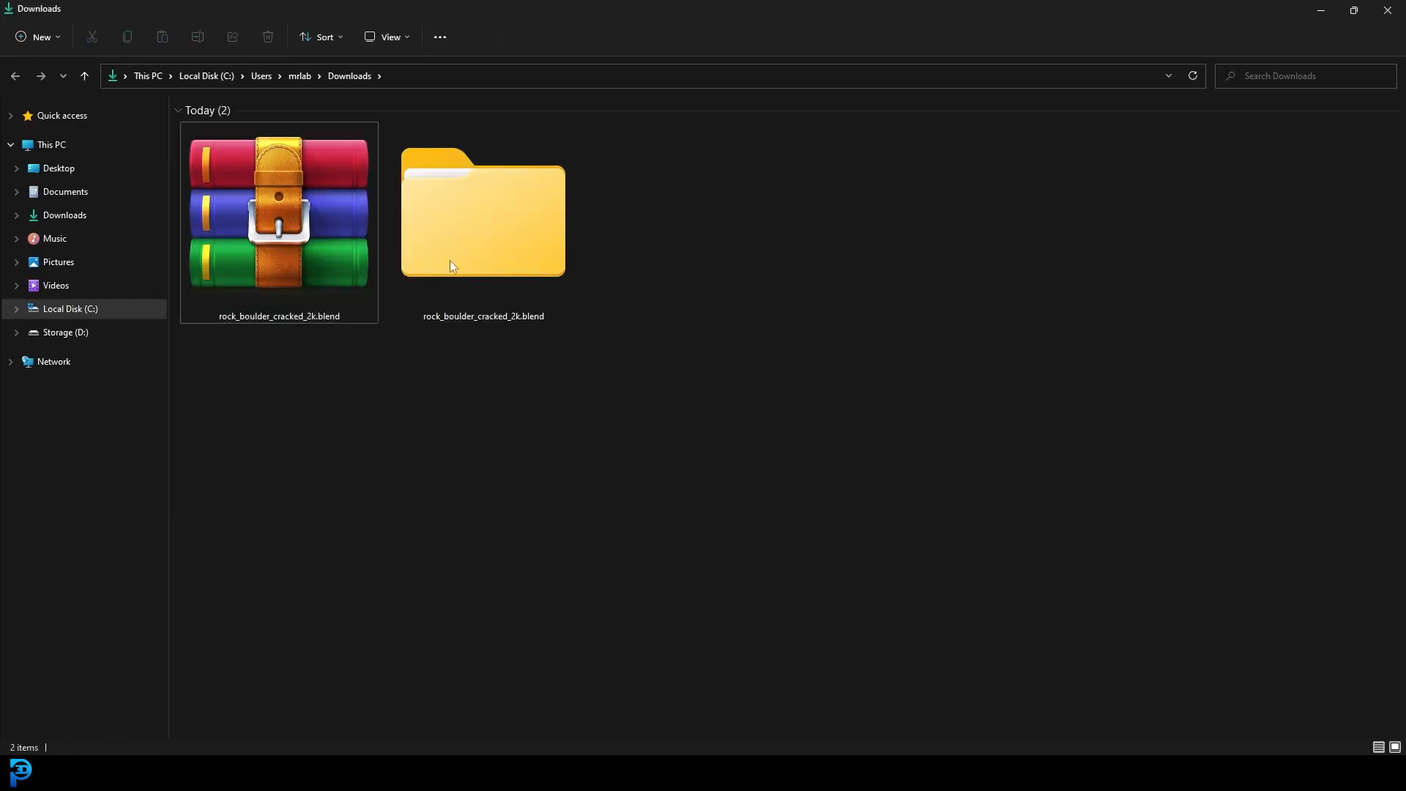
pyautogui.doubleClick(482, 214)
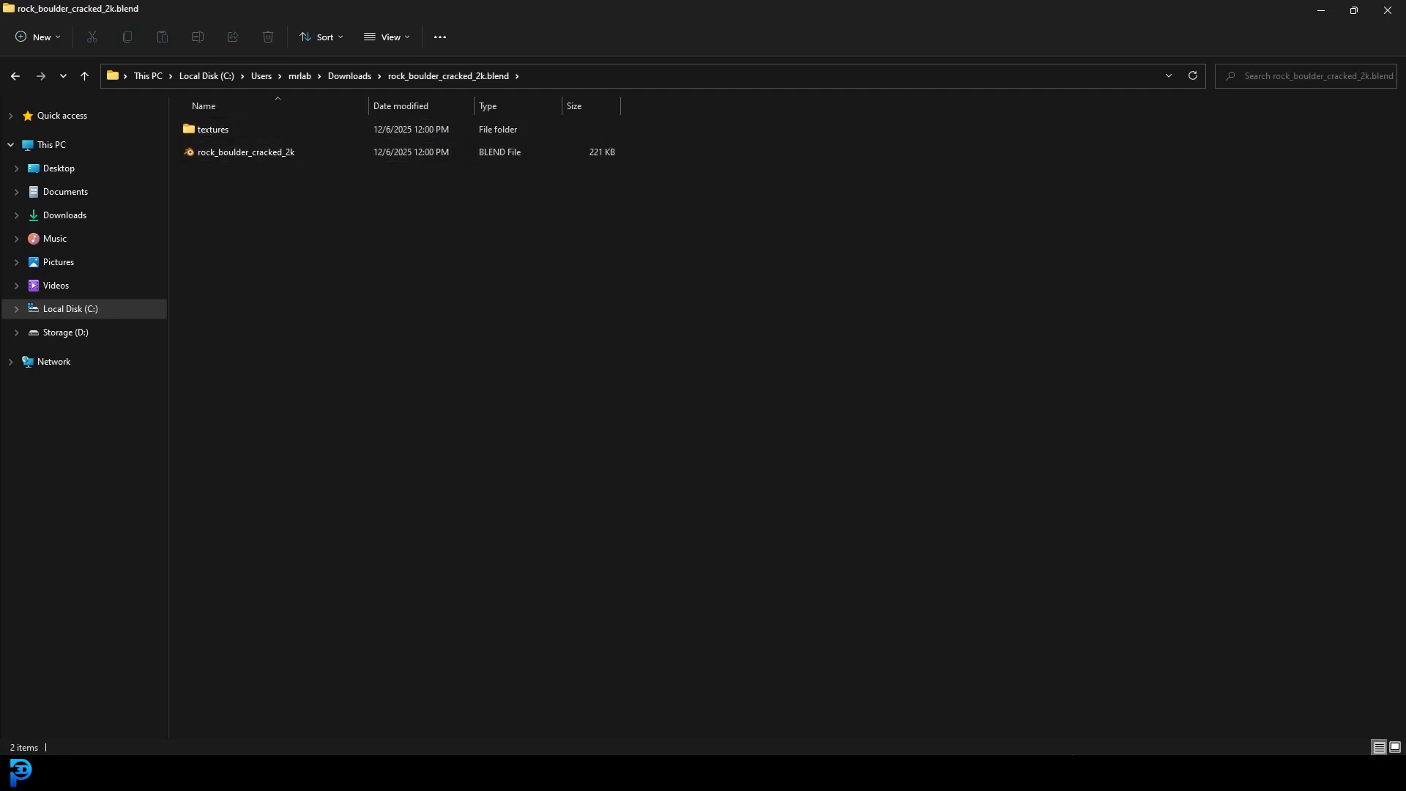
pyautogui.doubleClick(244, 151)
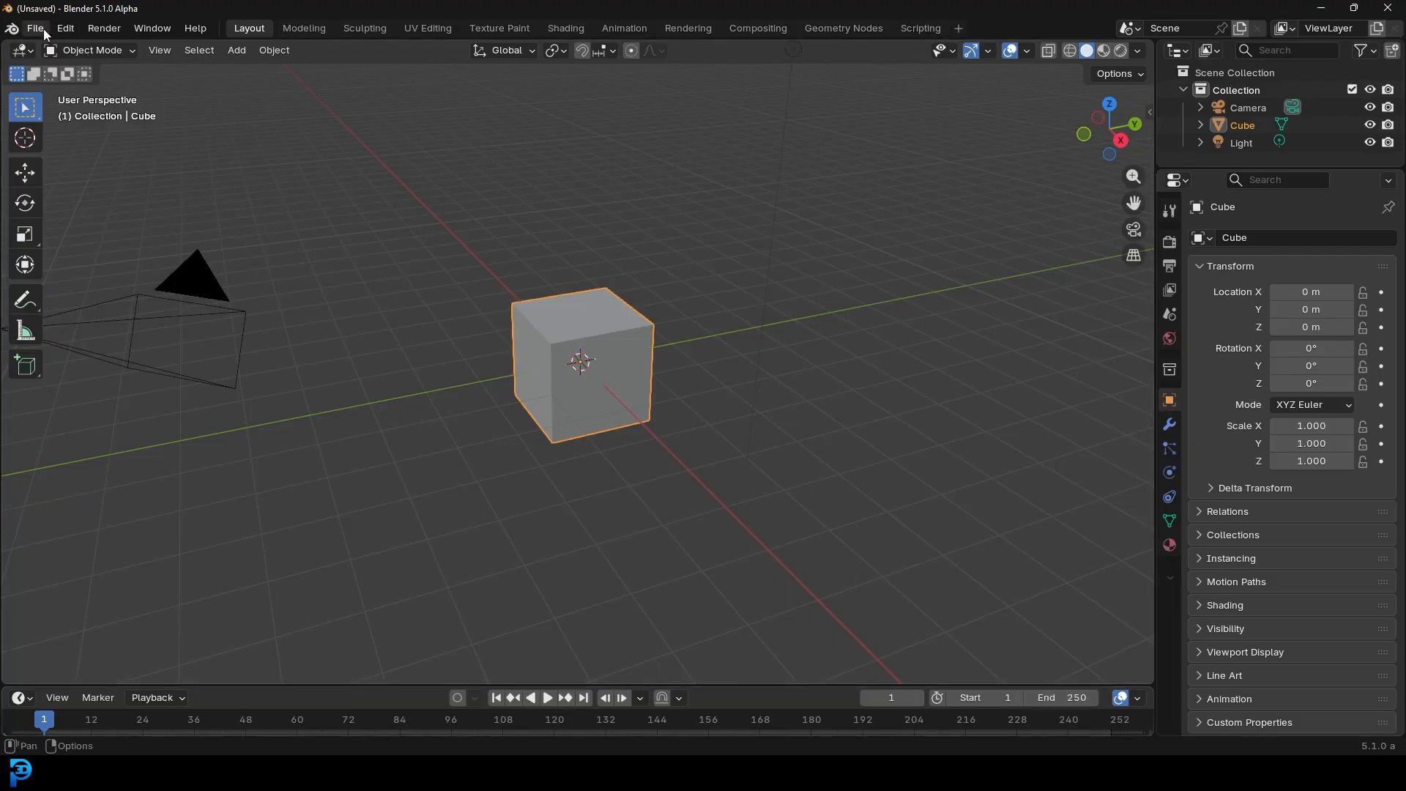
# Step: Start File > Append and browse to the Downloads folder
pyautogui.click(35, 27)
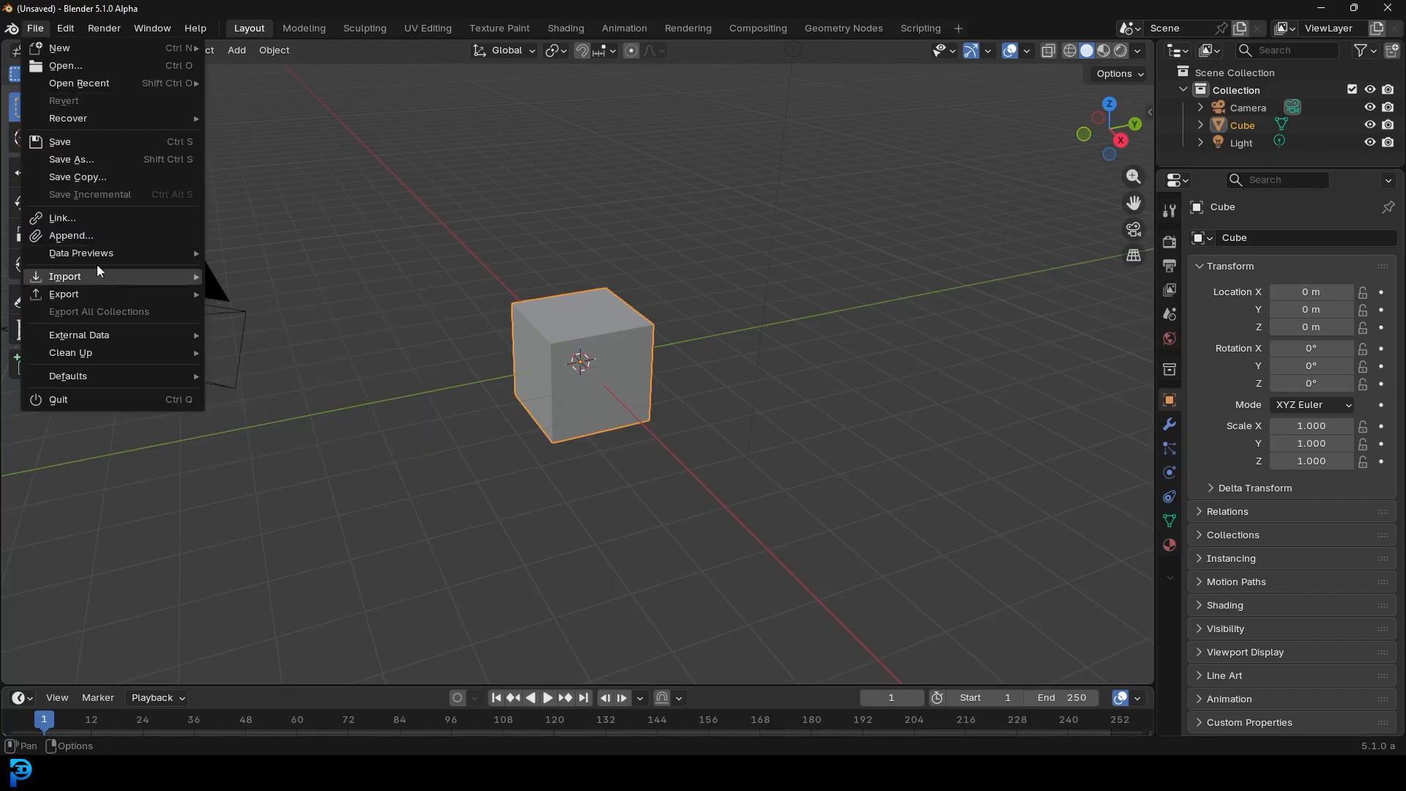
pyautogui.click(70, 234)
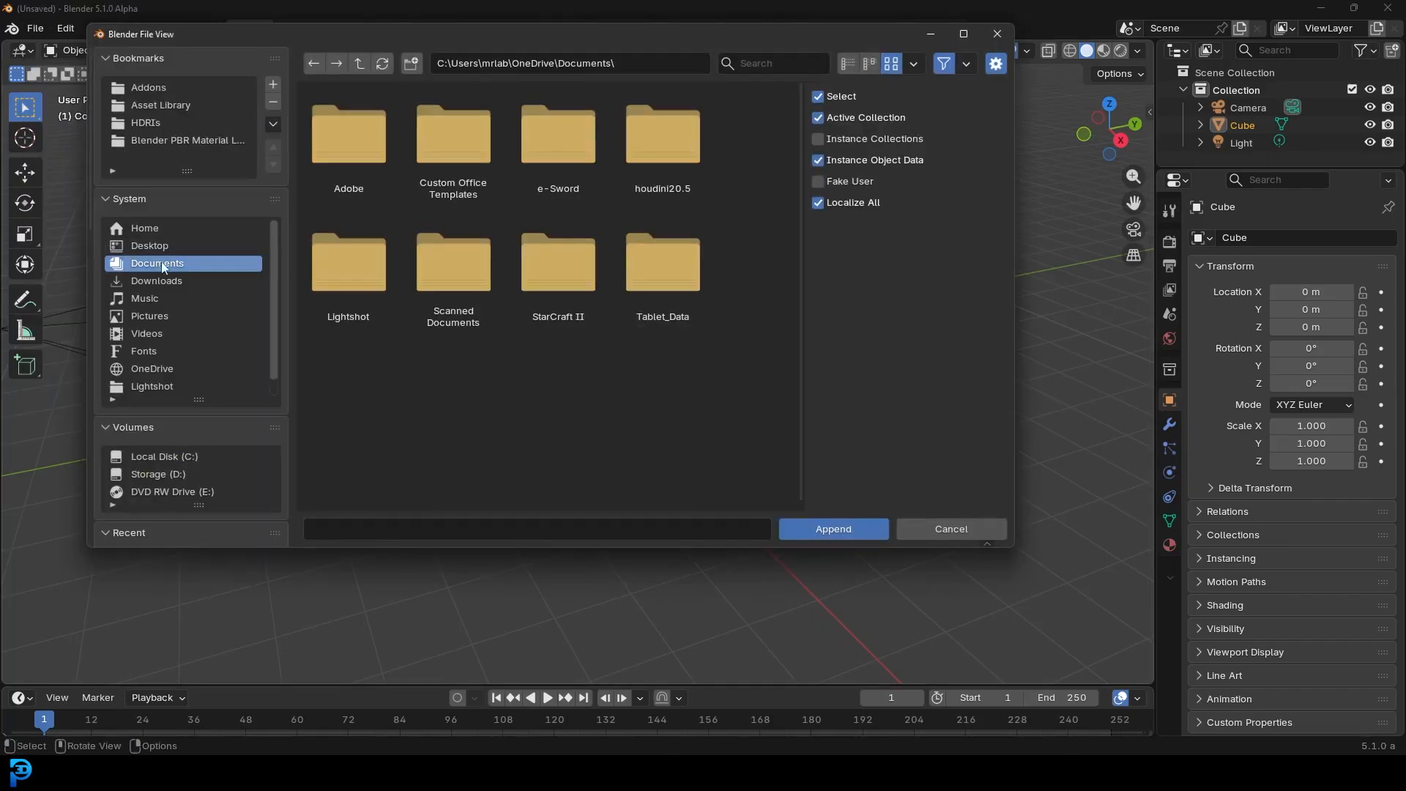
pyautogui.click(157, 280)
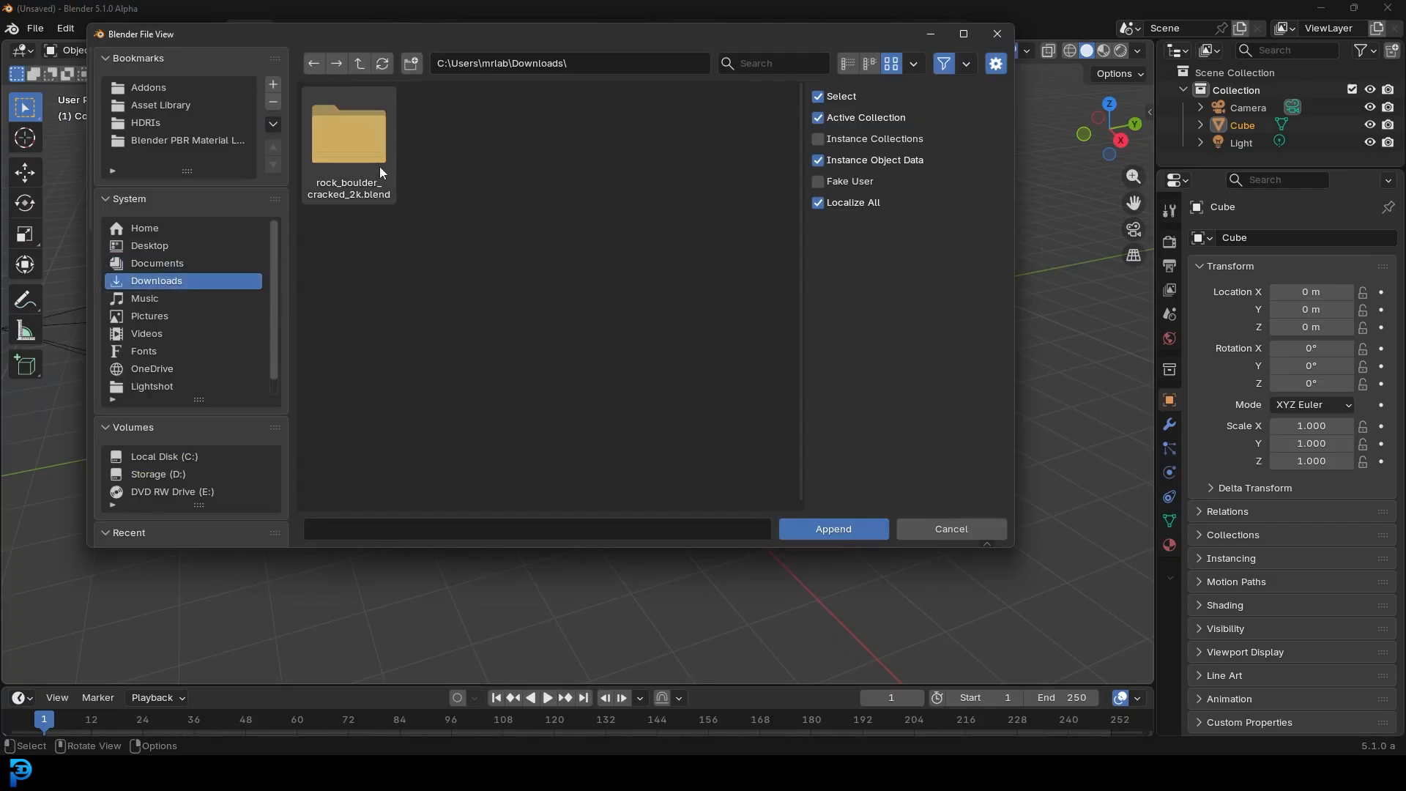
pyautogui.moveTo(393, 144)
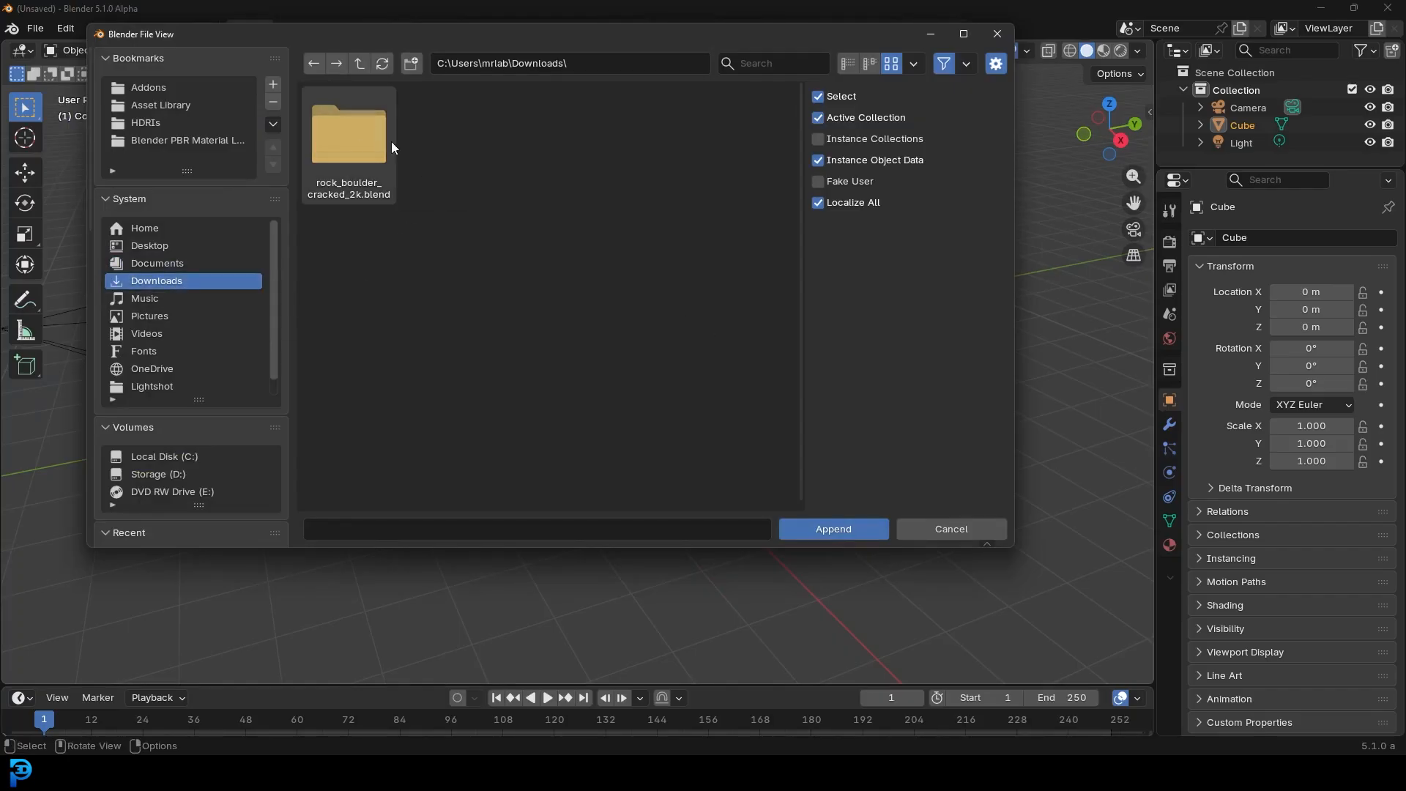
# Step: Navigate into rock_boulder_cracked_2k.blend and its Material folder to append the material
pyautogui.doubleClick(348, 135)
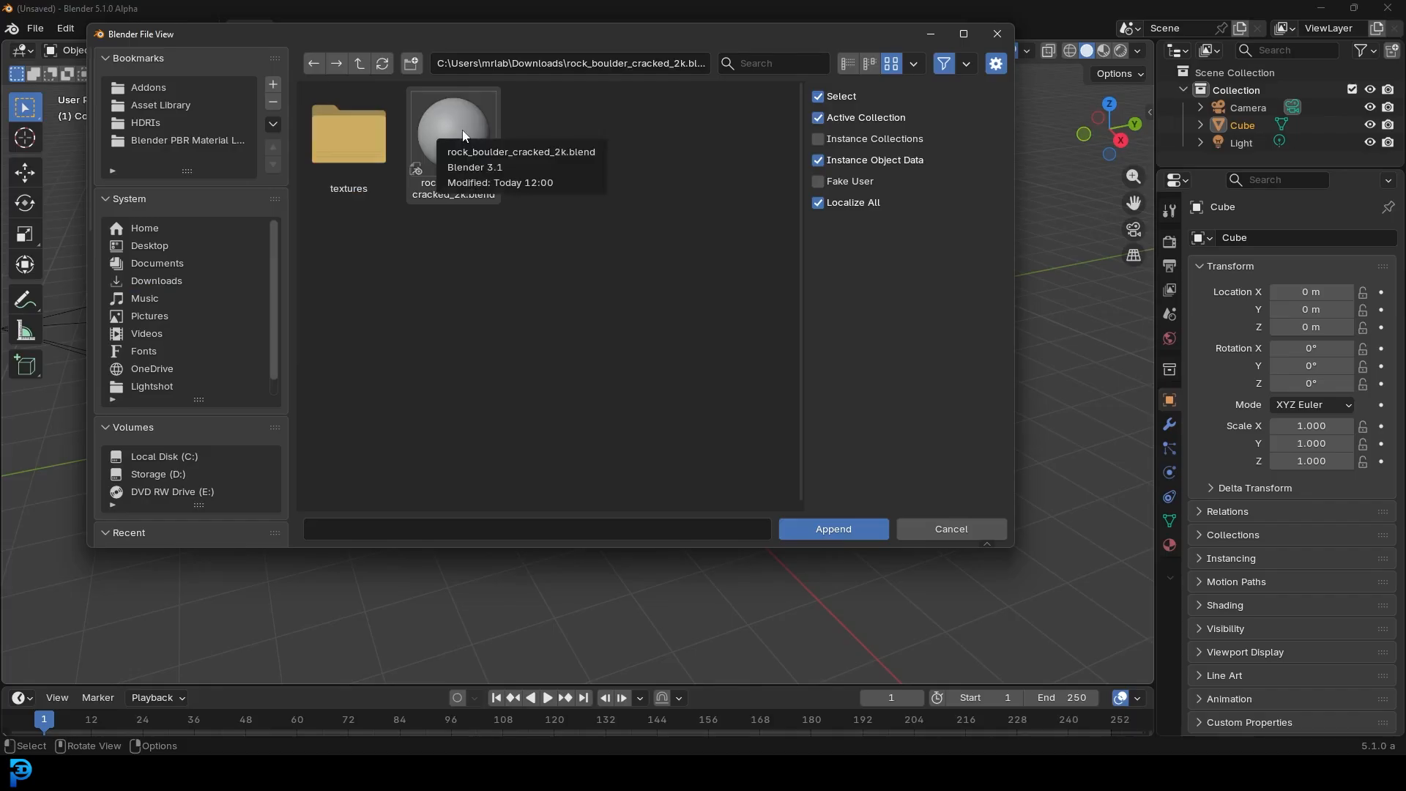
pyautogui.doubleClick(452, 130)
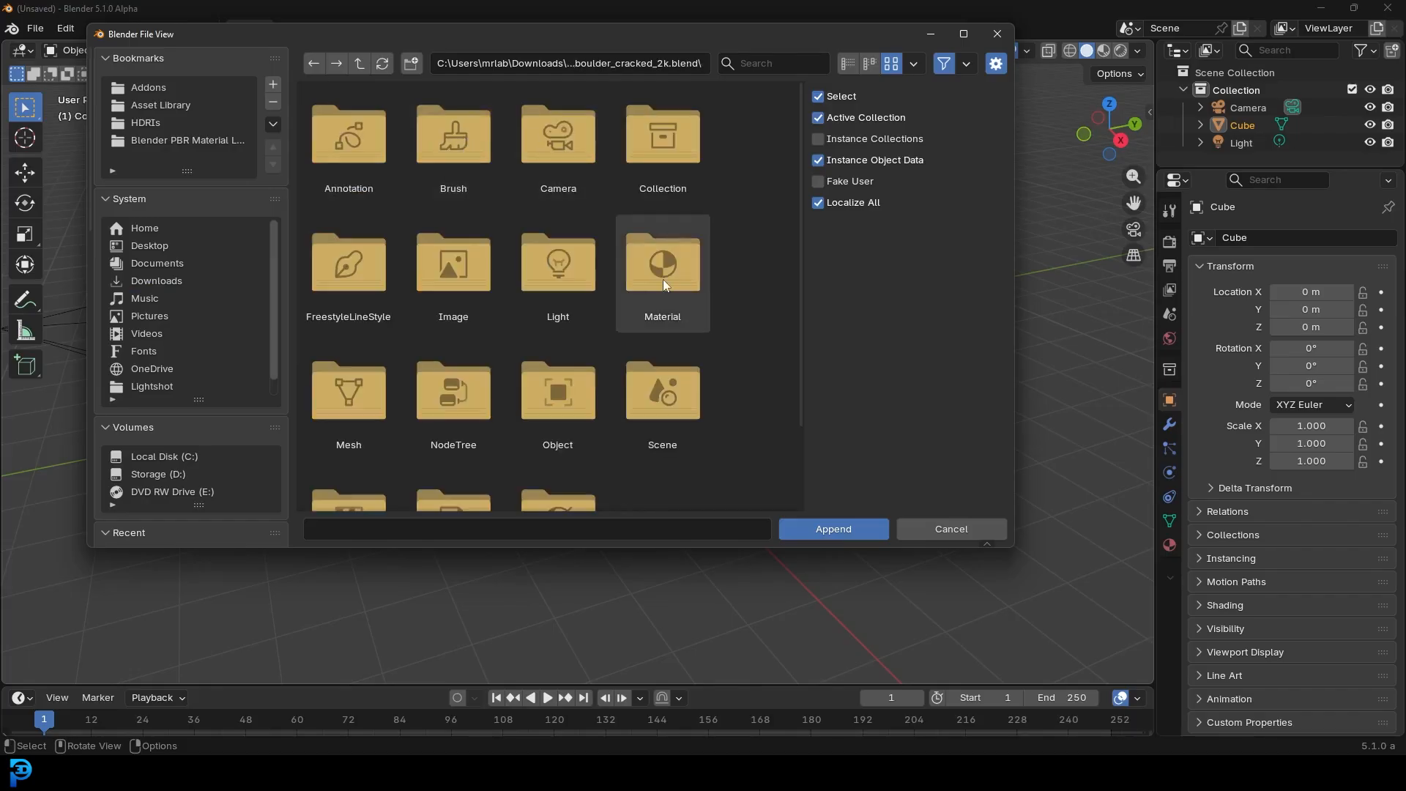
pyautogui.doubleClick(661, 262)
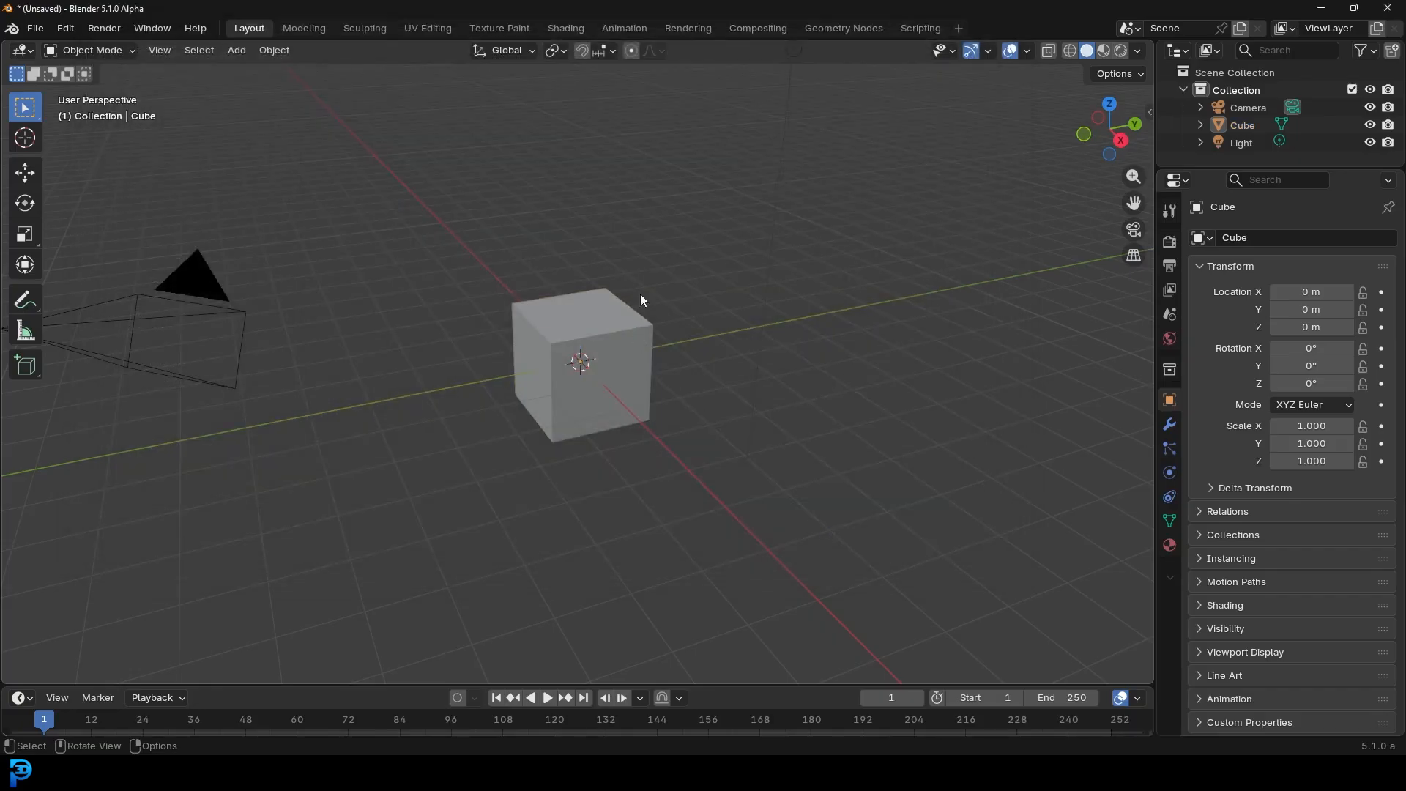
# Step: Subdivide the cube's mesh with 20 cuts in Edit Mode
pyautogui.click(582, 359)
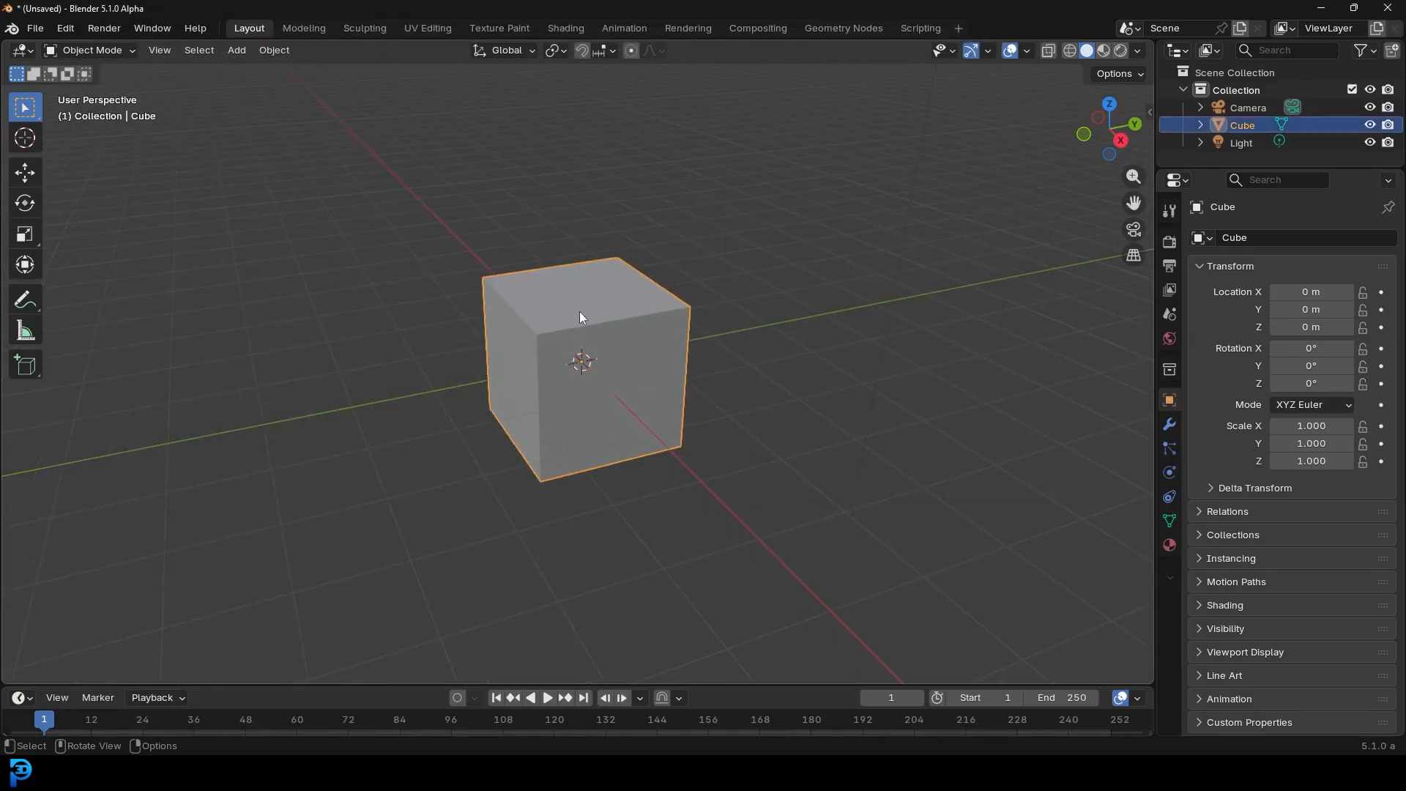
pyautogui.rightClick(583, 359)
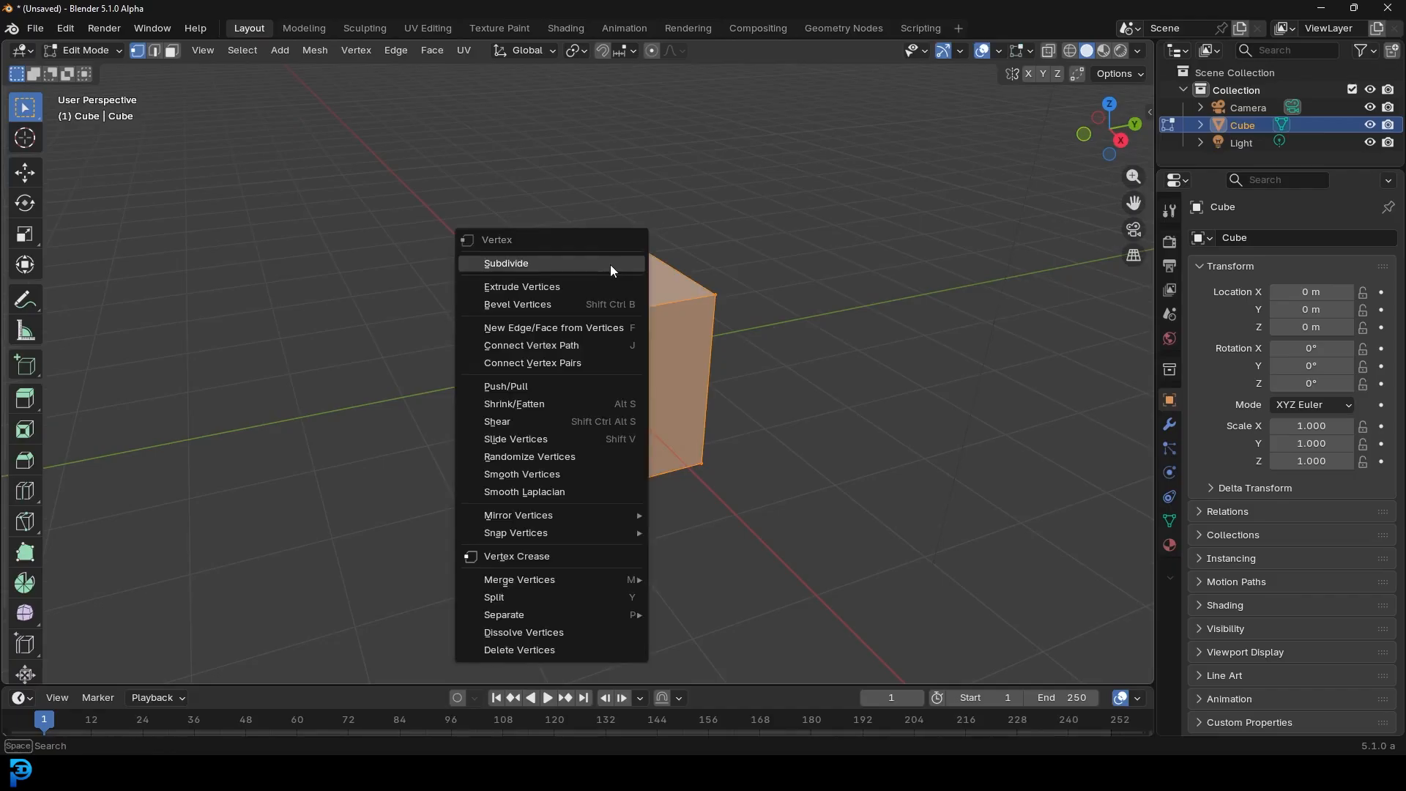
pyautogui.click(505, 262)
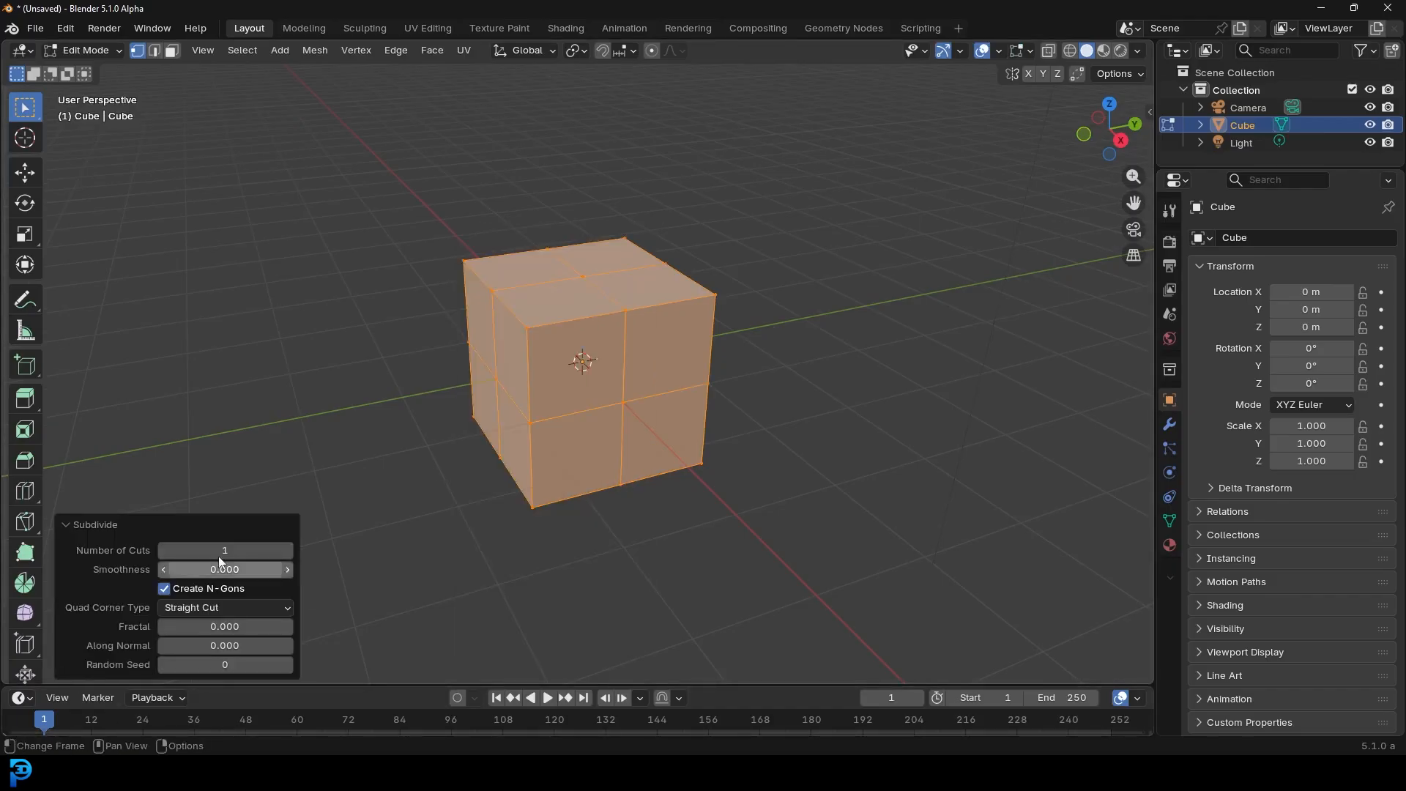
pyautogui.write('20')
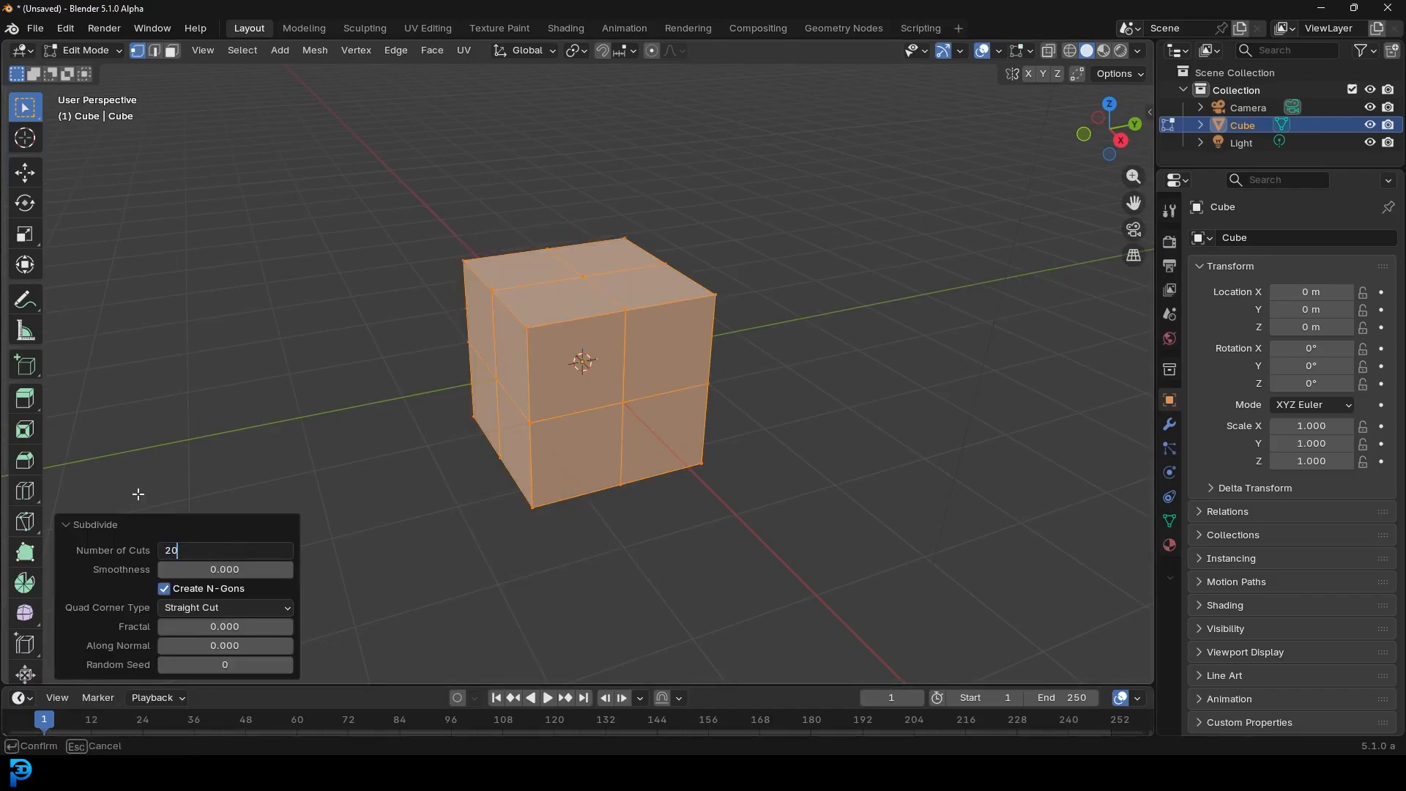
pyautogui.press('Return')
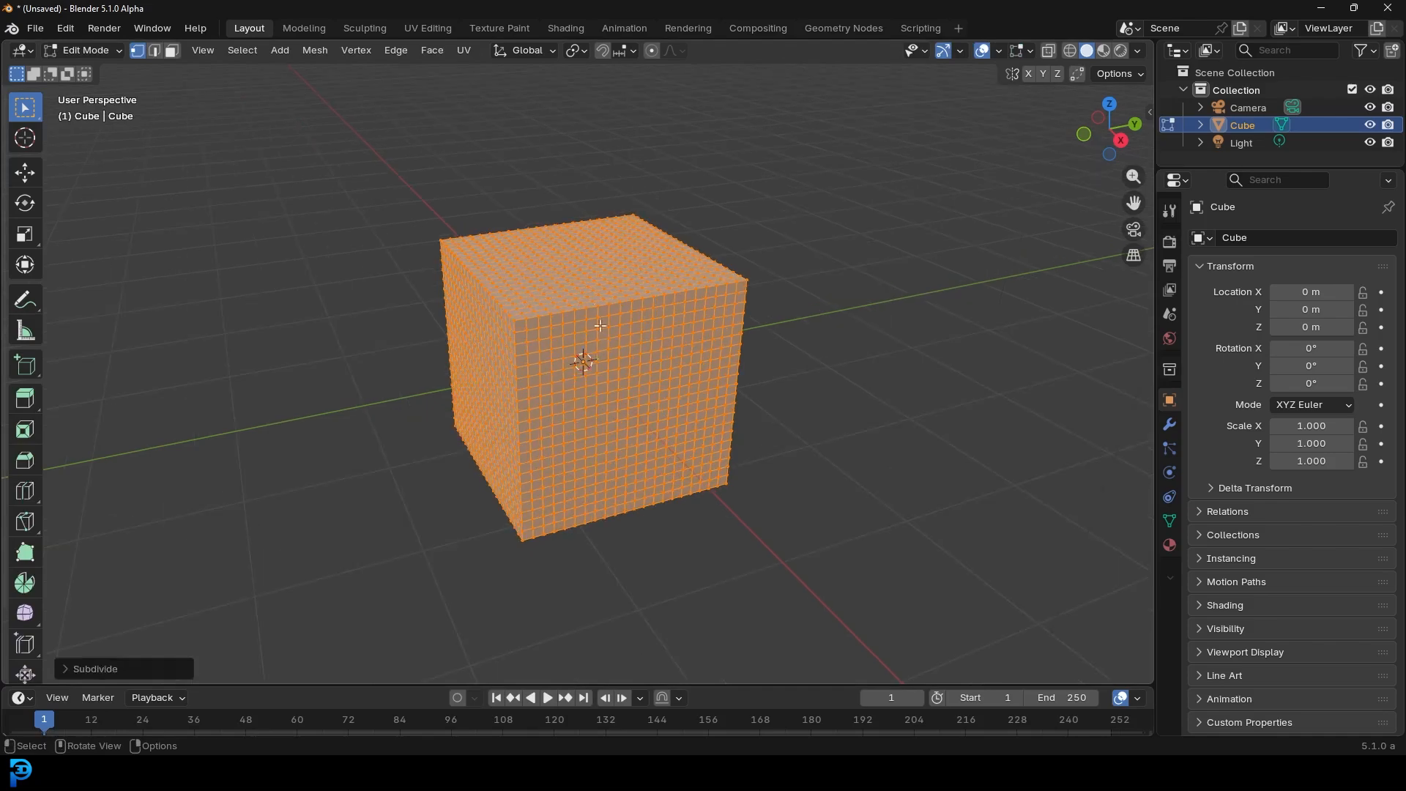
# Step: Run the To Sphere operation to push the subdivided cube into a sphere
pyautogui.press('shift+a')
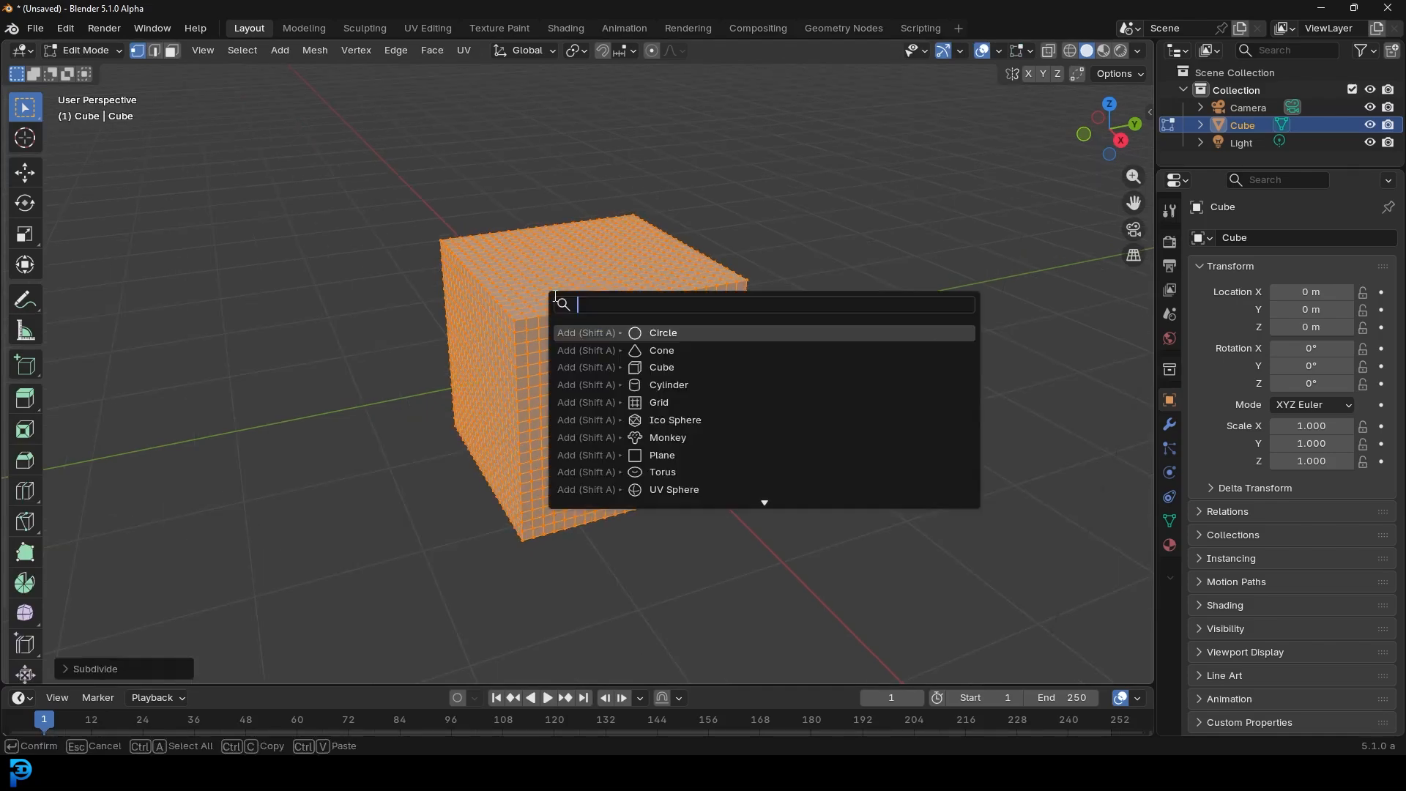
pyautogui.write('to sphe')
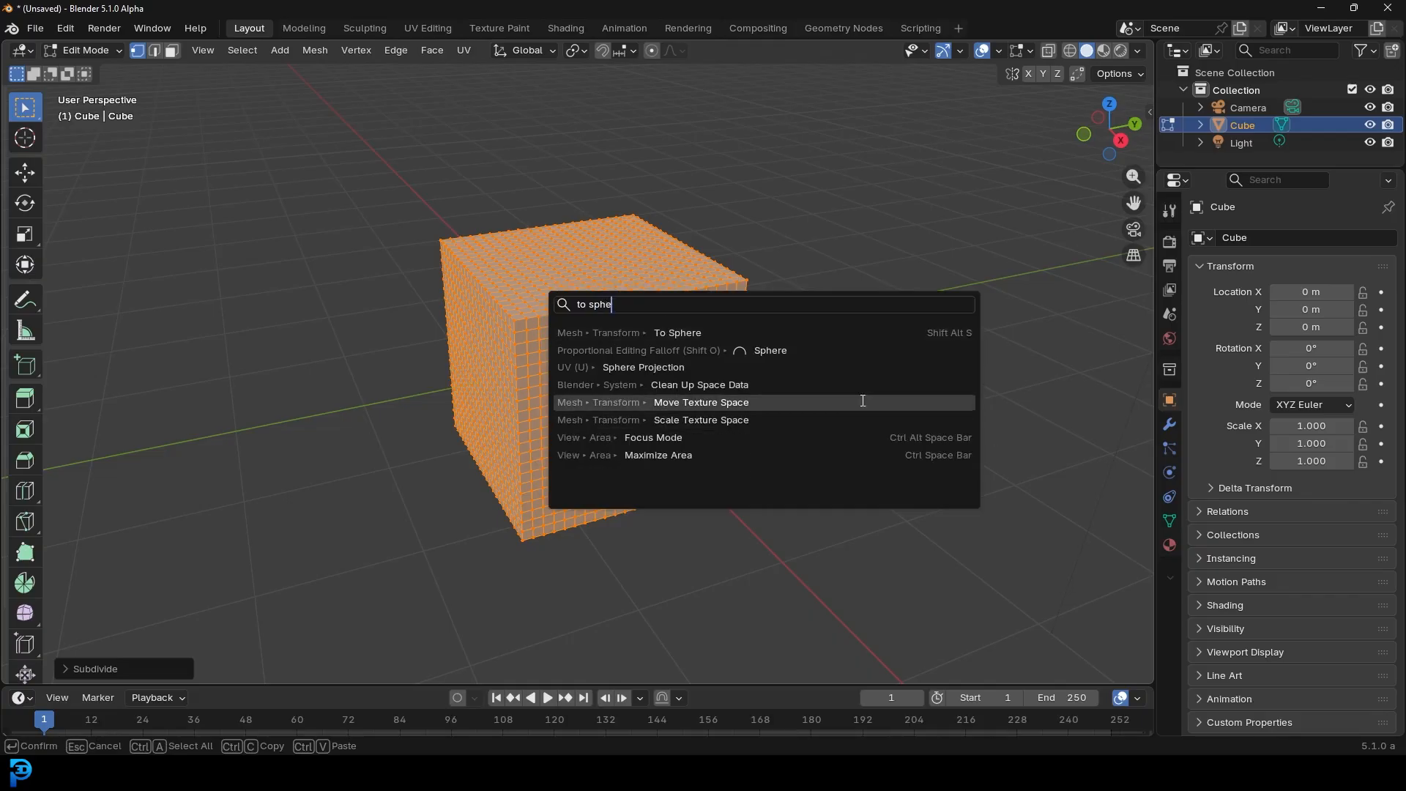
pyautogui.click(677, 332)
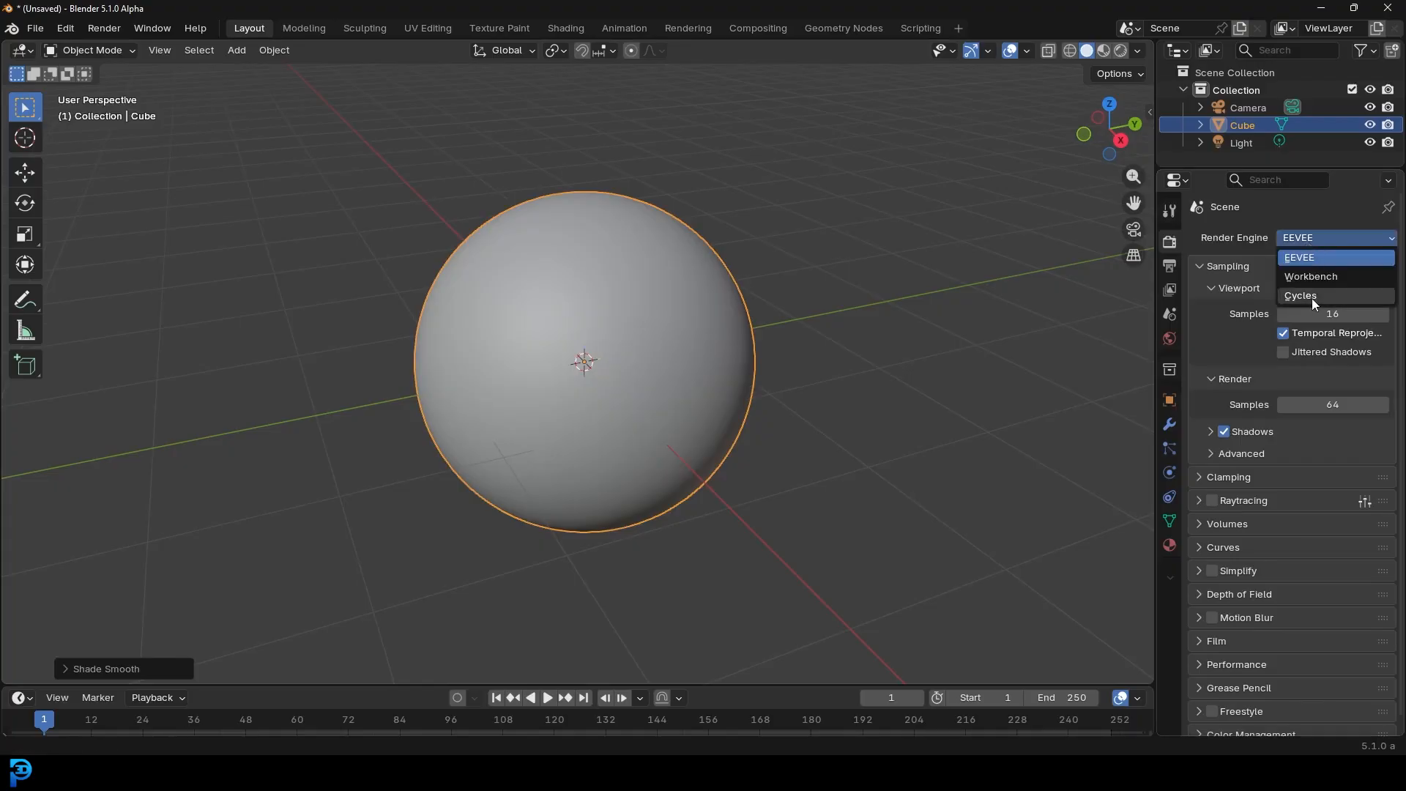
# Step: Set rendering to Cycles on GPU Compute with 45 max render samples
pyautogui.click(1300, 296)
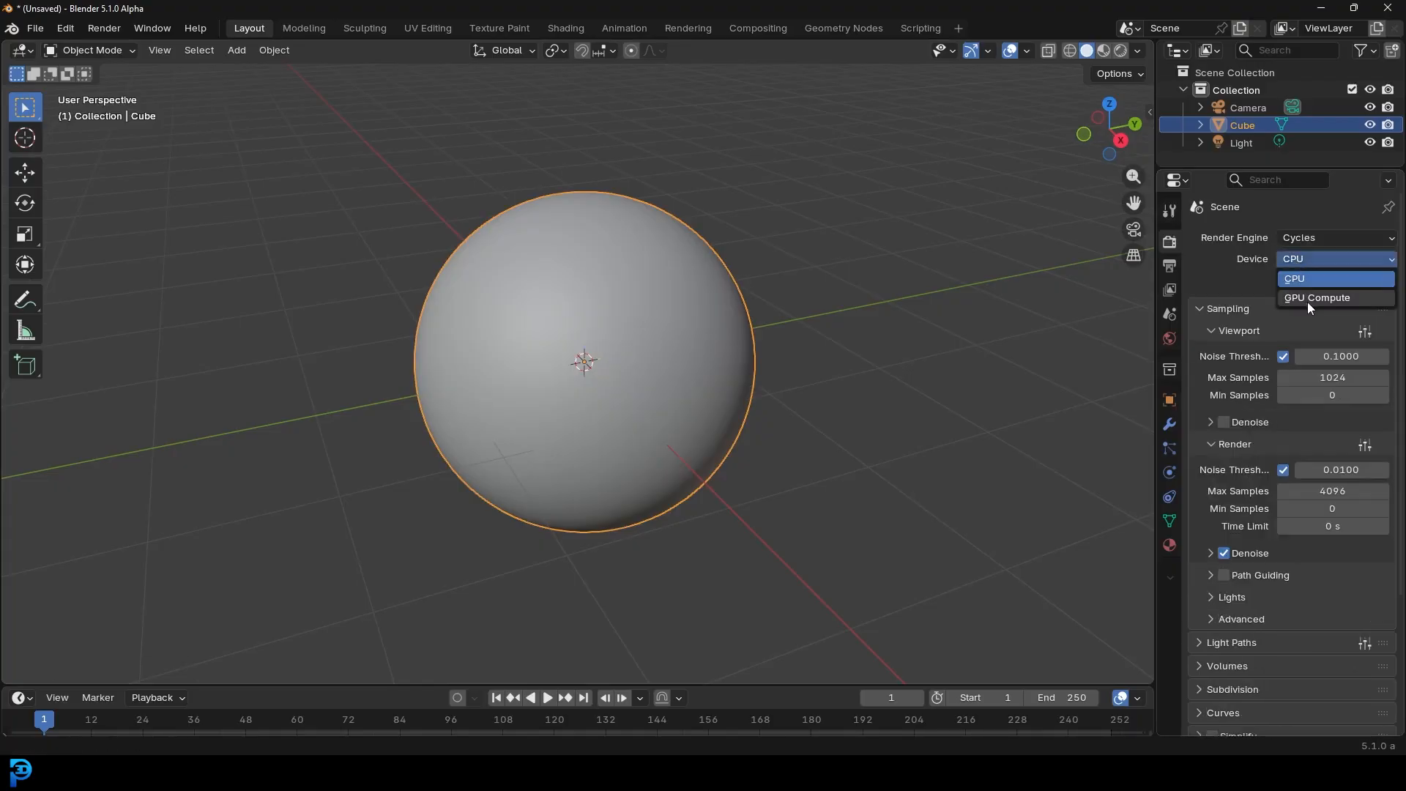
pyautogui.click(1317, 297)
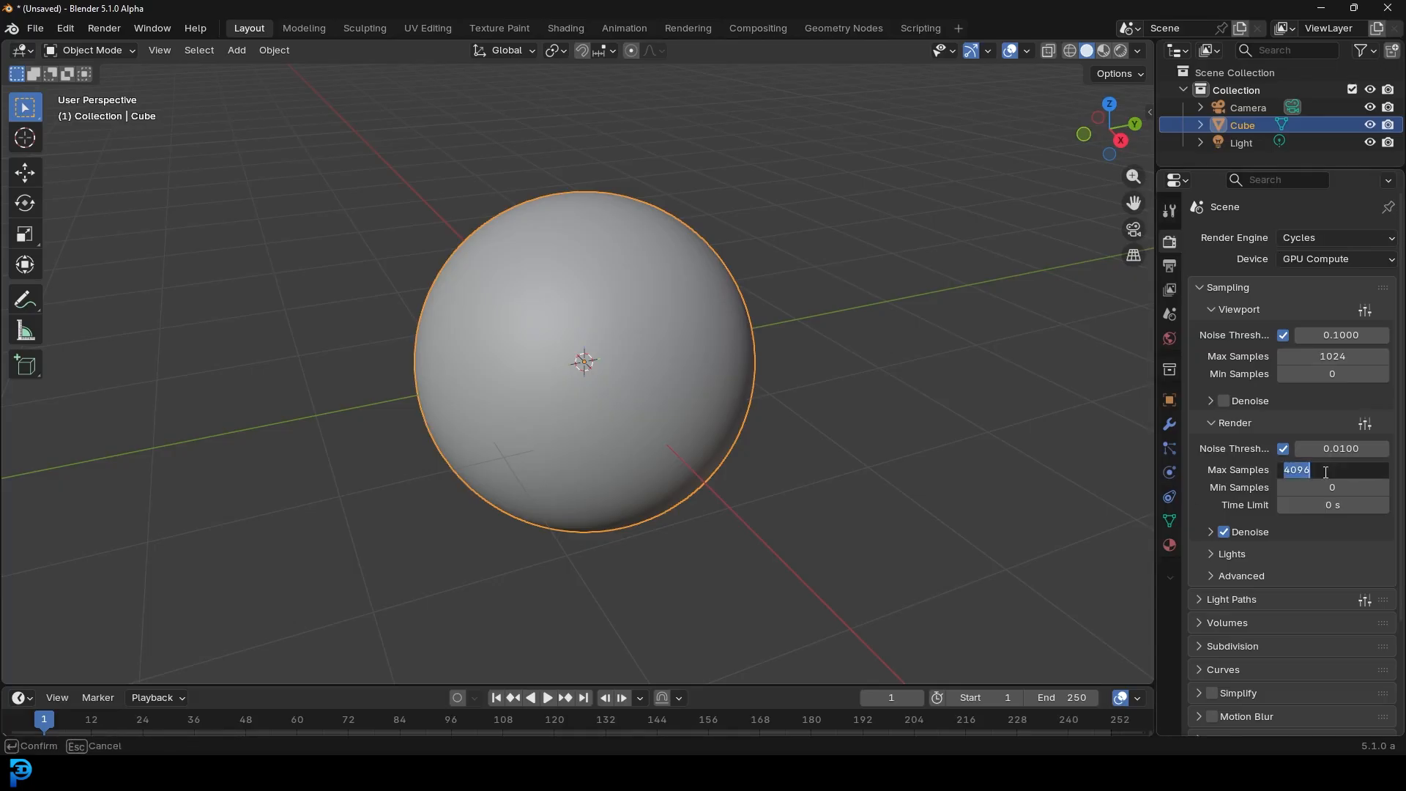
pyautogui.write('45')
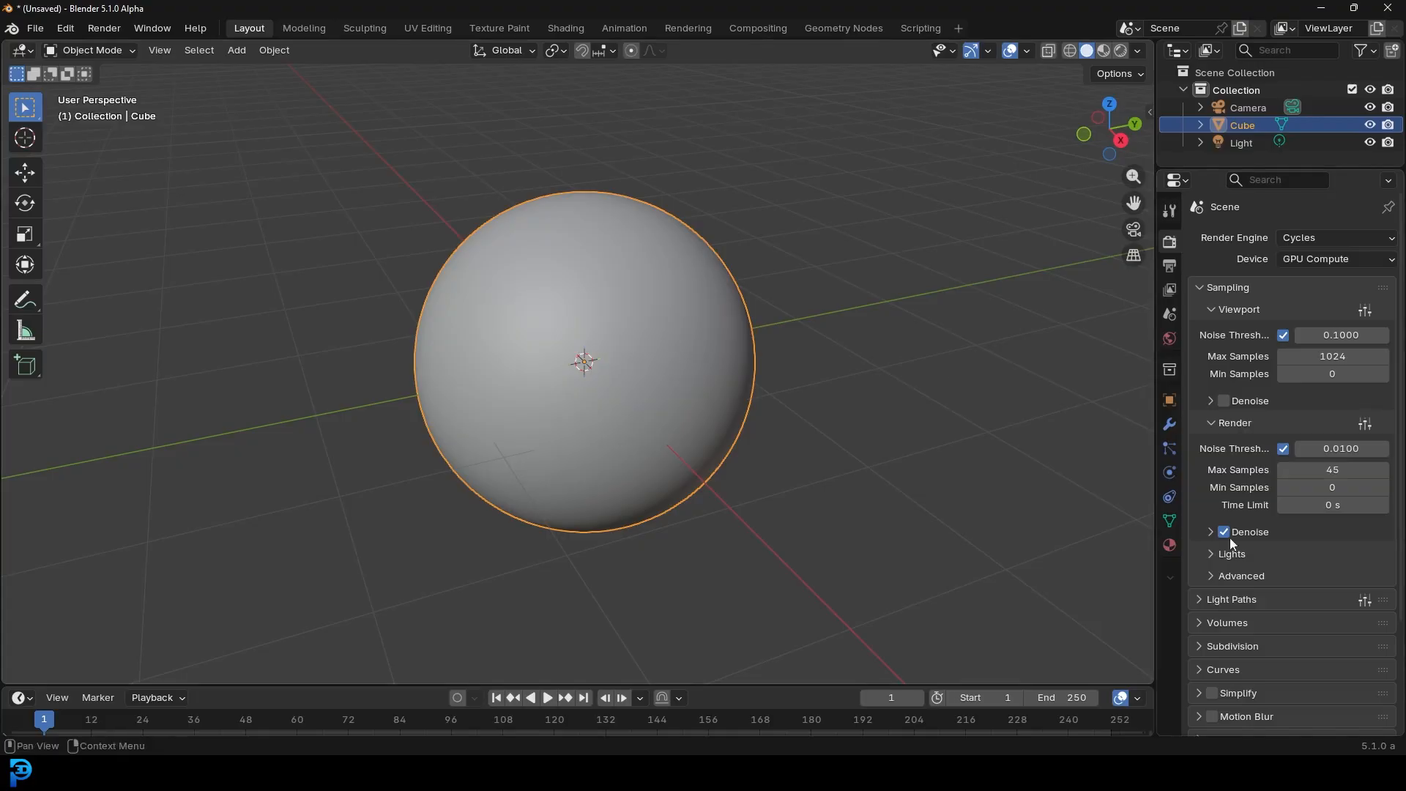
# Step: Assign the appended rock_boulder_cracked material to the sphere
pyautogui.click(1169, 544)
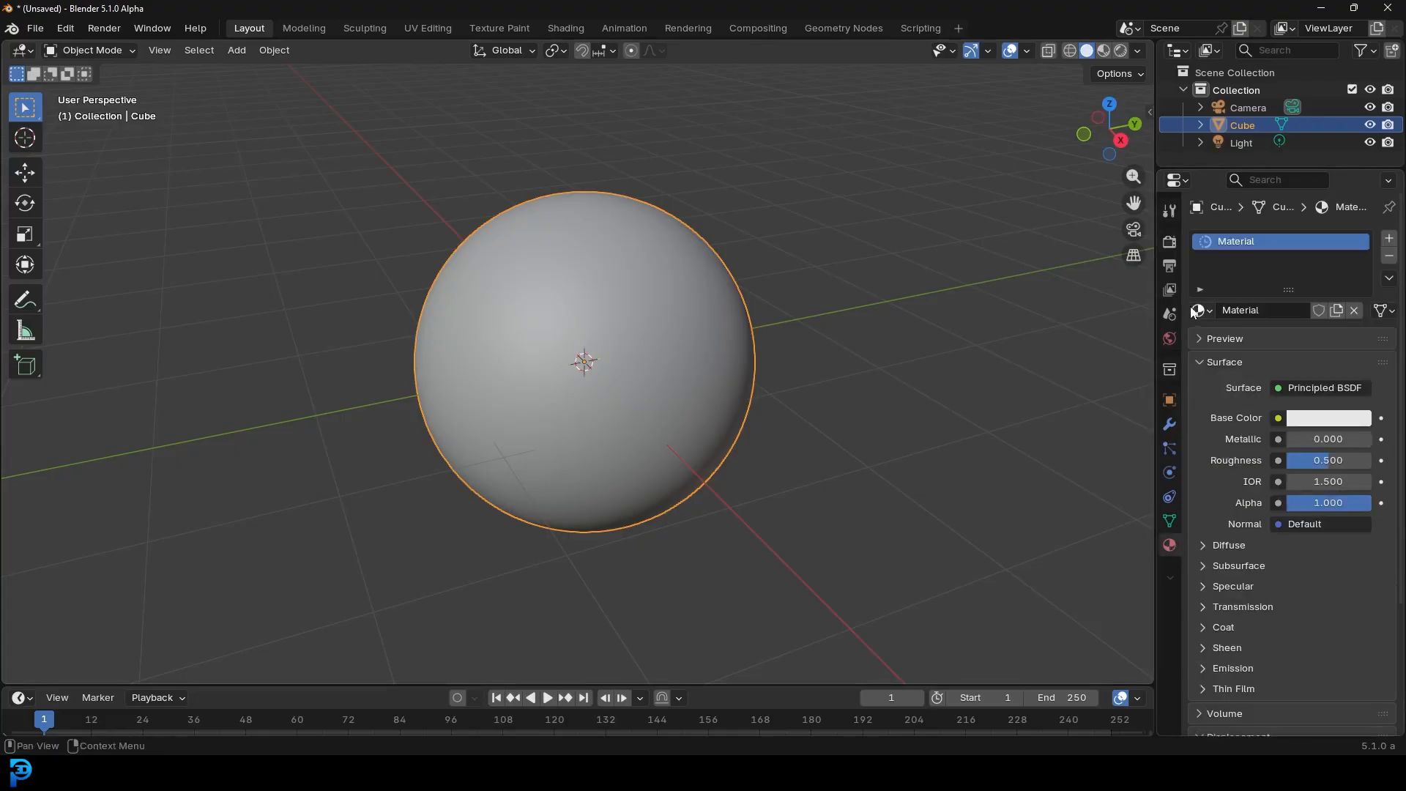
pyautogui.click(1197, 311)
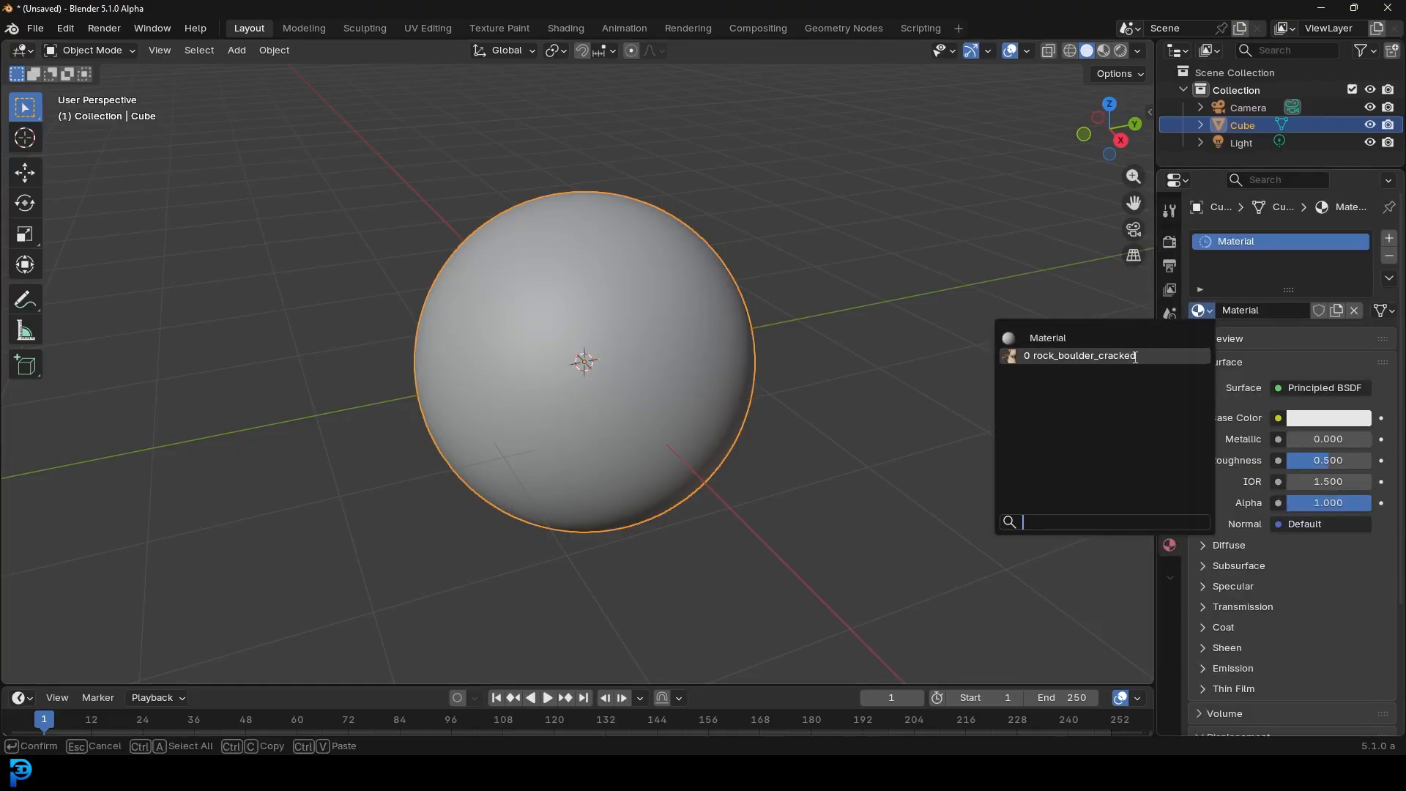
pyautogui.click(1079, 355)
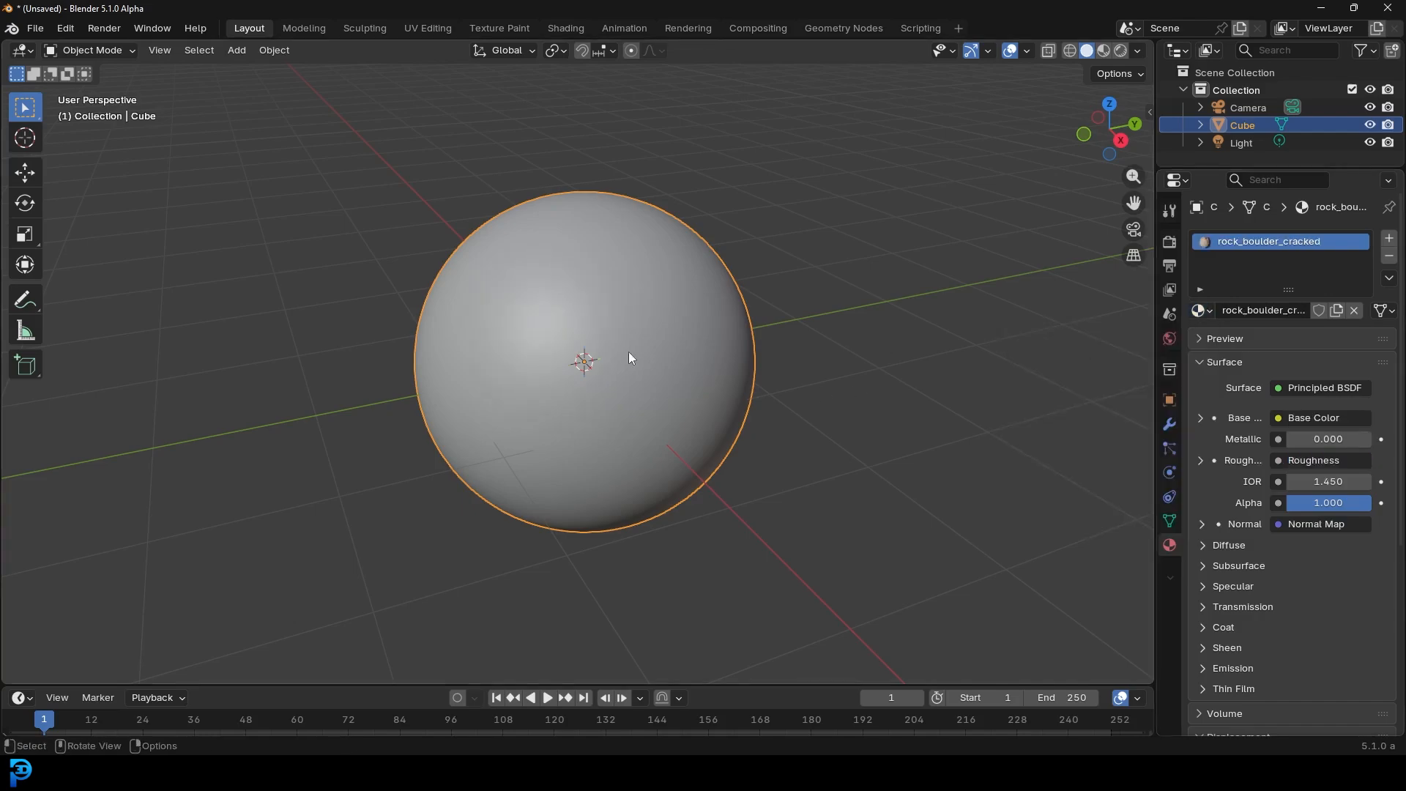
pyautogui.moveTo(1169, 433)
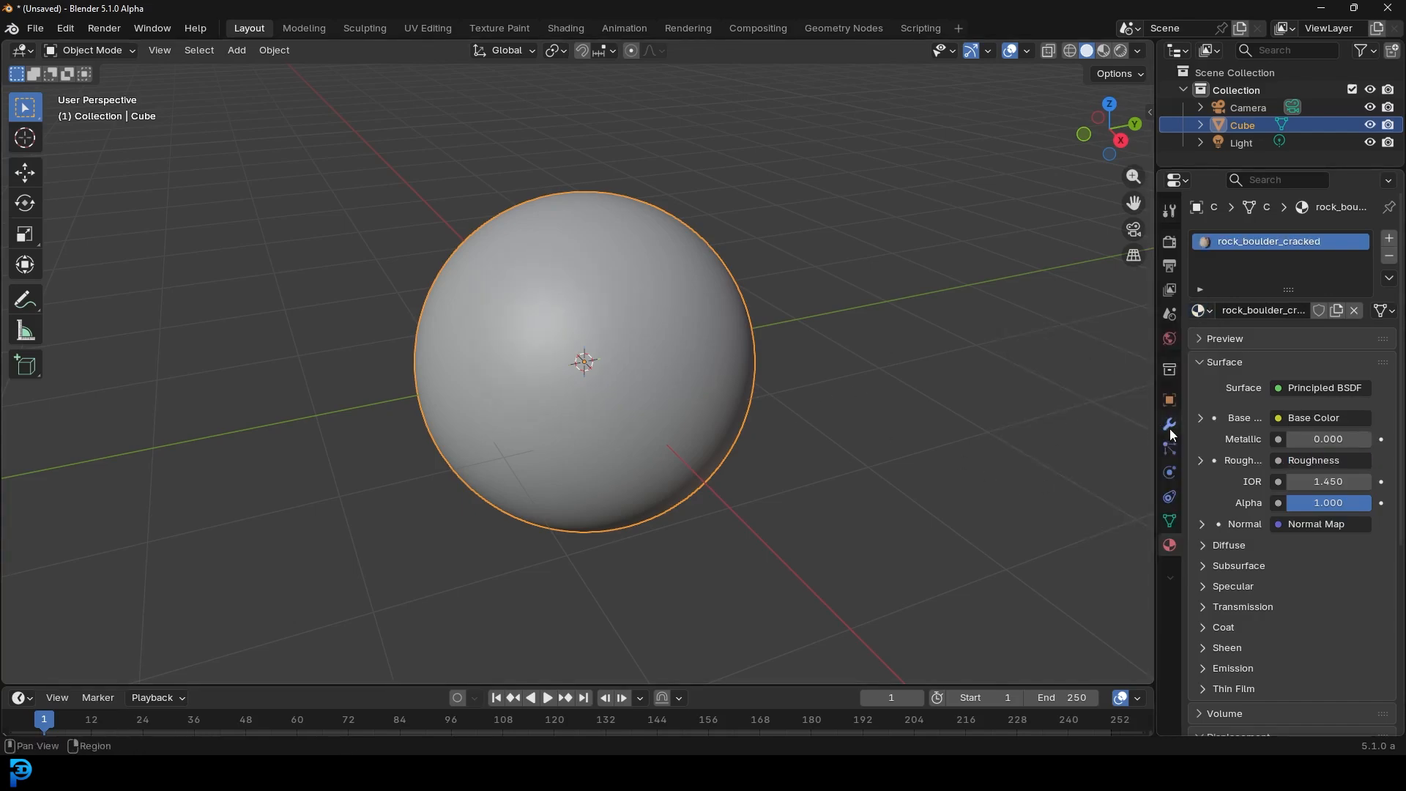
# Step: Add a Subdivision Surface modifier to the sphere
pyautogui.click(1169, 424)
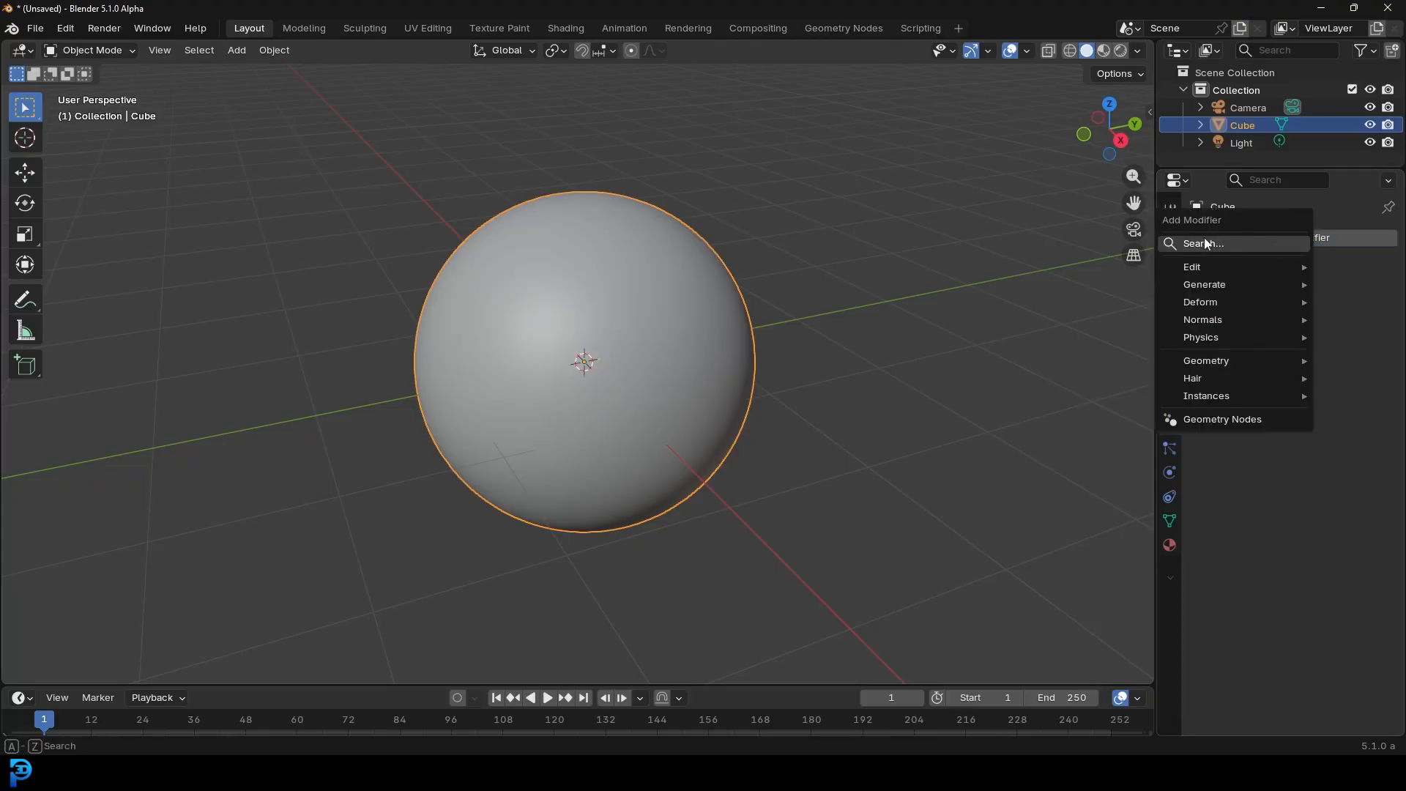
pyautogui.write('s')
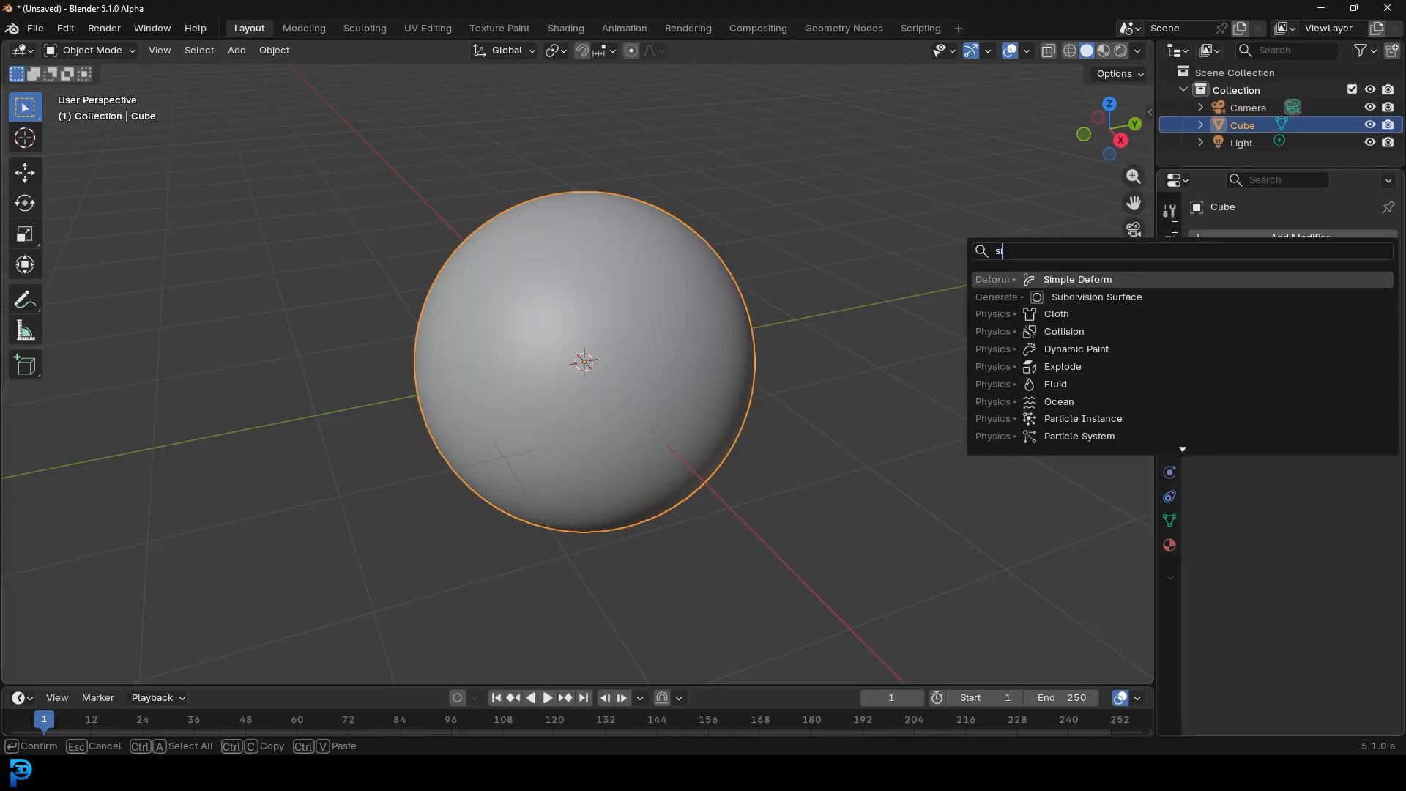
pyautogui.write('u')
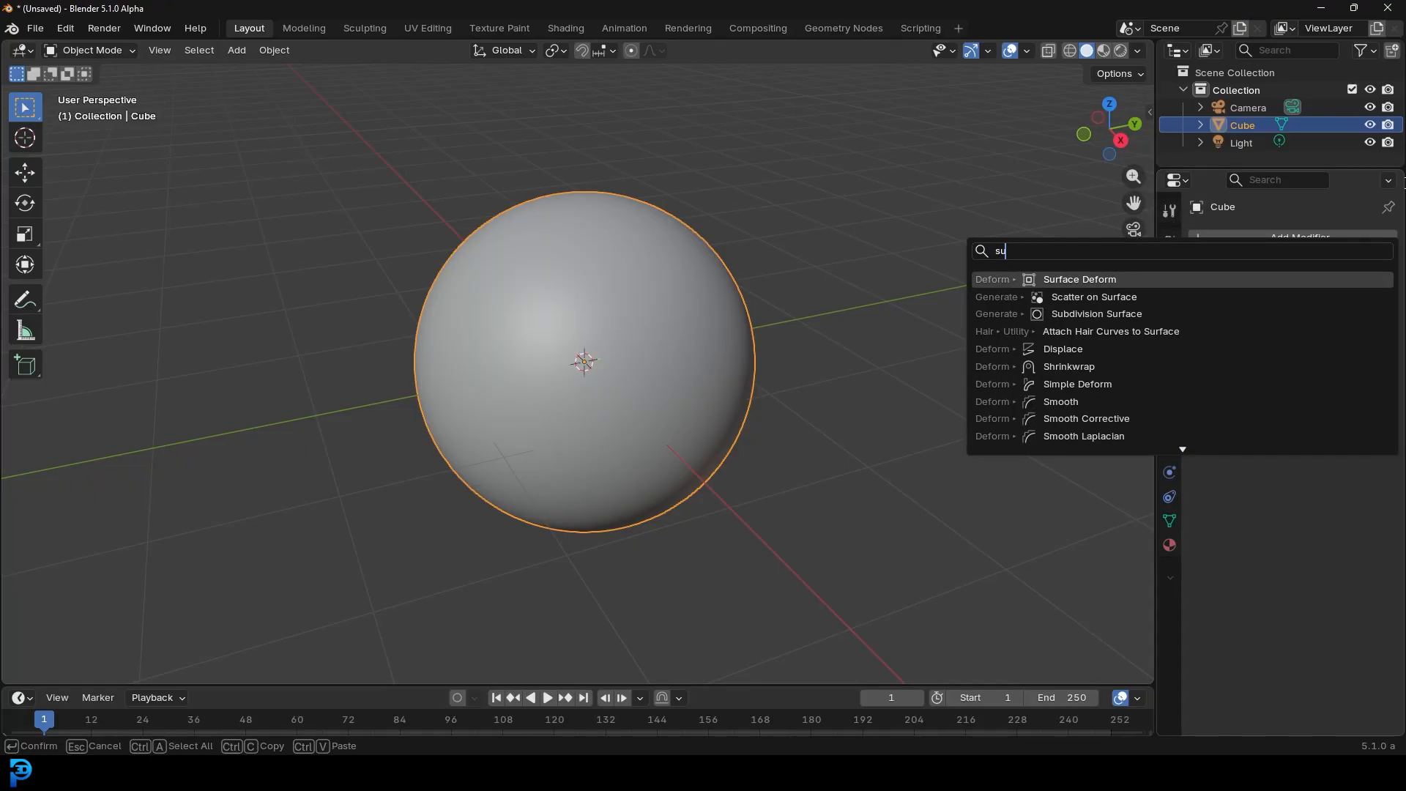
pyautogui.click(1095, 314)
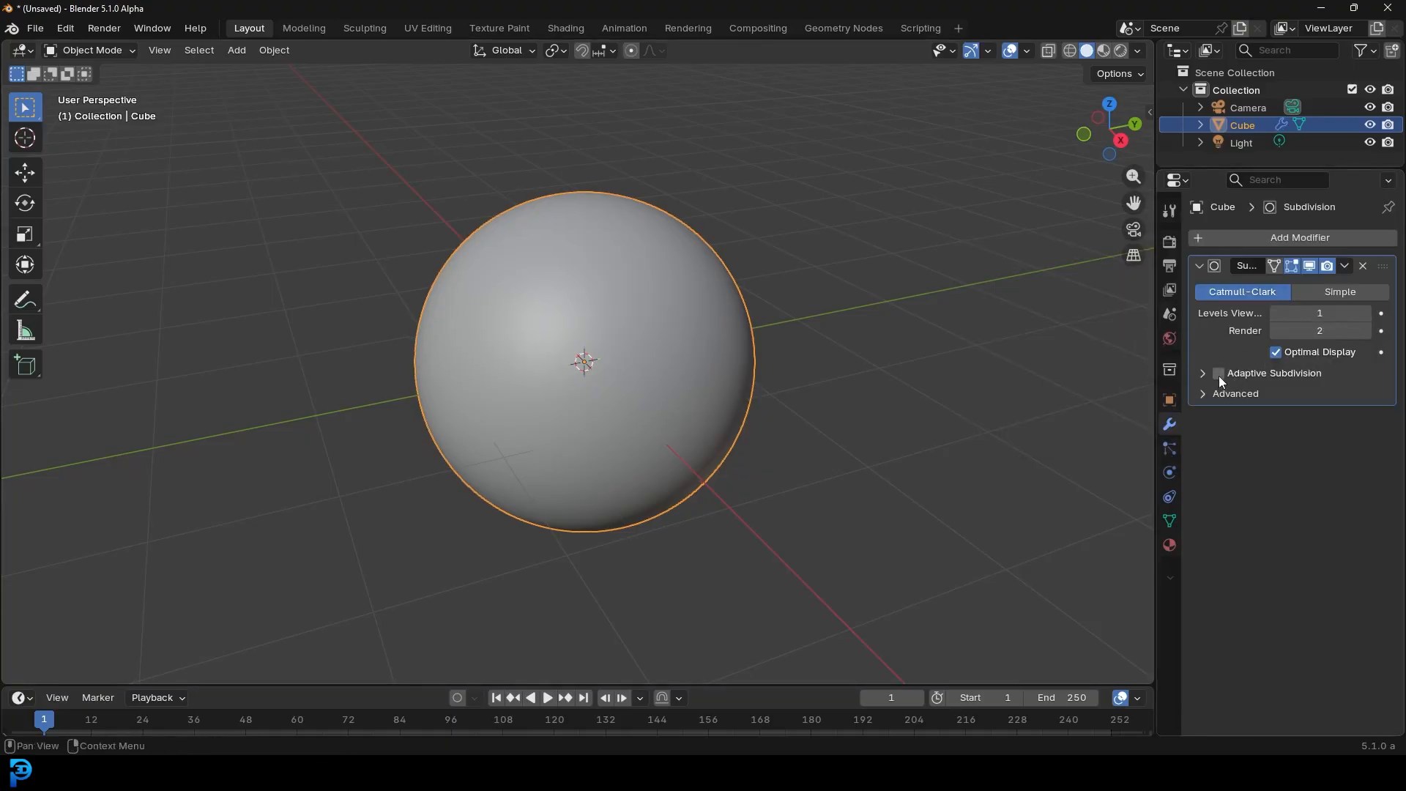
# Step: Enable Adaptive Subdivision on the modifier and return to the material settings
pyautogui.click(1217, 374)
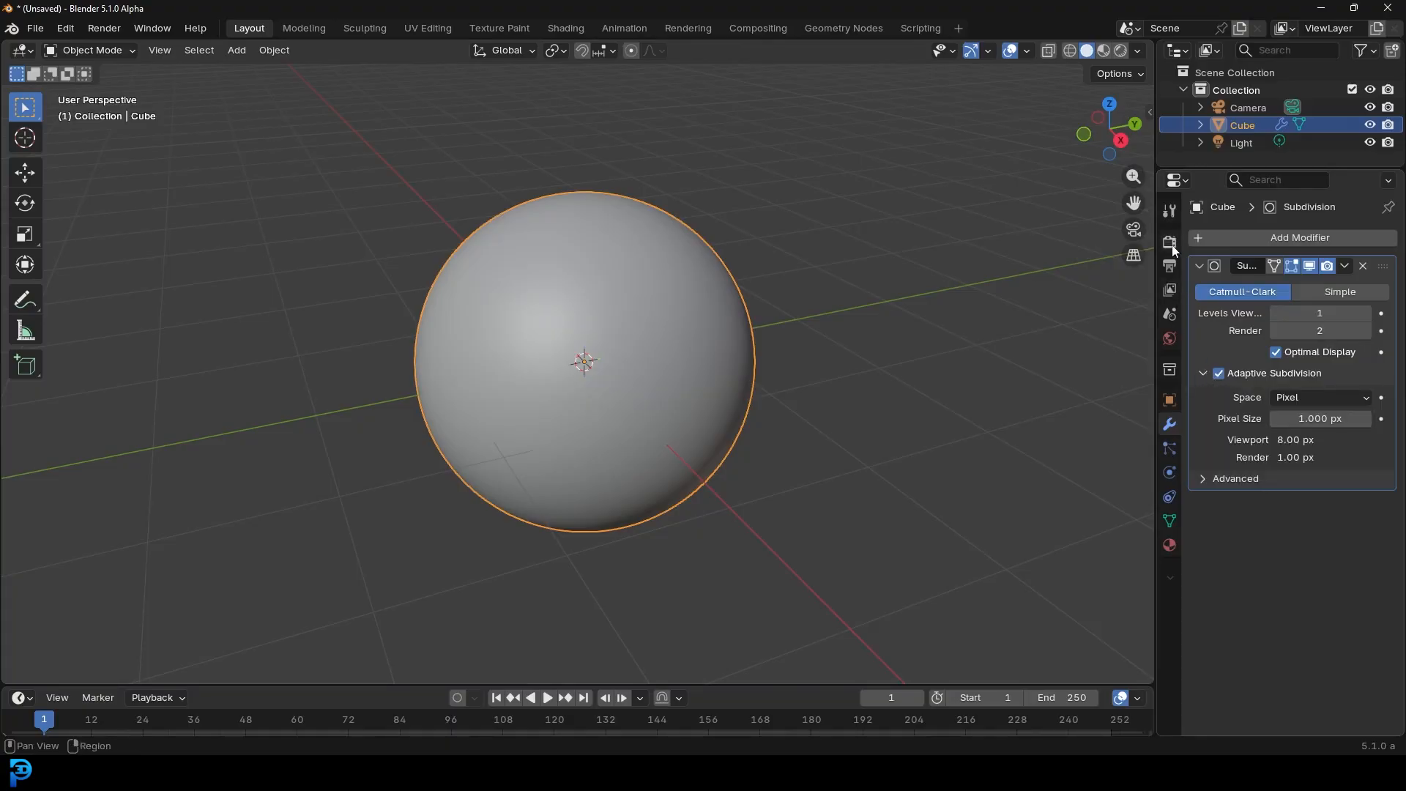
pyautogui.click(1169, 241)
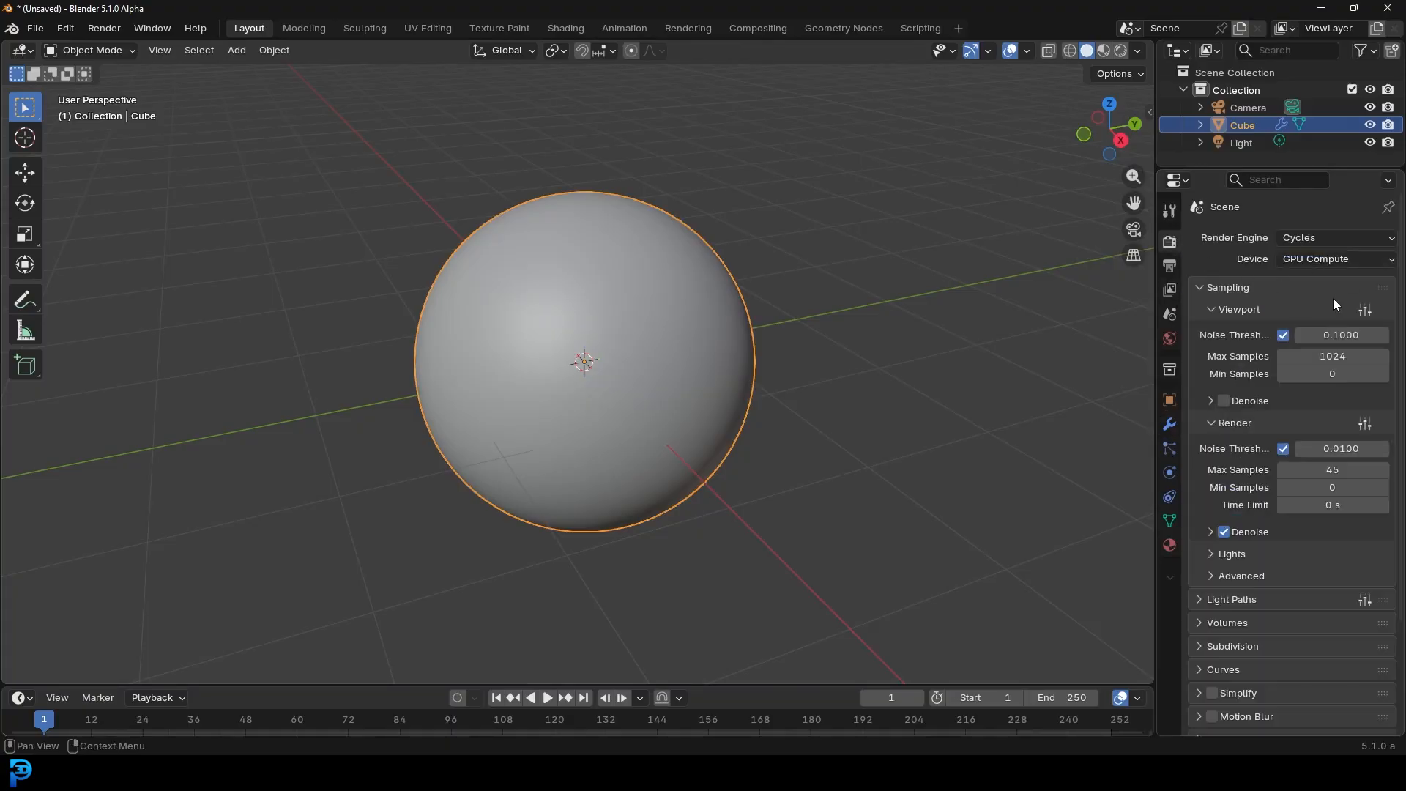
pyautogui.click(1168, 423)
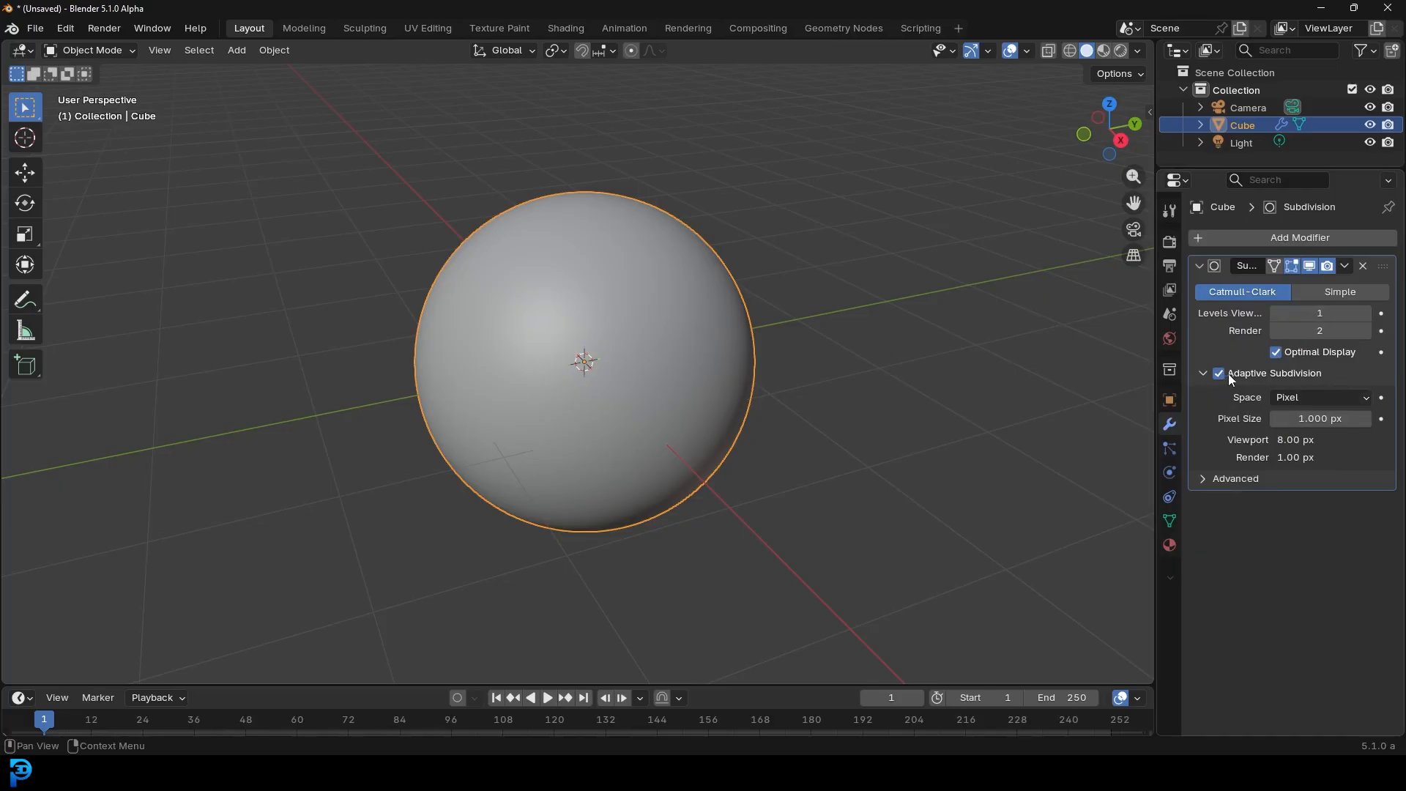
pyautogui.click(1169, 545)
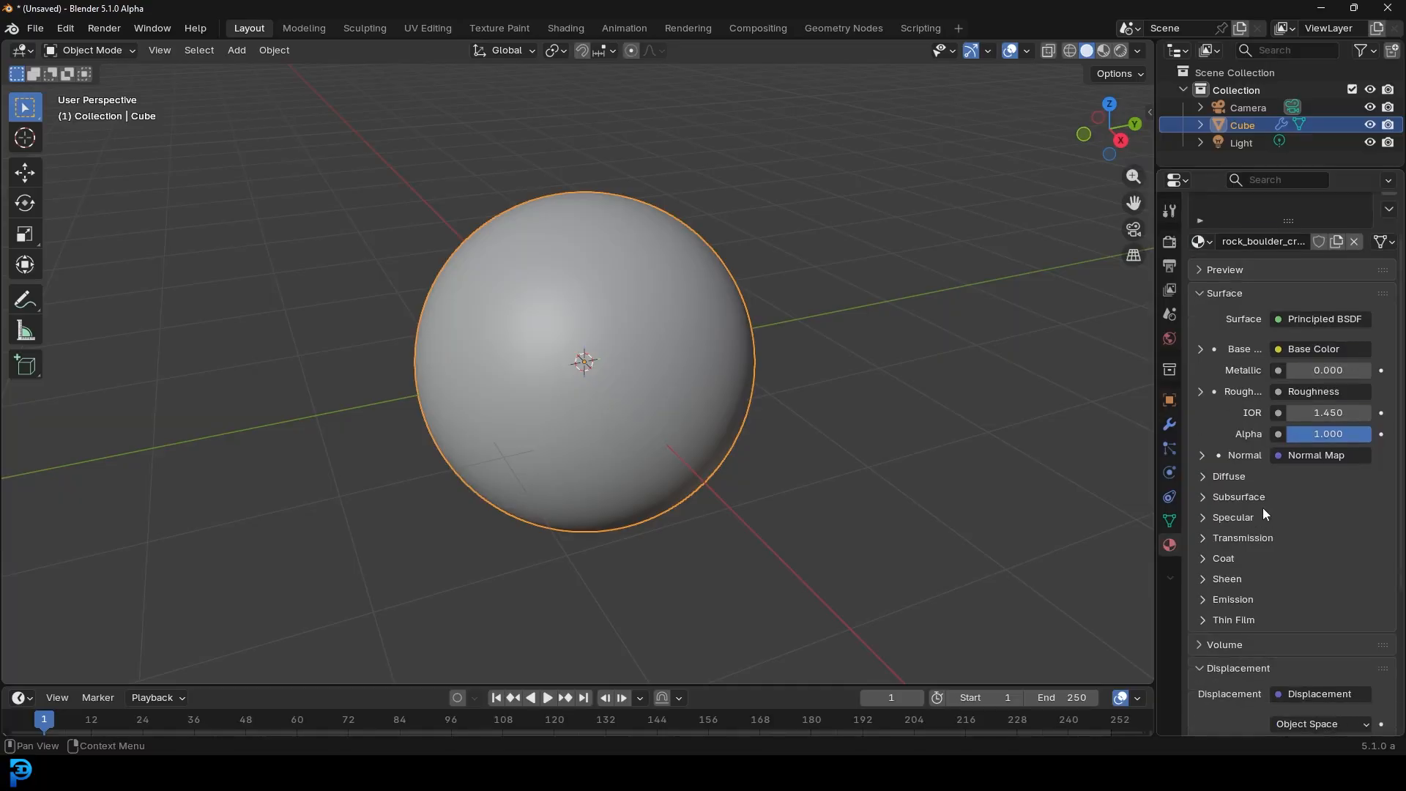
# Step: Set the rock material's surface displacement method to Displacement and Bump
pyautogui.scroll(-3)
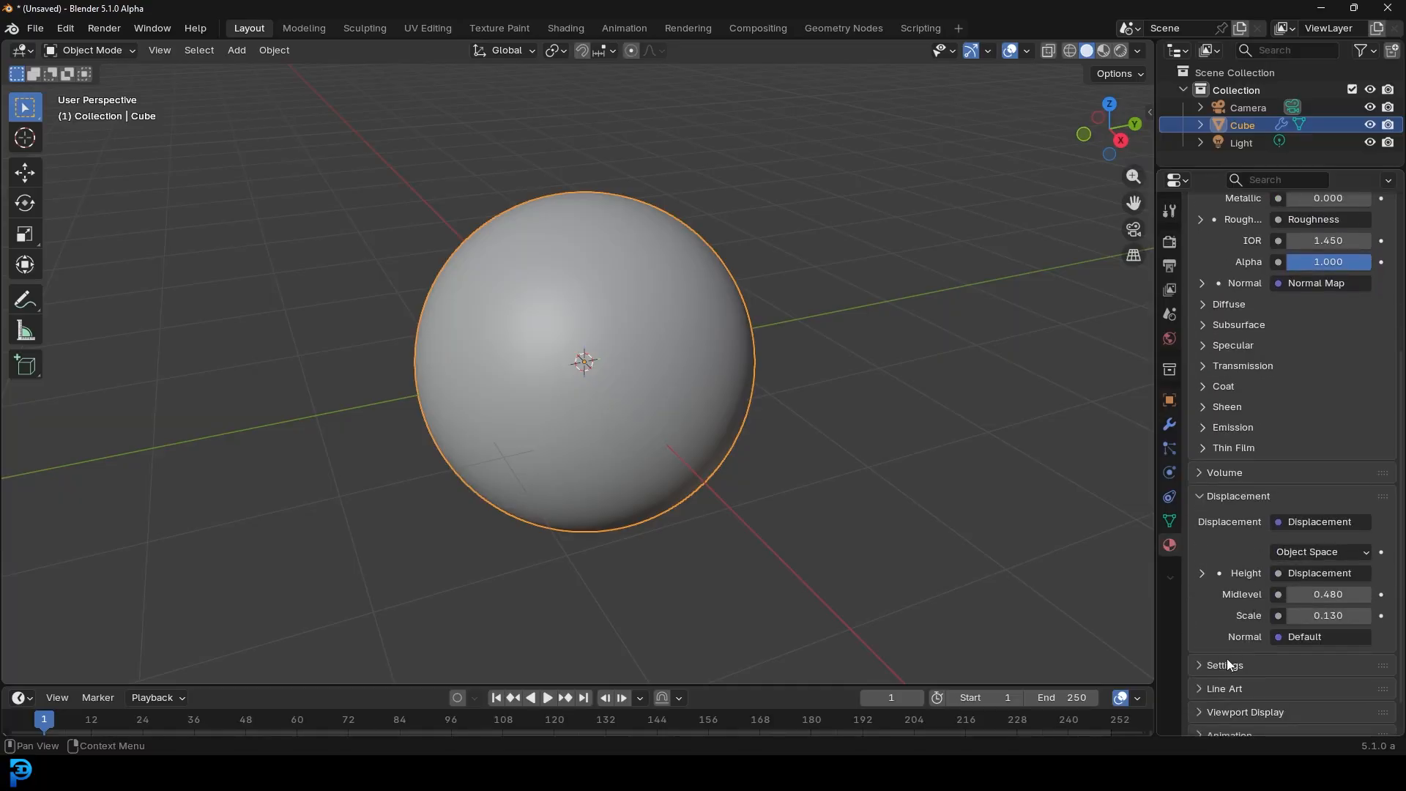
pyautogui.scroll(-3)
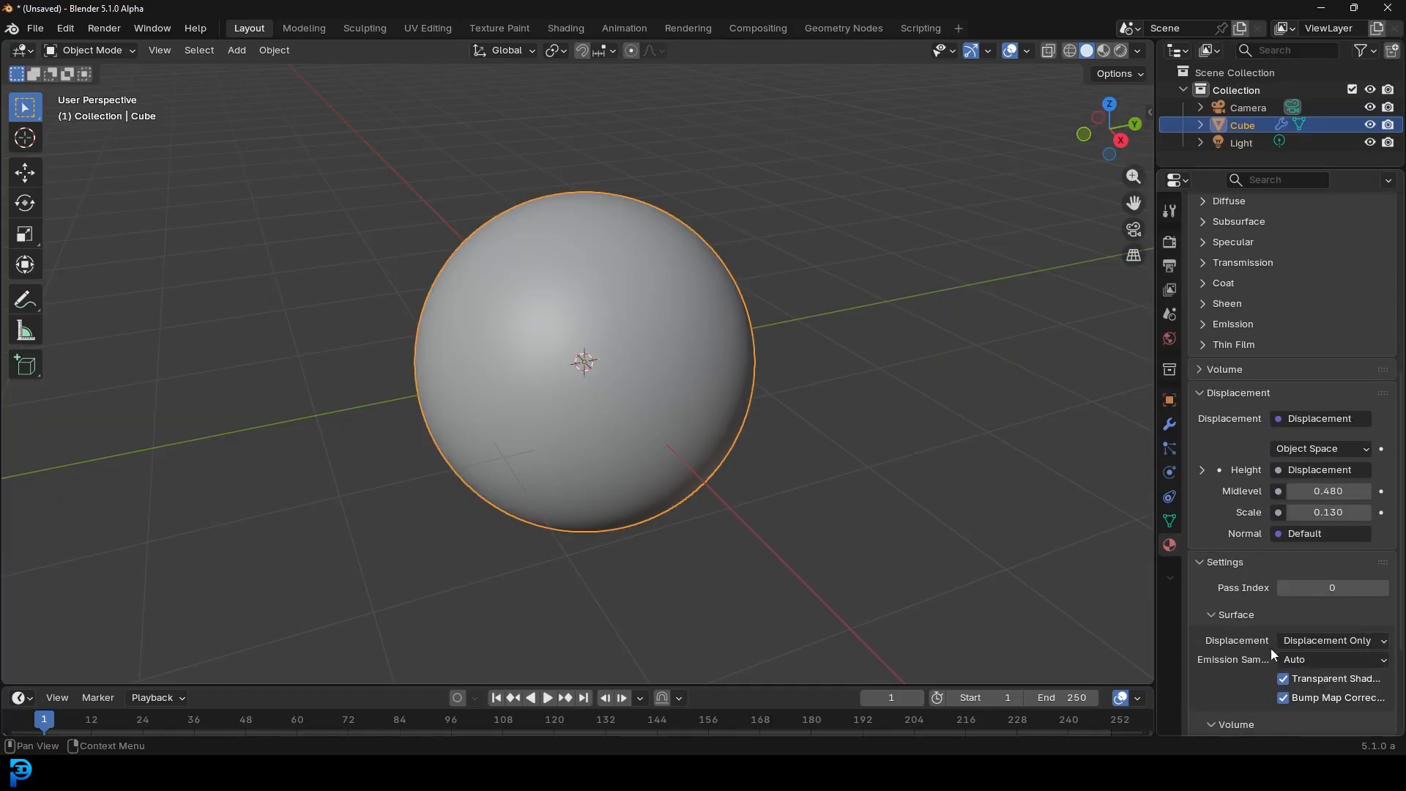
pyautogui.click(1331, 640)
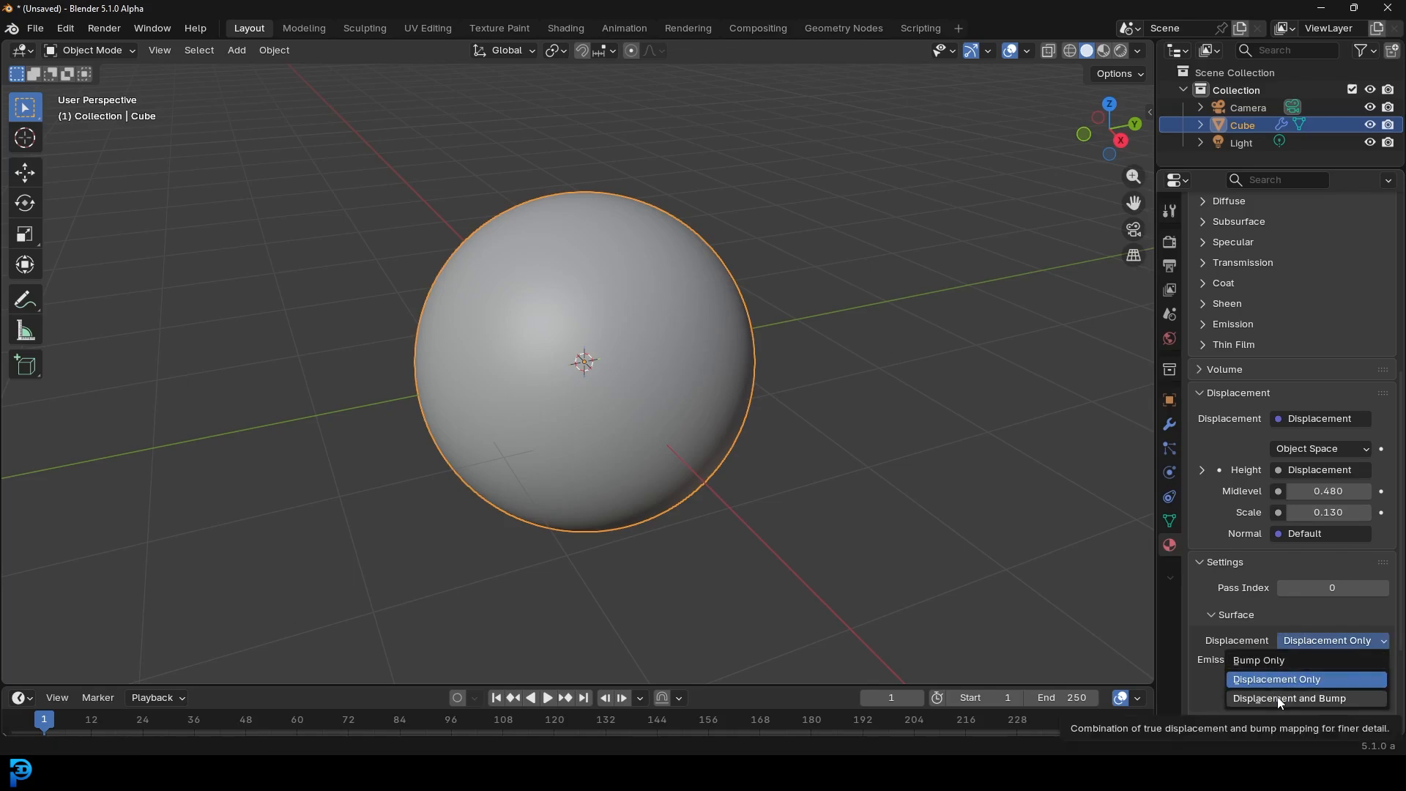
pyautogui.click(1289, 697)
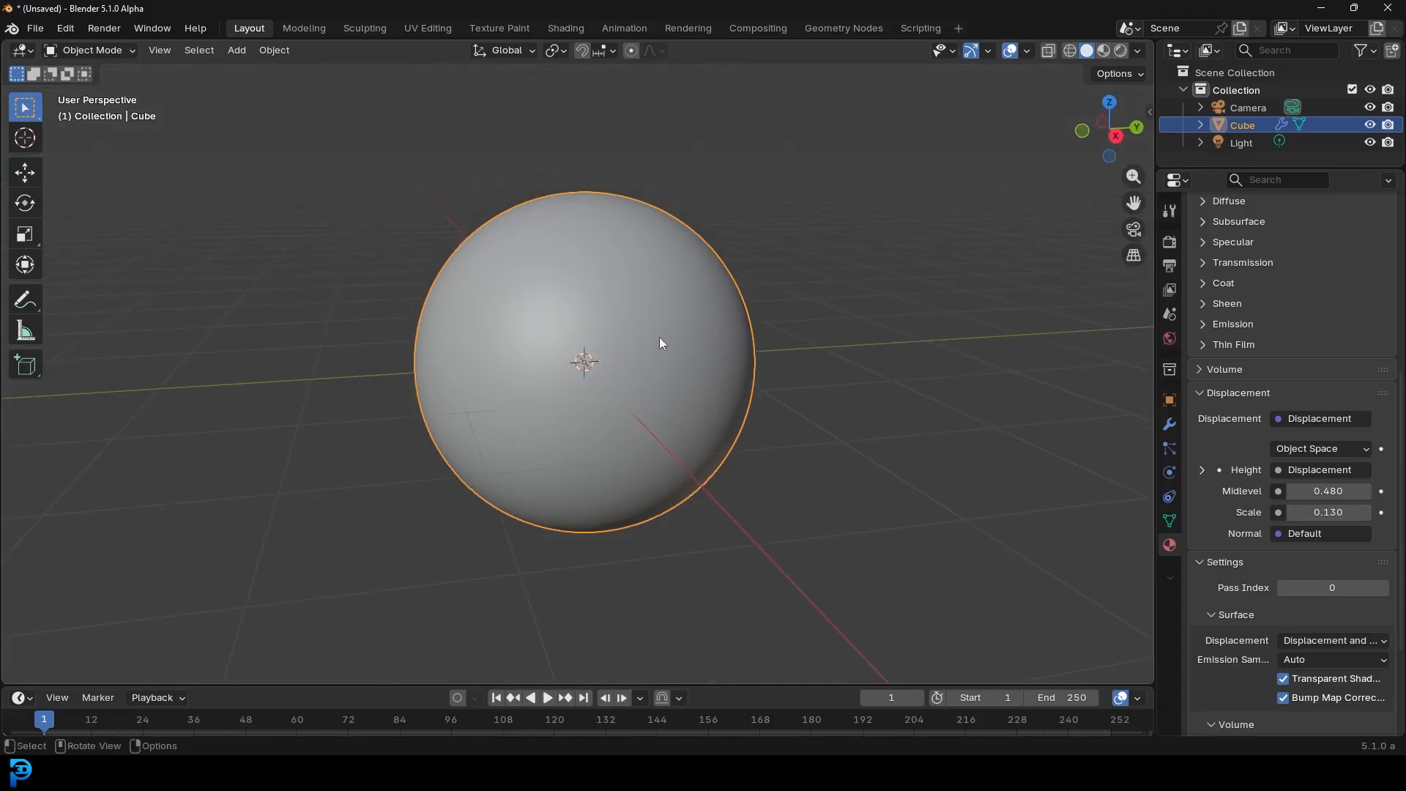
# Step: Switch to the camera view with Rendered viewport shading to preview the rock sphere
pyautogui.press('KP_0')
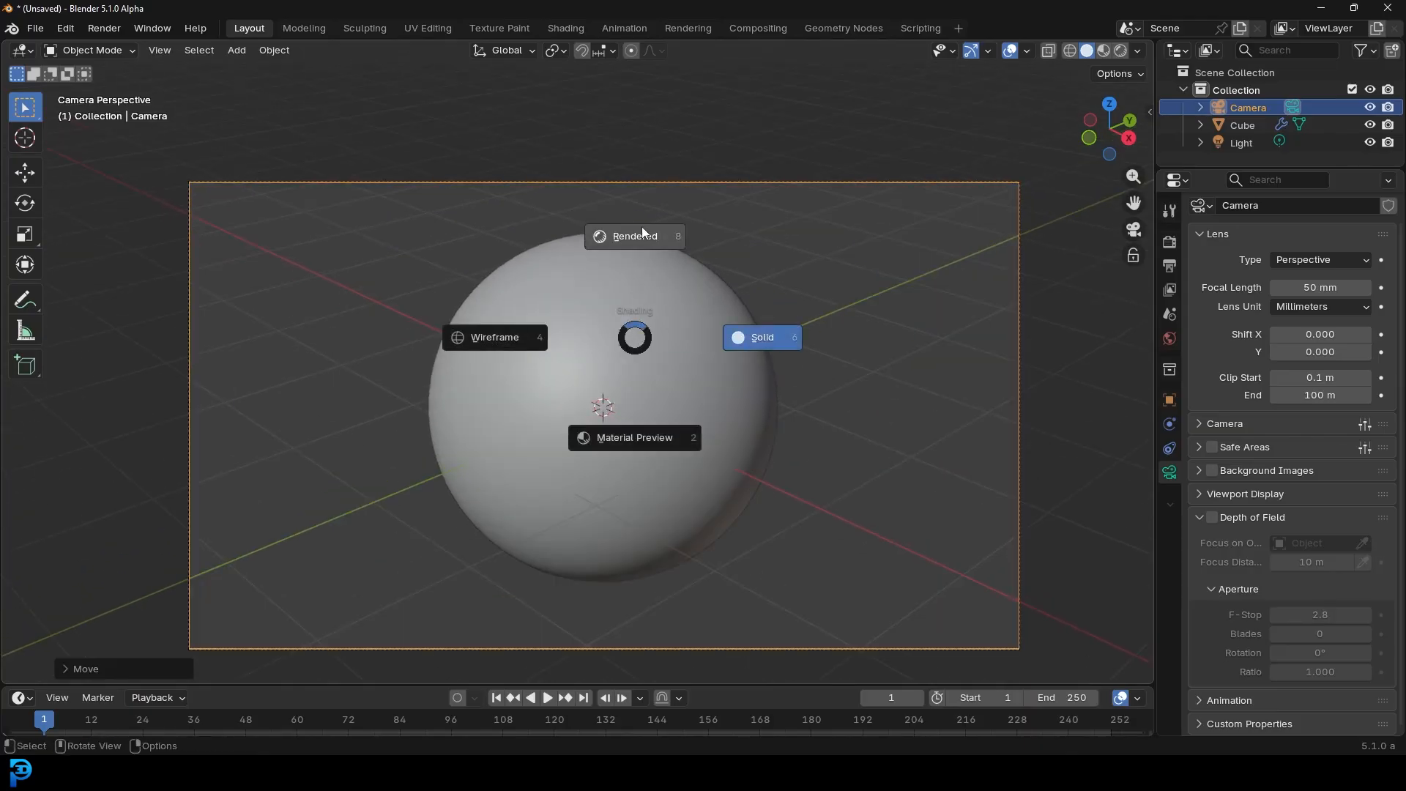
pyautogui.click(633, 236)
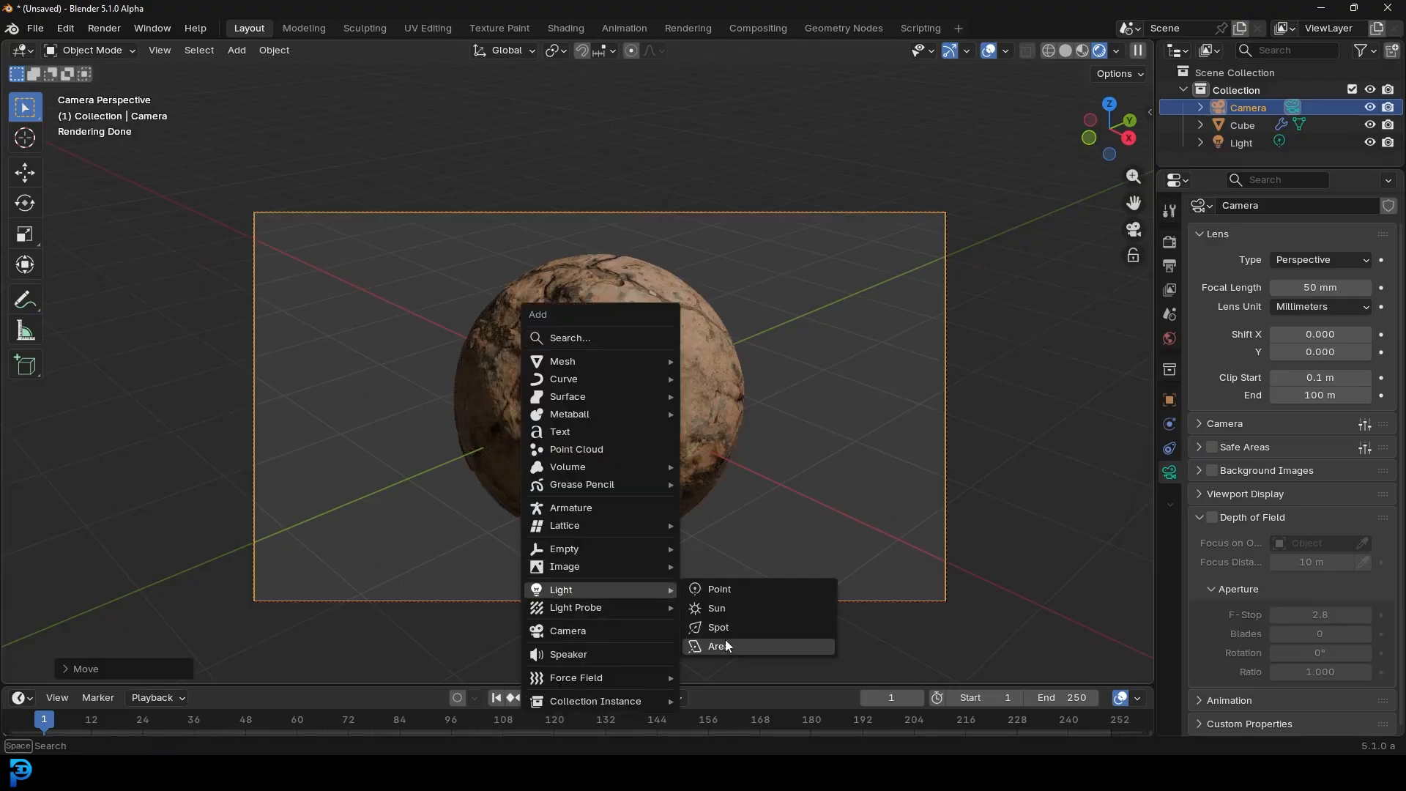
# Step: Add an area light and set its power to 200, duplicating it into four around the sphere
pyautogui.click(718, 646)
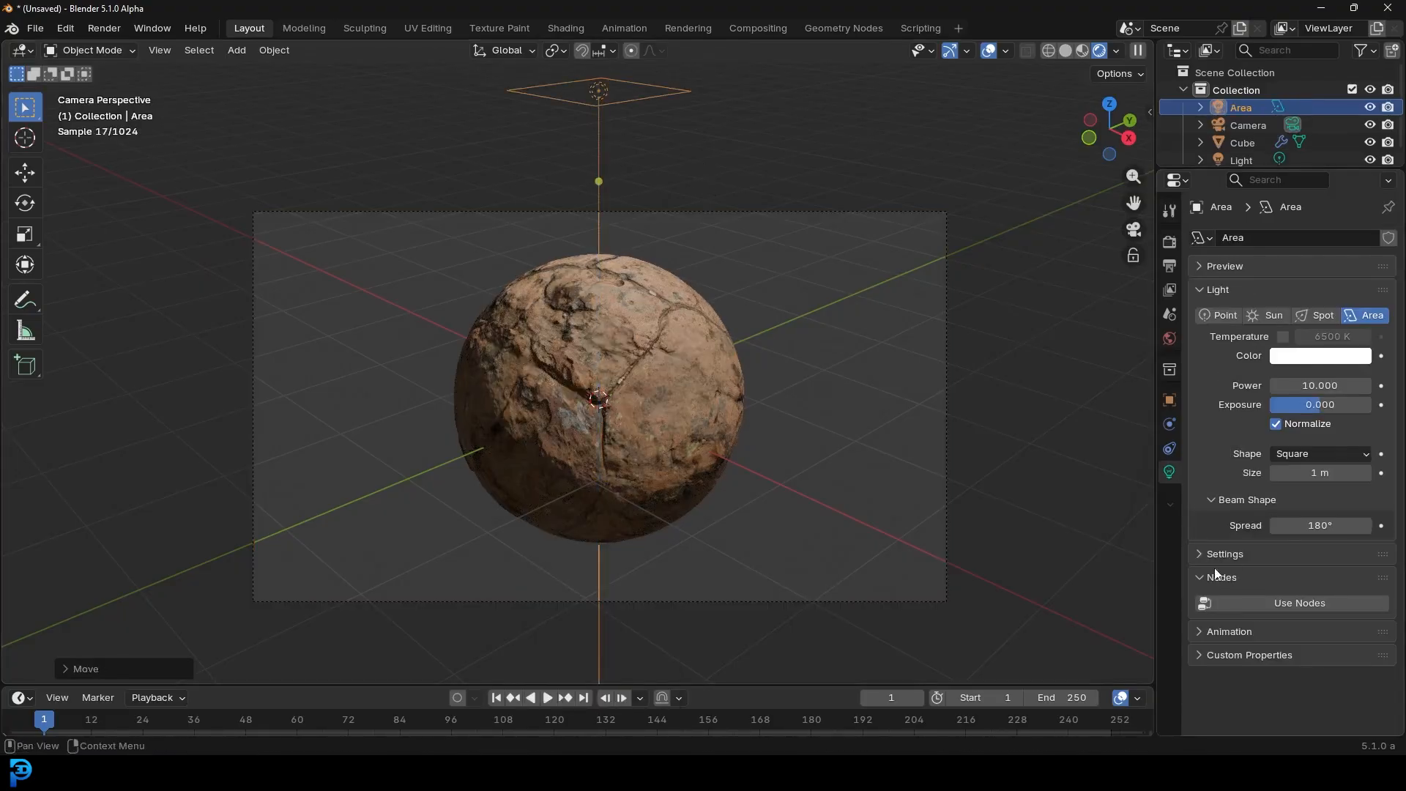
pyautogui.doubleClick(1319, 385)
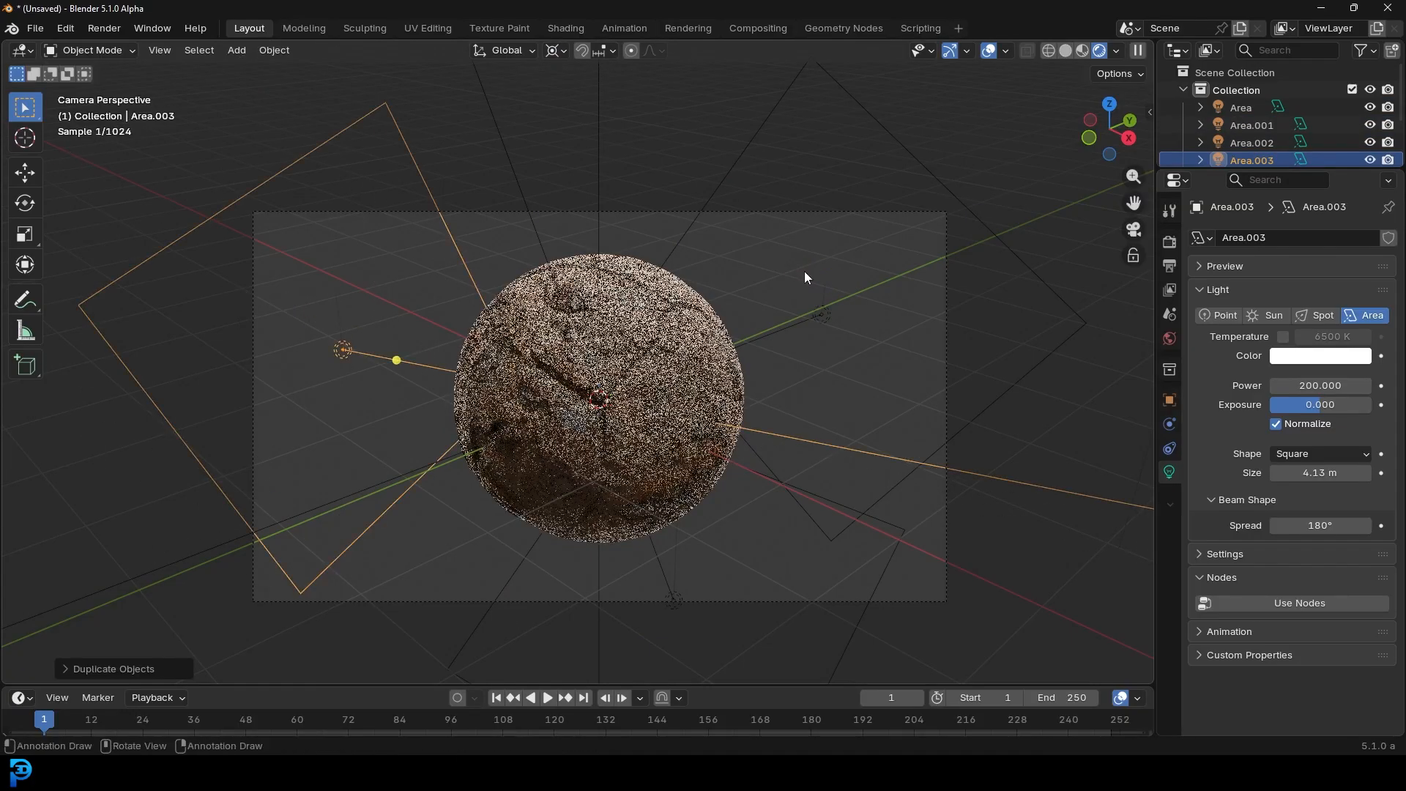
# Step: Return the viewport to solid shading
pyautogui.press('z')
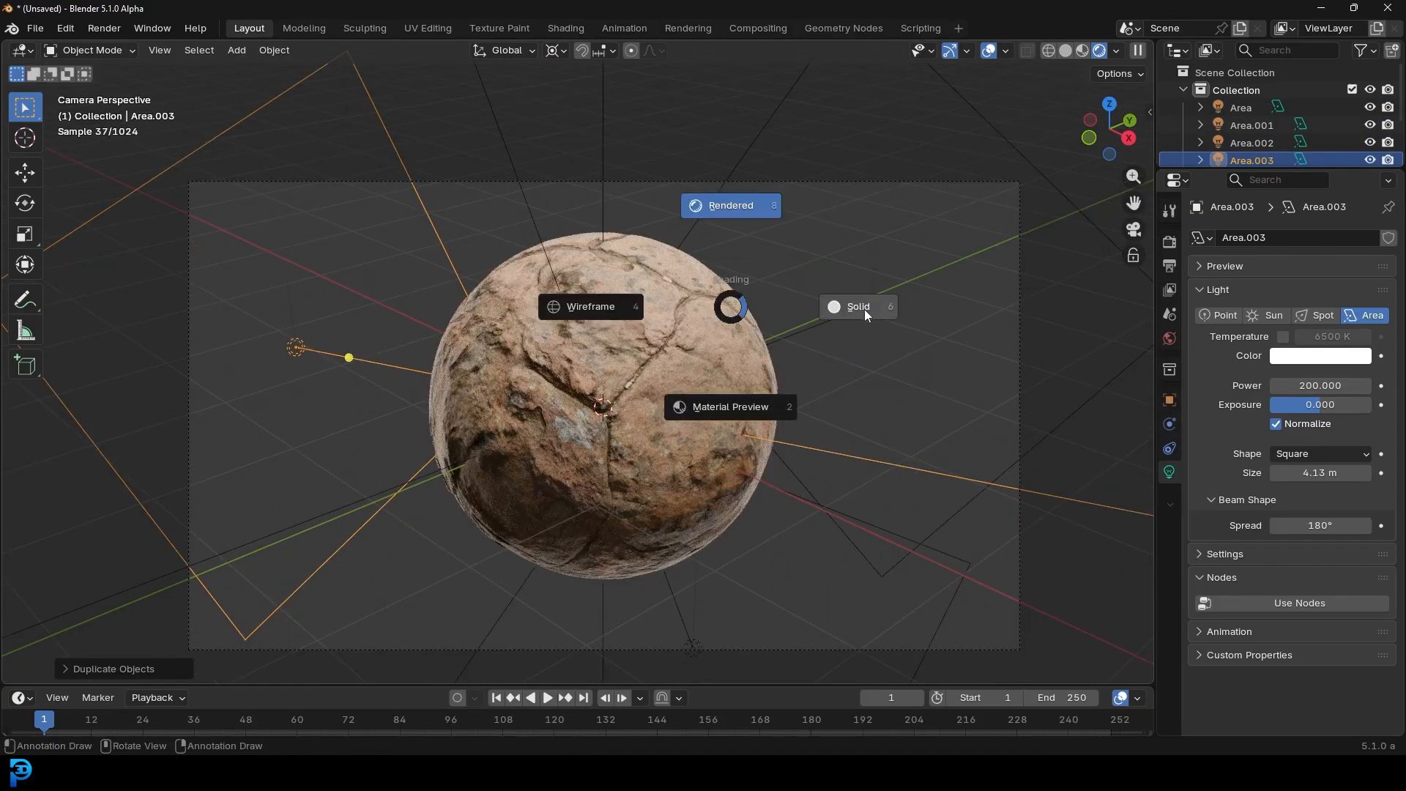
pyautogui.click(858, 306)
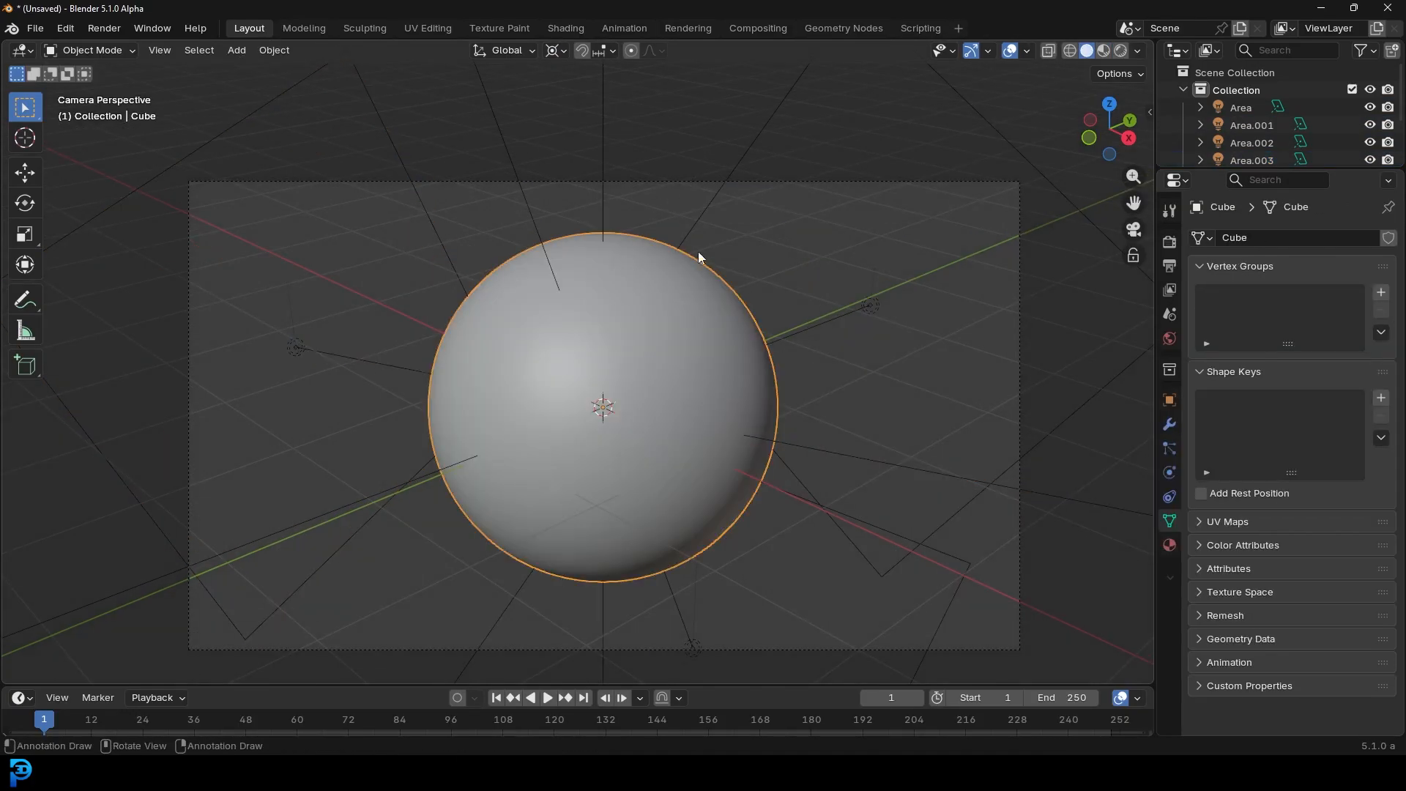
# Step: In the Shading workspace, raise the rock material's Displacement node Scale to 0.3
pyautogui.click(565, 28)
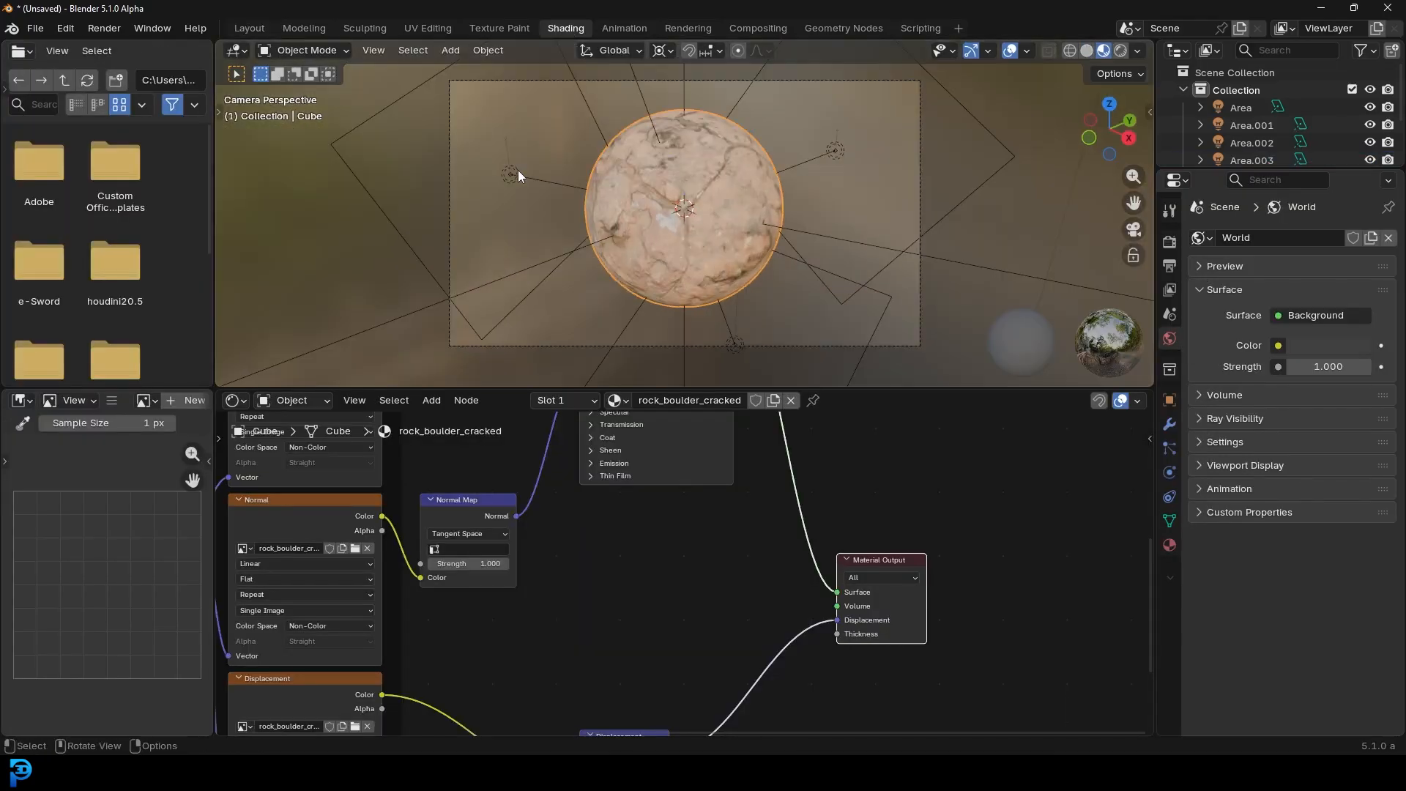
pyautogui.click(1104, 50)
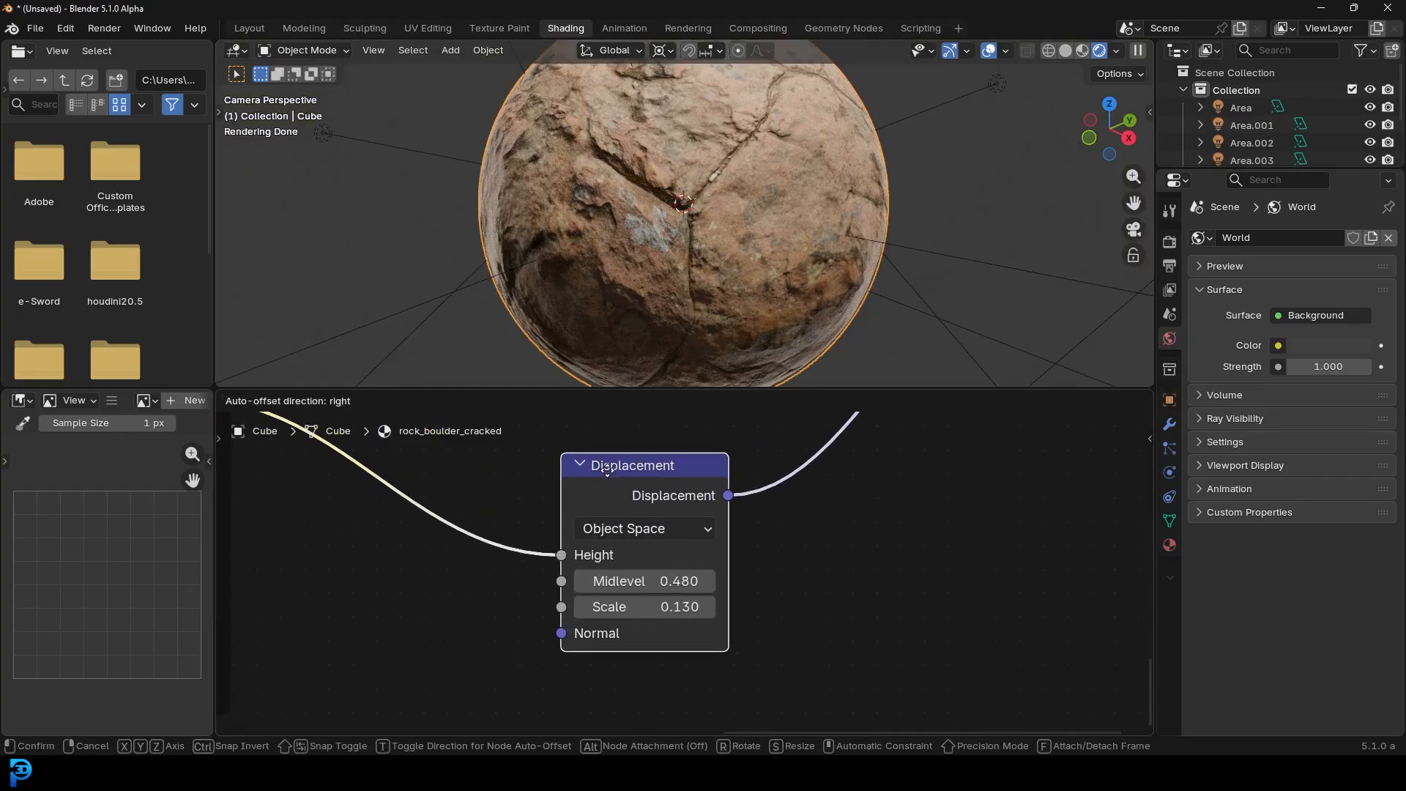
pyautogui.doubleClick(645, 606)
pyautogui.write('0.300')
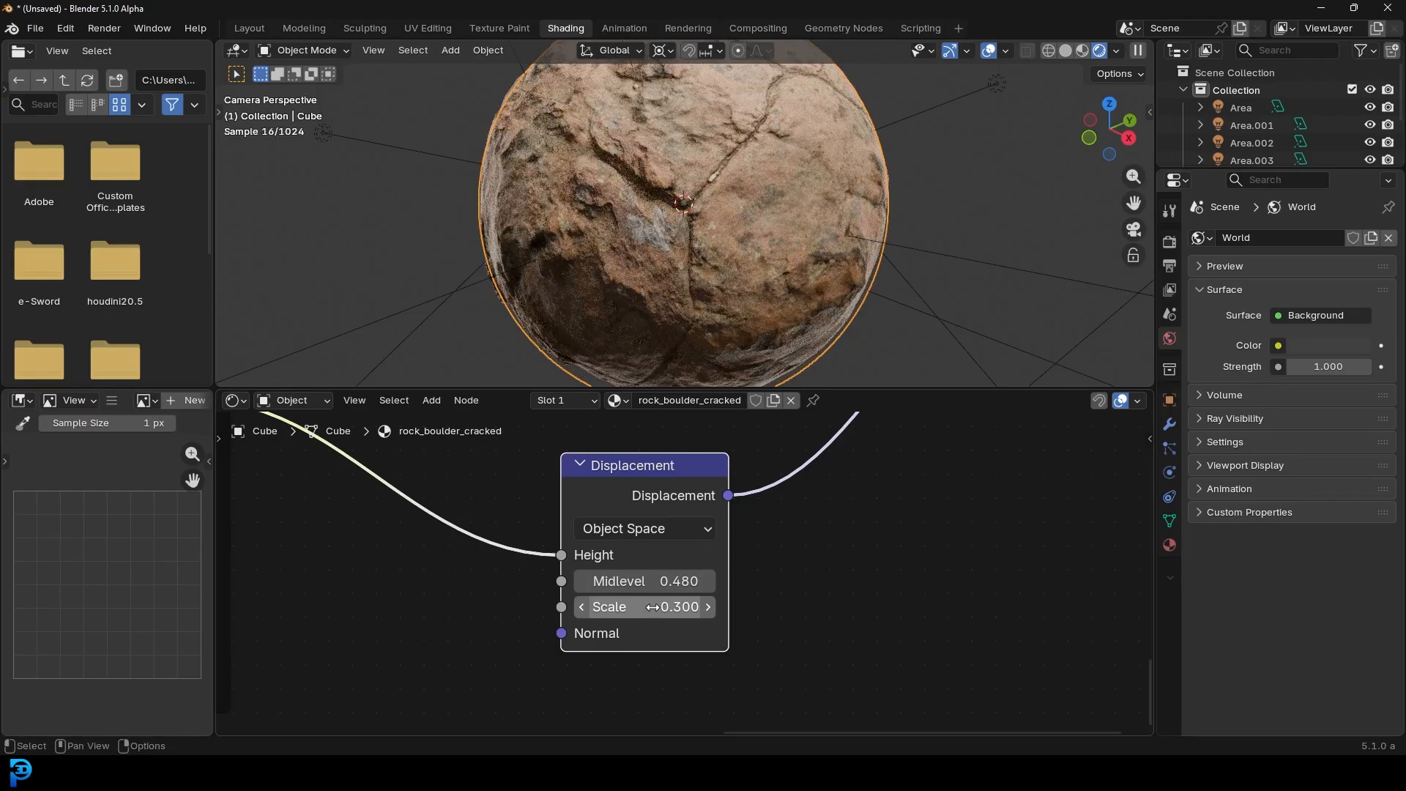
pyautogui.doubleClick(645, 607)
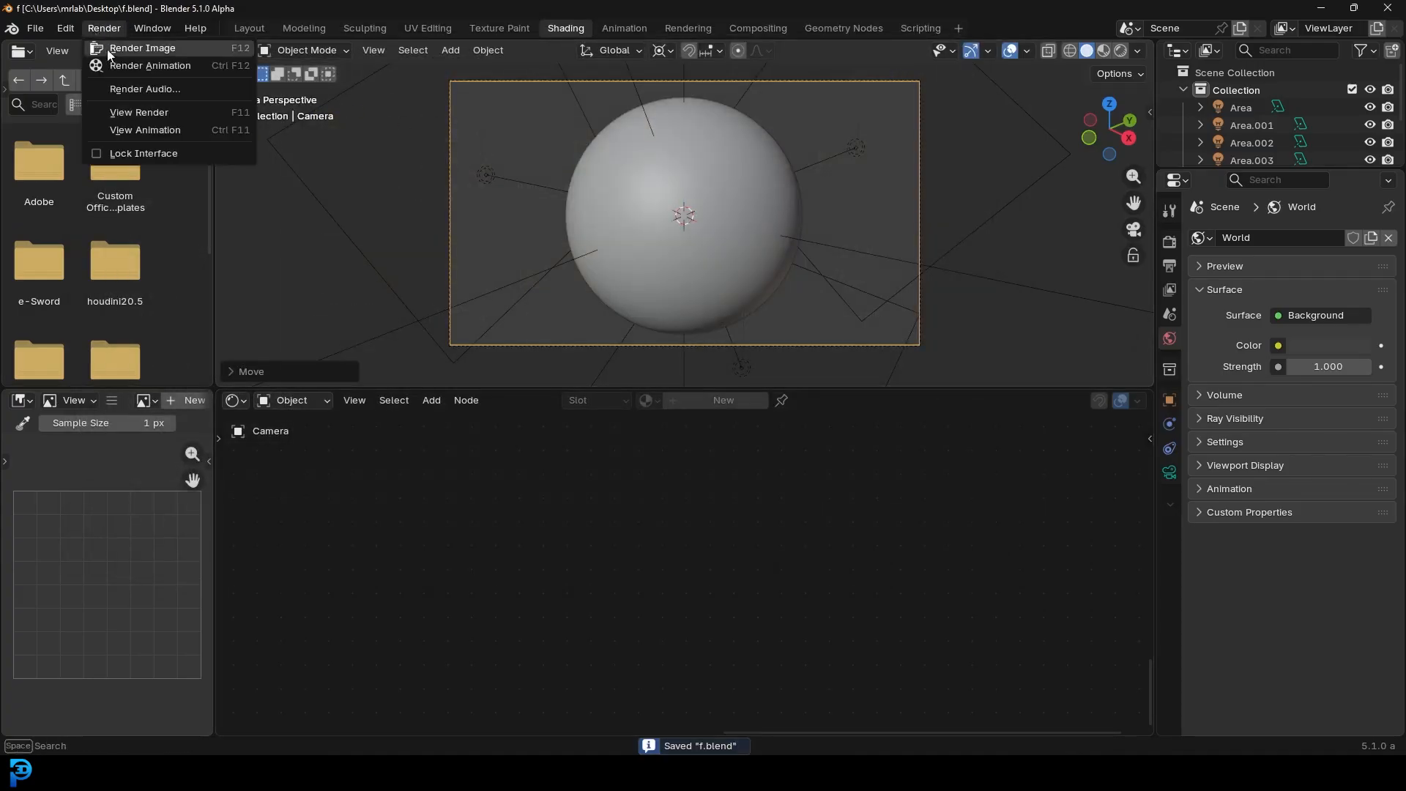
# Step: Render a still Cycles image of the cracked rock and inspect the Render Result
pyautogui.click(142, 47)
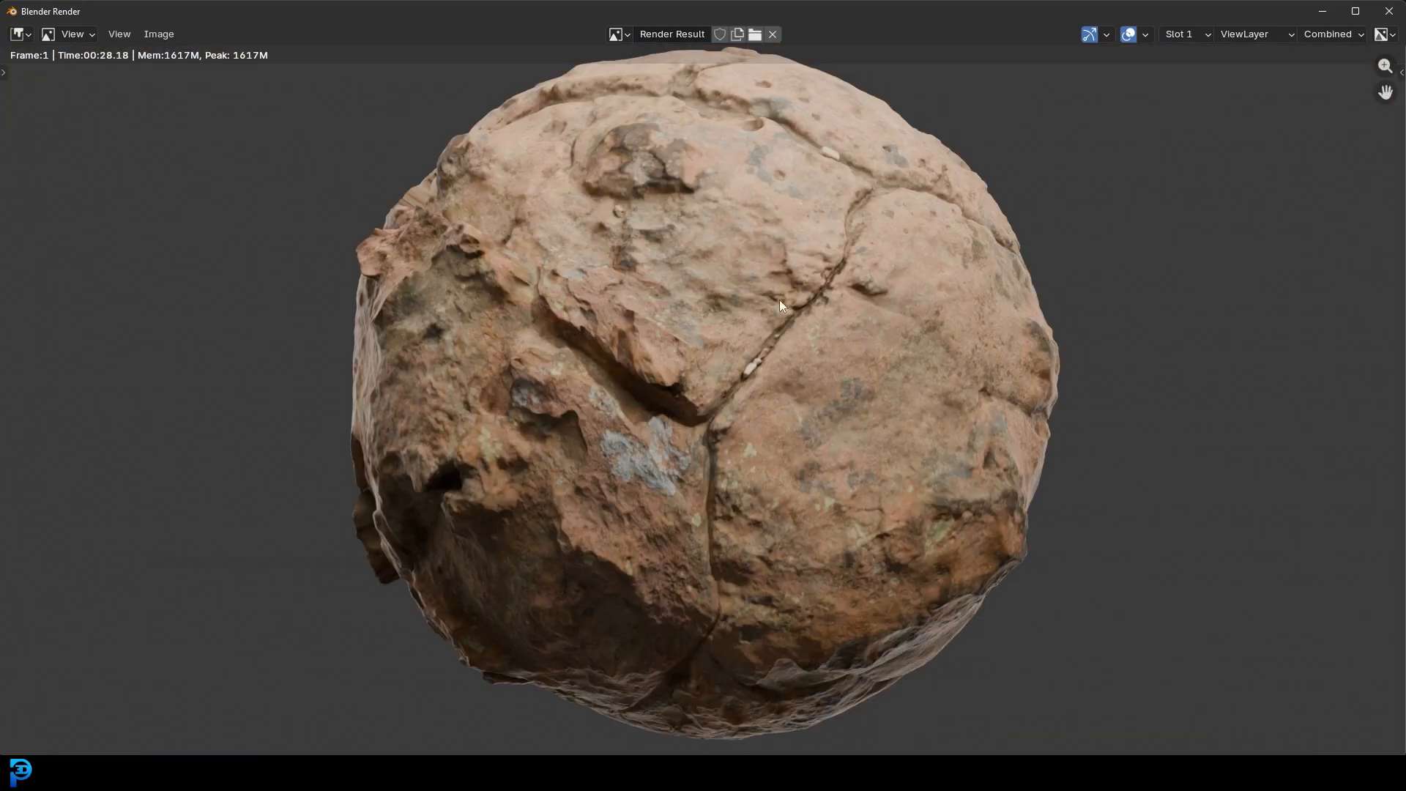
pyautogui.scroll(-3)
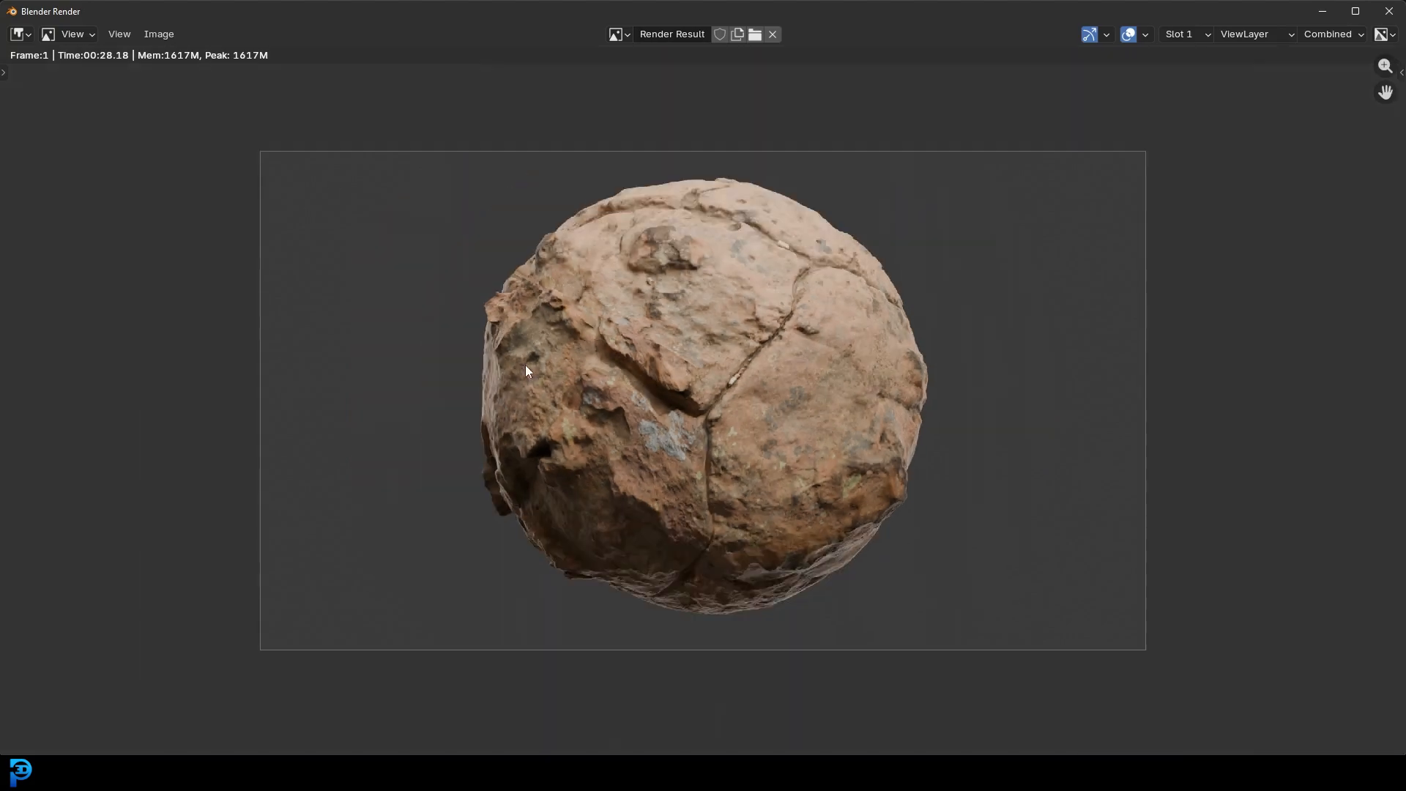
pyautogui.moveTo(1331, 16)
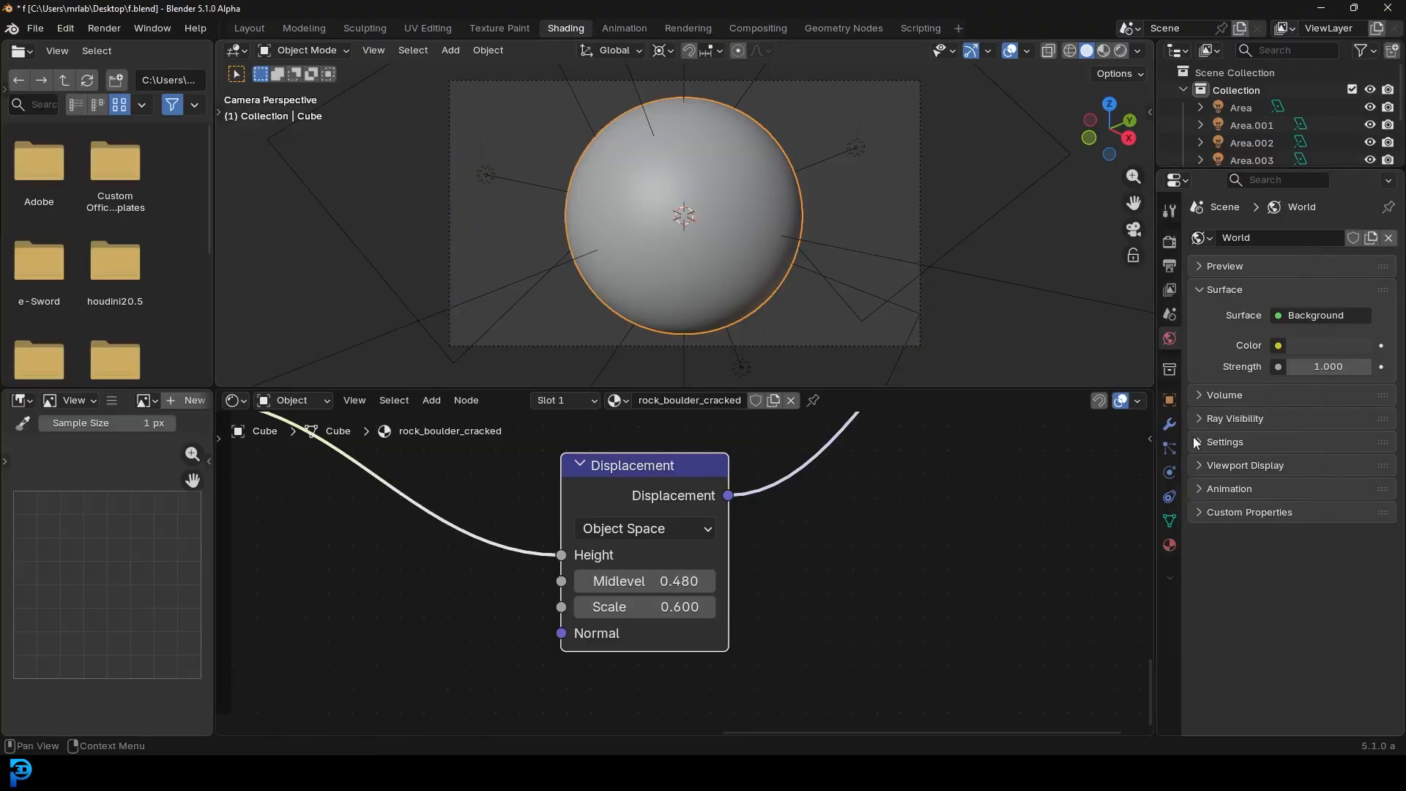
# Step: Show the sphere's adaptive Subdivision modifier in Modifier Properties
pyautogui.click(1169, 423)
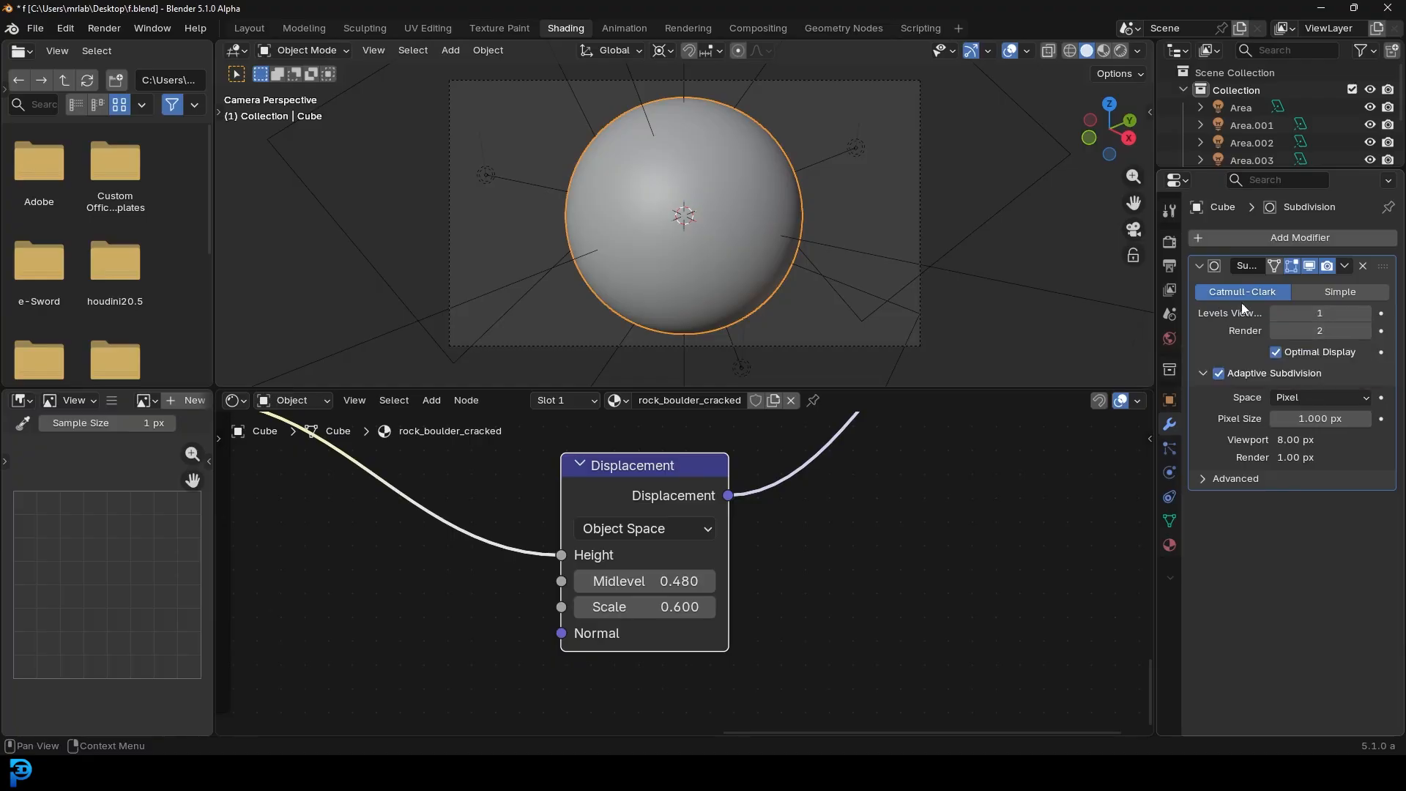
pyautogui.moveTo(1229, 410)
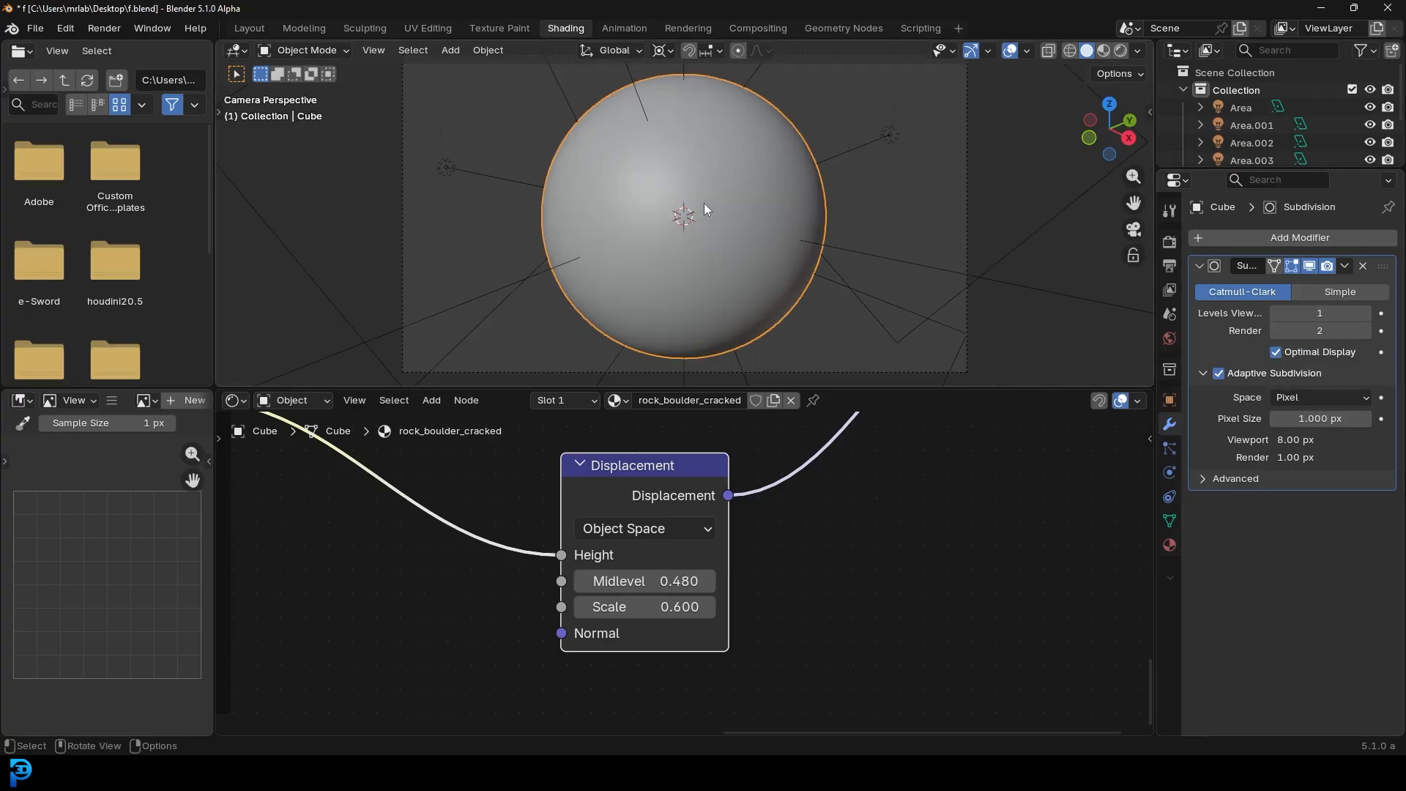
pyautogui.moveTo(681, 205)
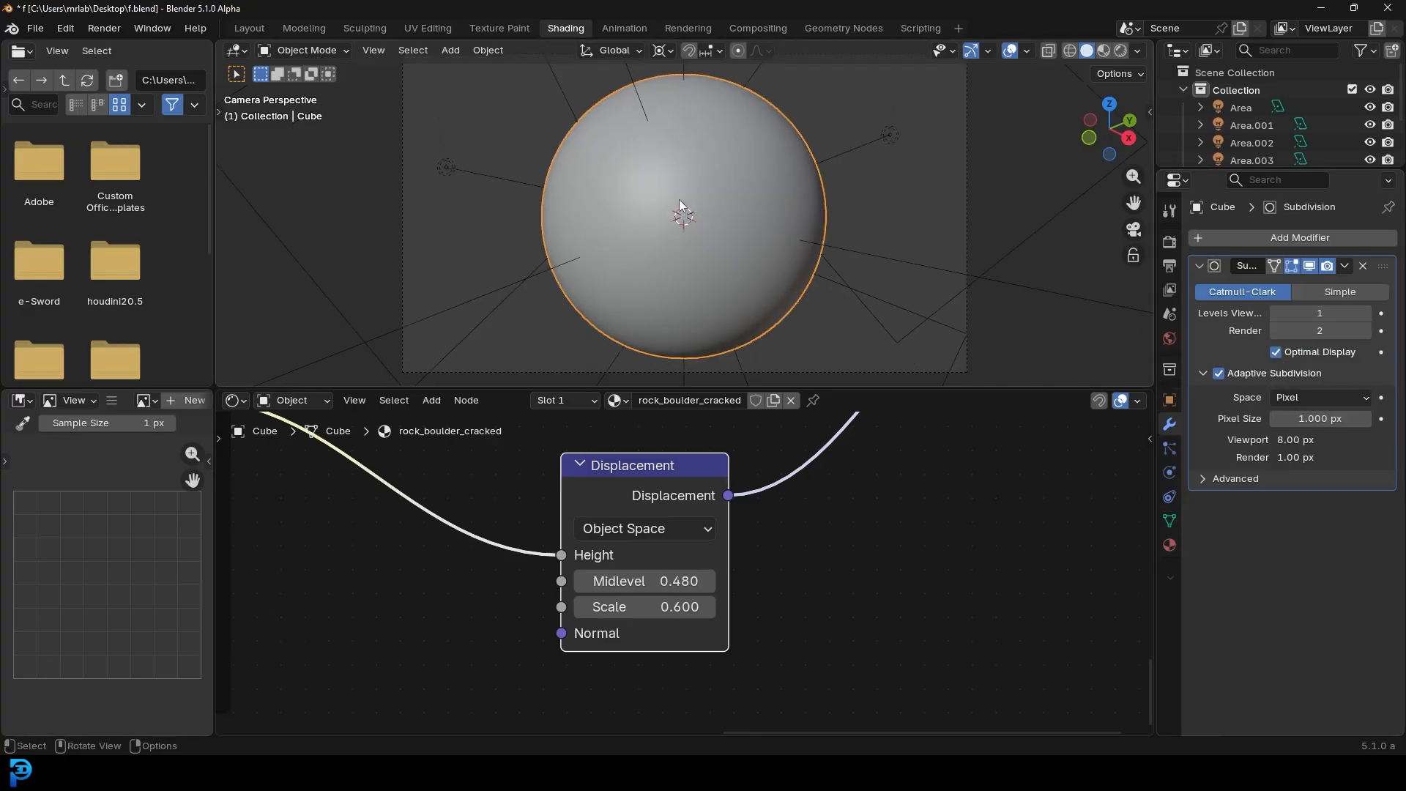